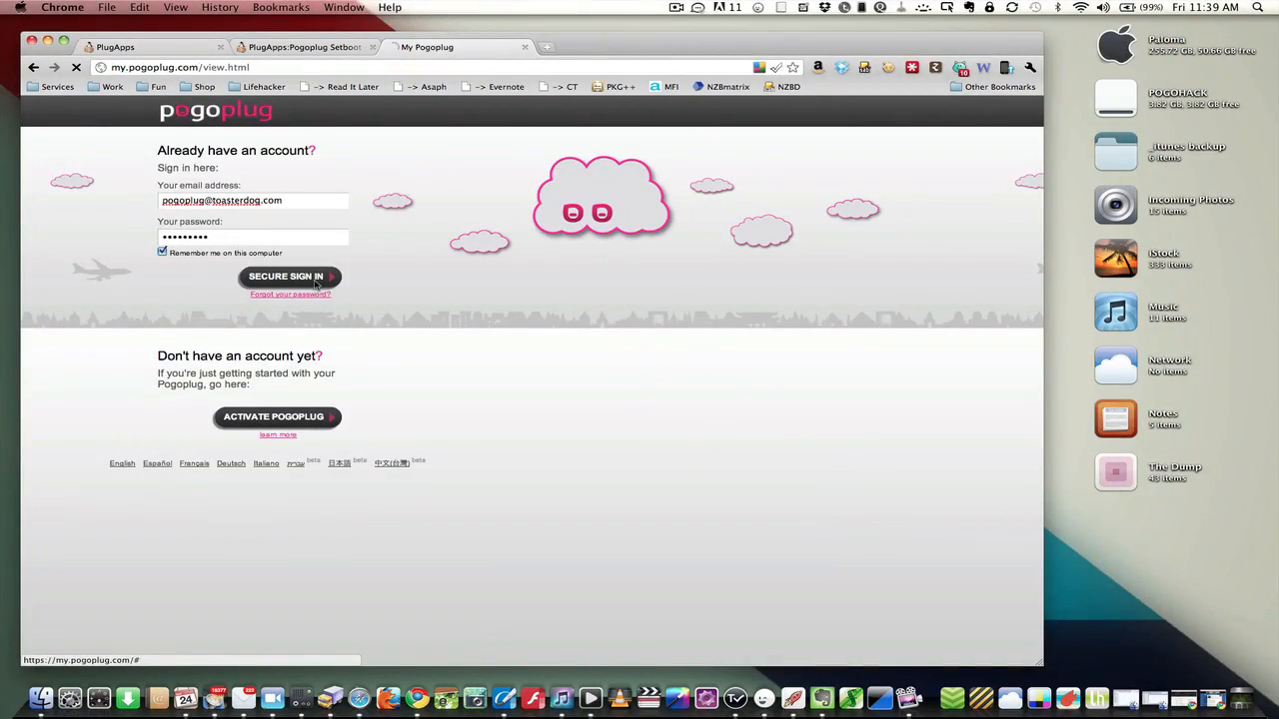
# Sign in to the Pogoplug account and go to its Security Settings page.
pyautogui.click(290, 276)
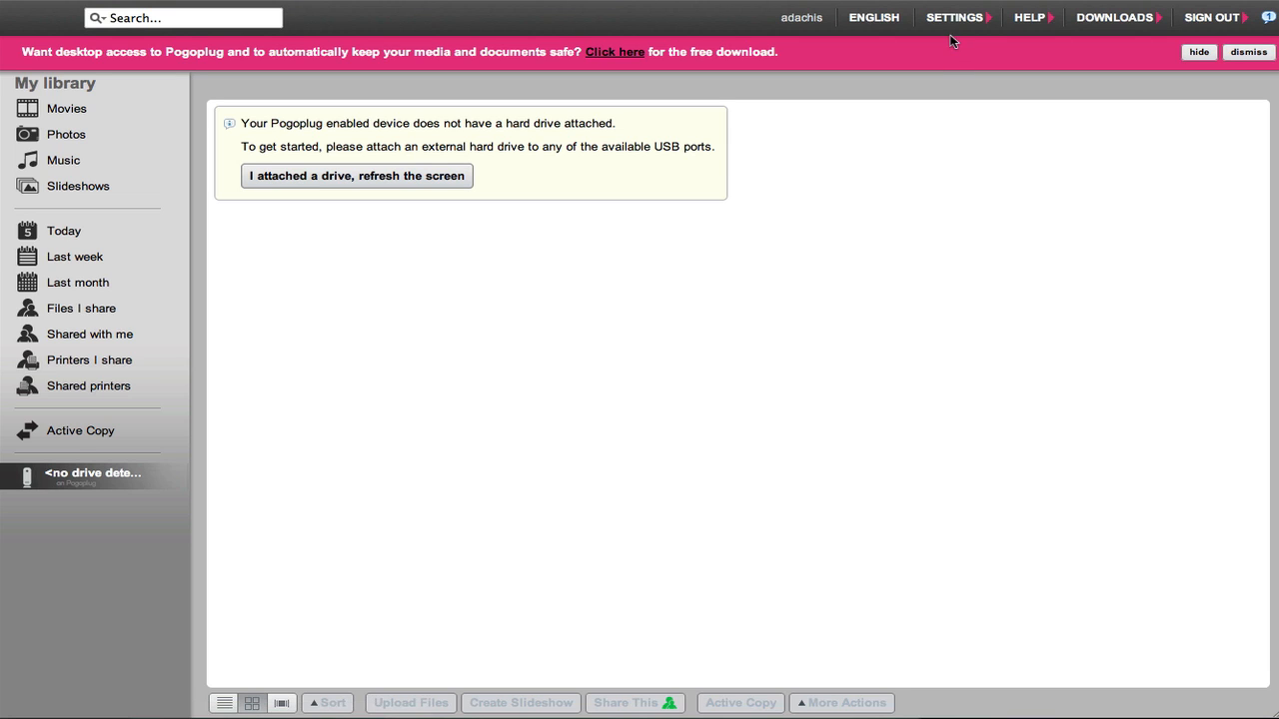
pyautogui.click(955, 16)
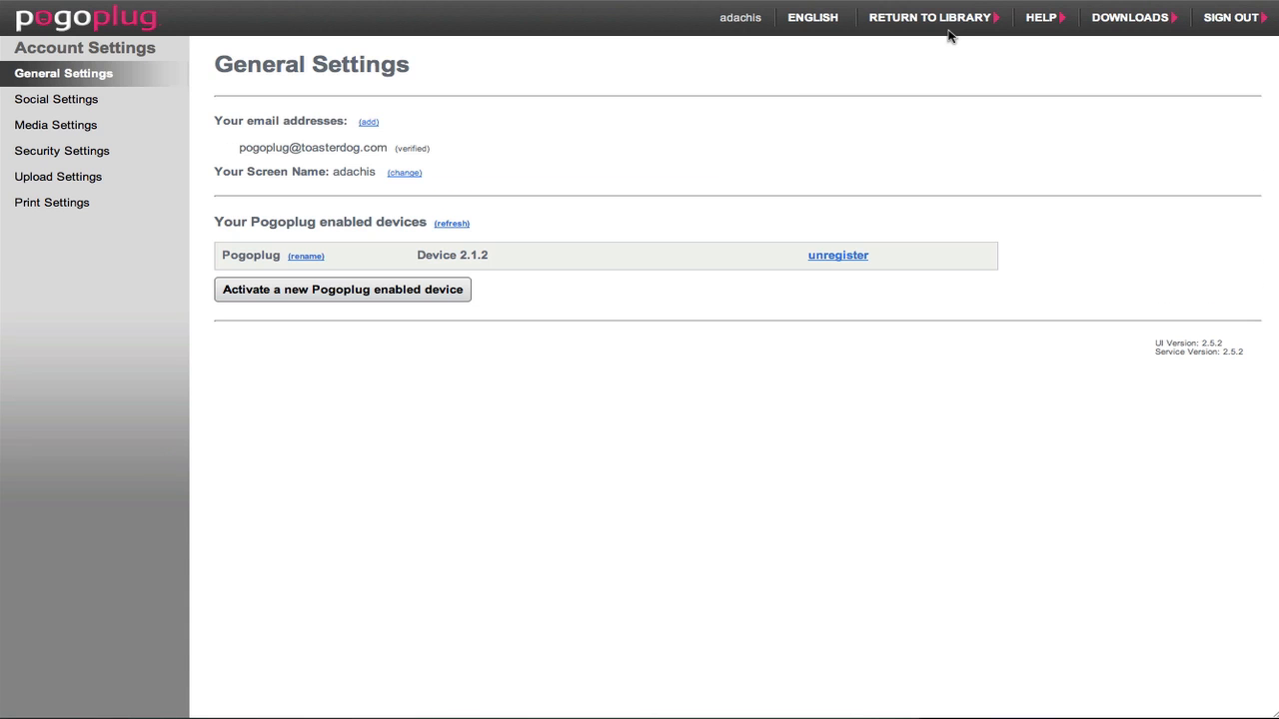
pyautogui.moveTo(144, 190)
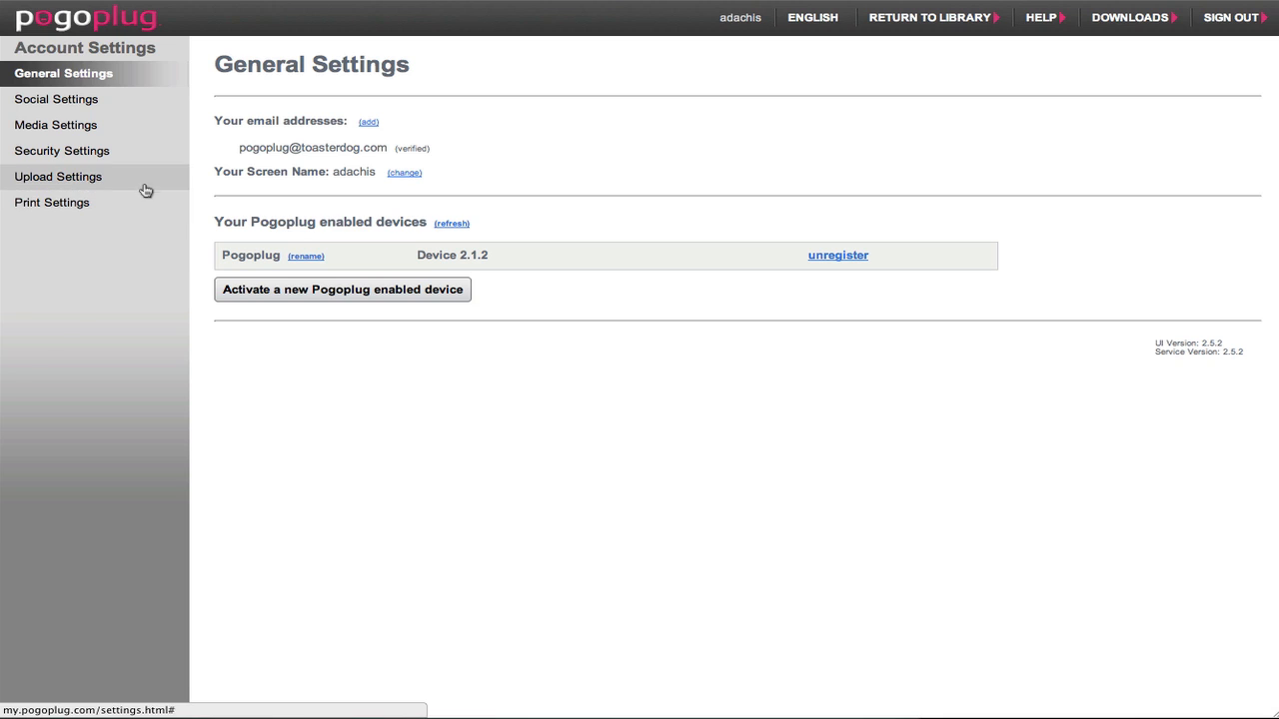
pyautogui.moveTo(146, 108)
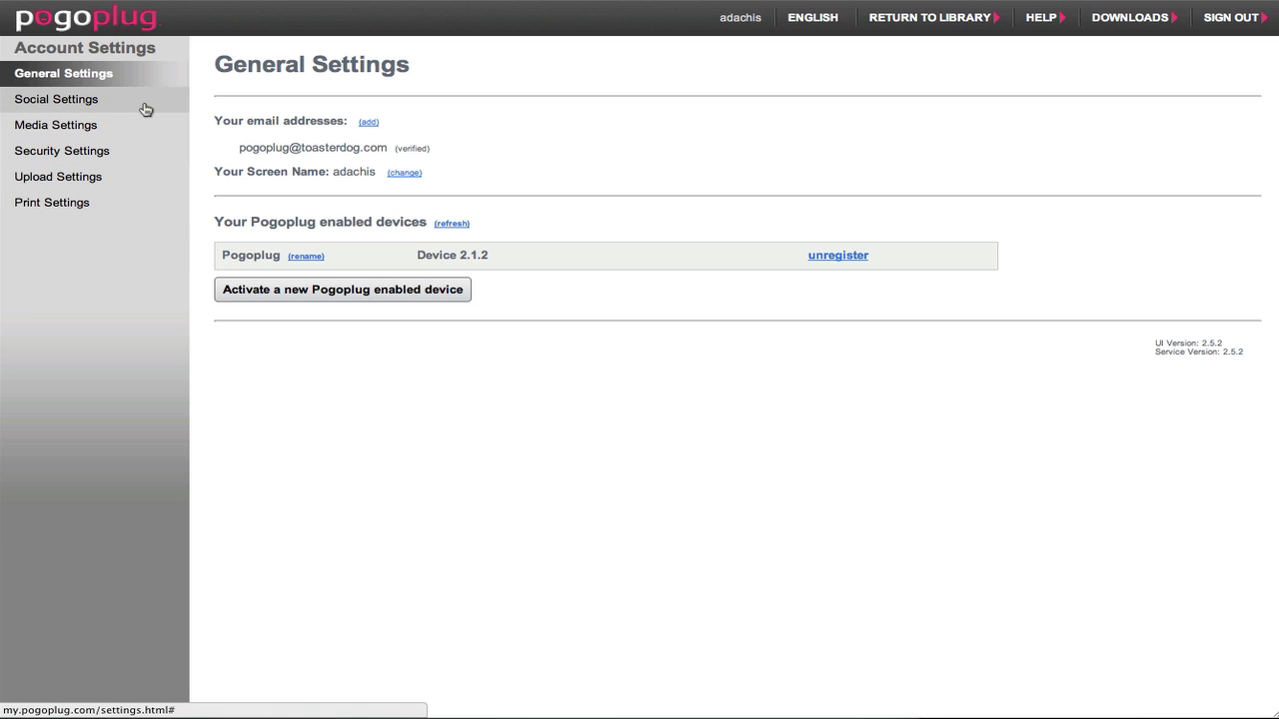
pyautogui.moveTo(143, 204)
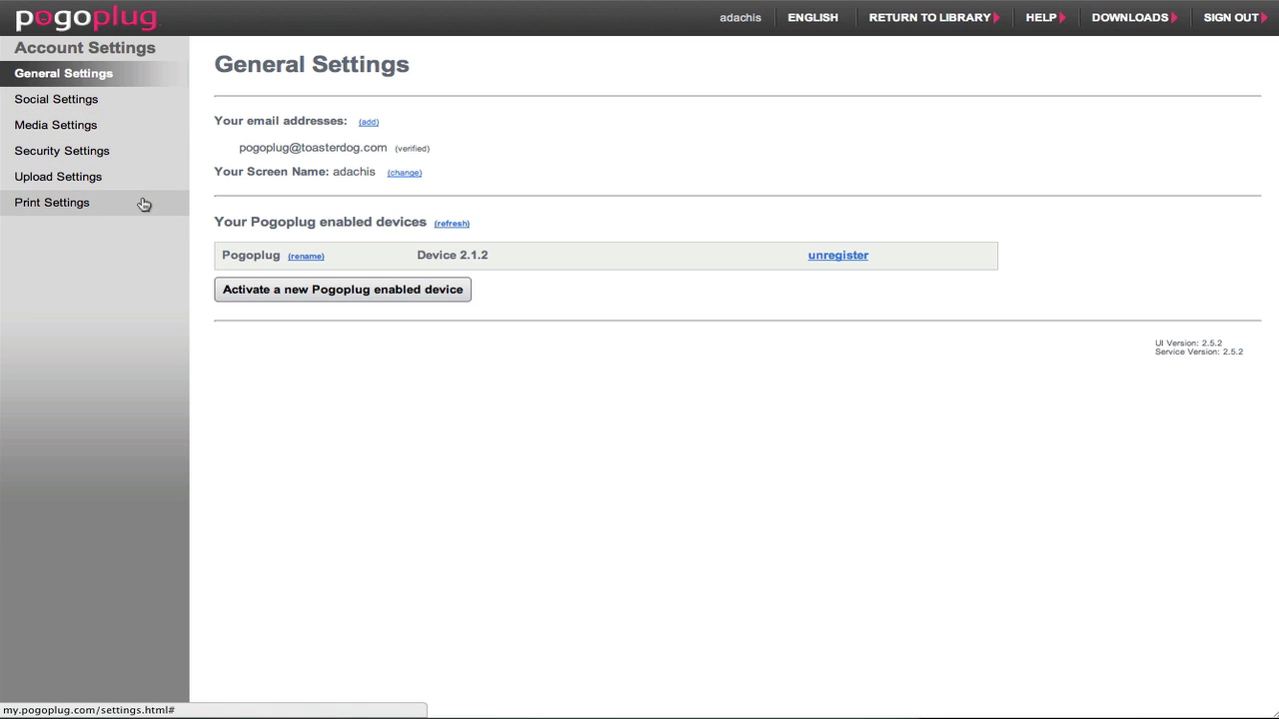
pyautogui.click(62, 152)
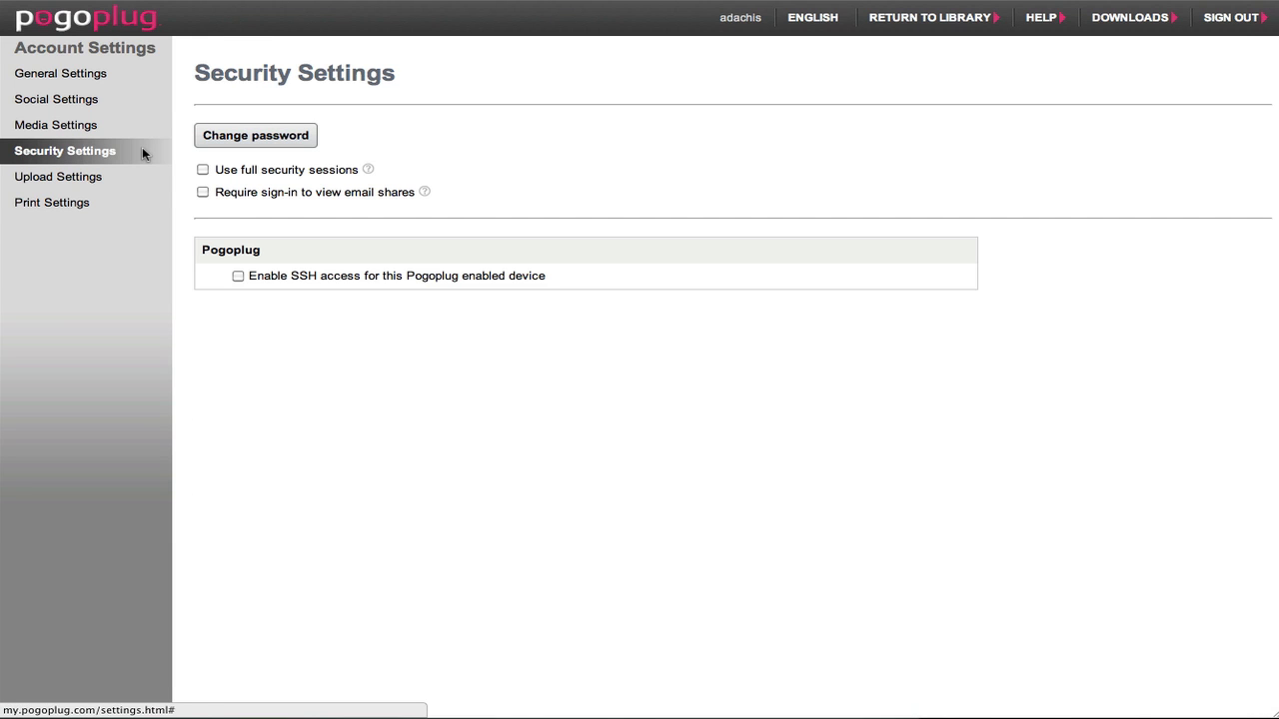
# Enable SSH access for the Pogoplug with a new SSH password entered and confirmed.
pyautogui.click(237, 276)
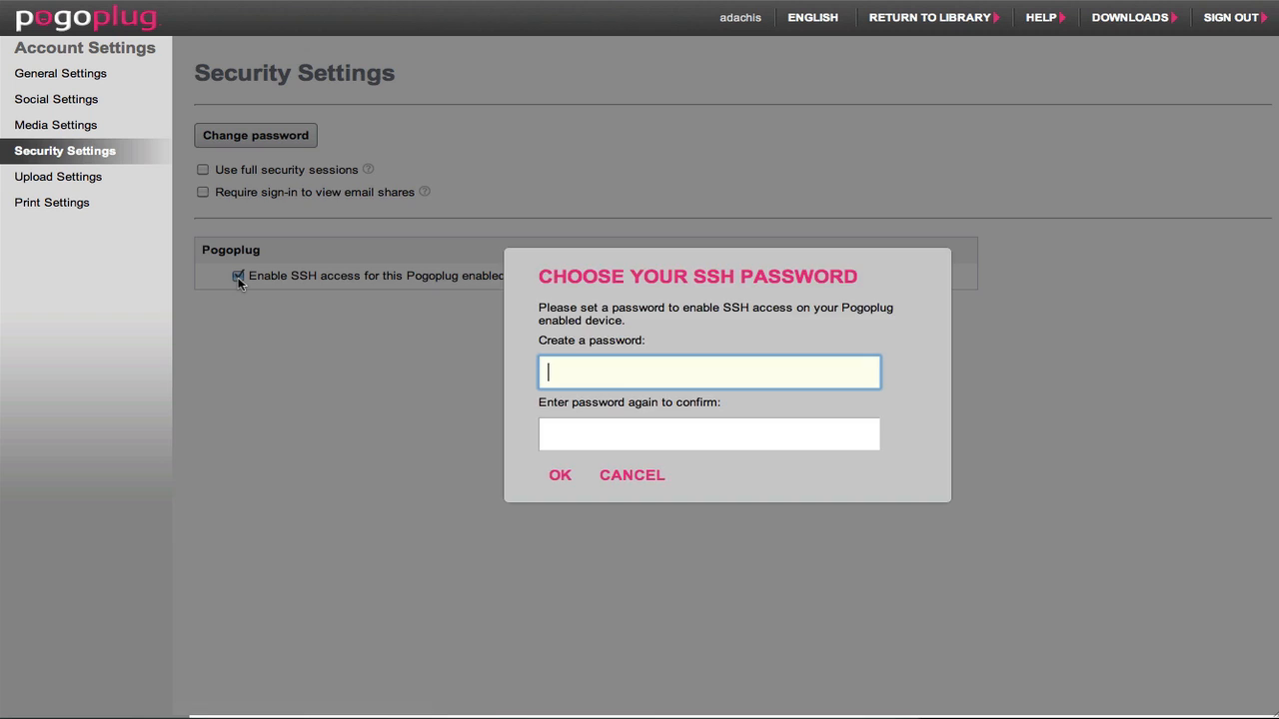
pyautogui.write('•')
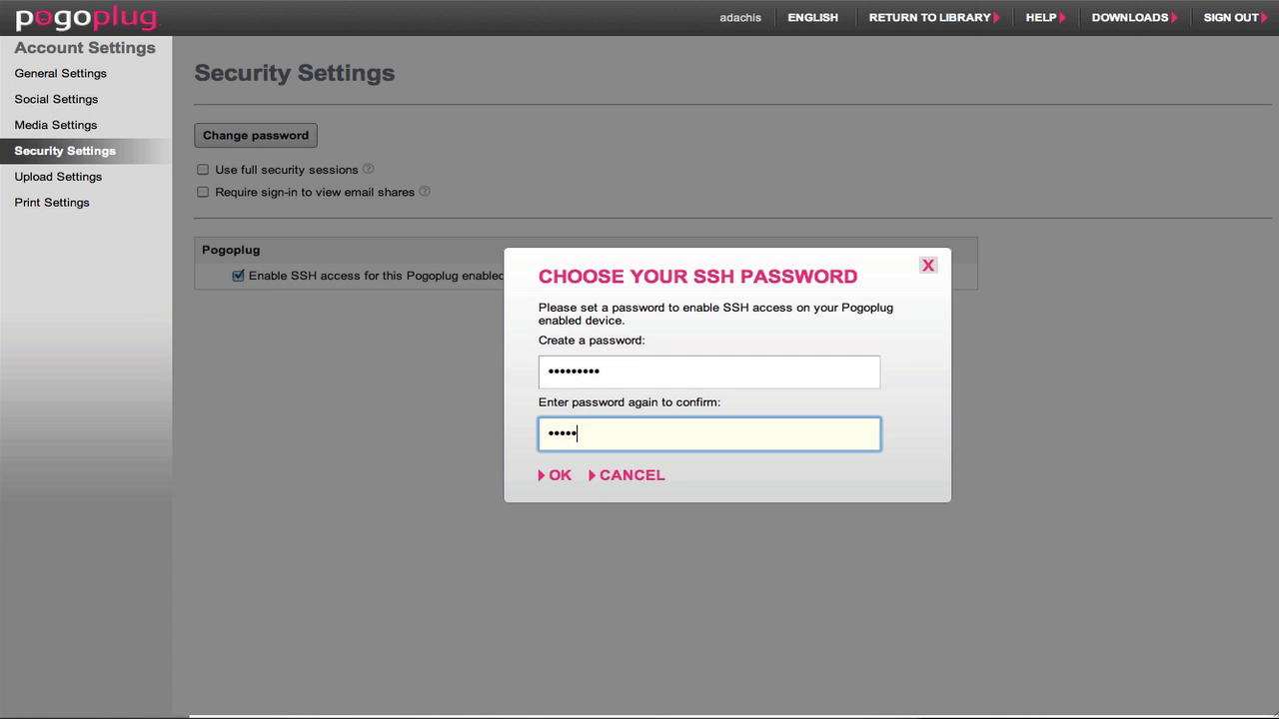
pyautogui.write('••••')
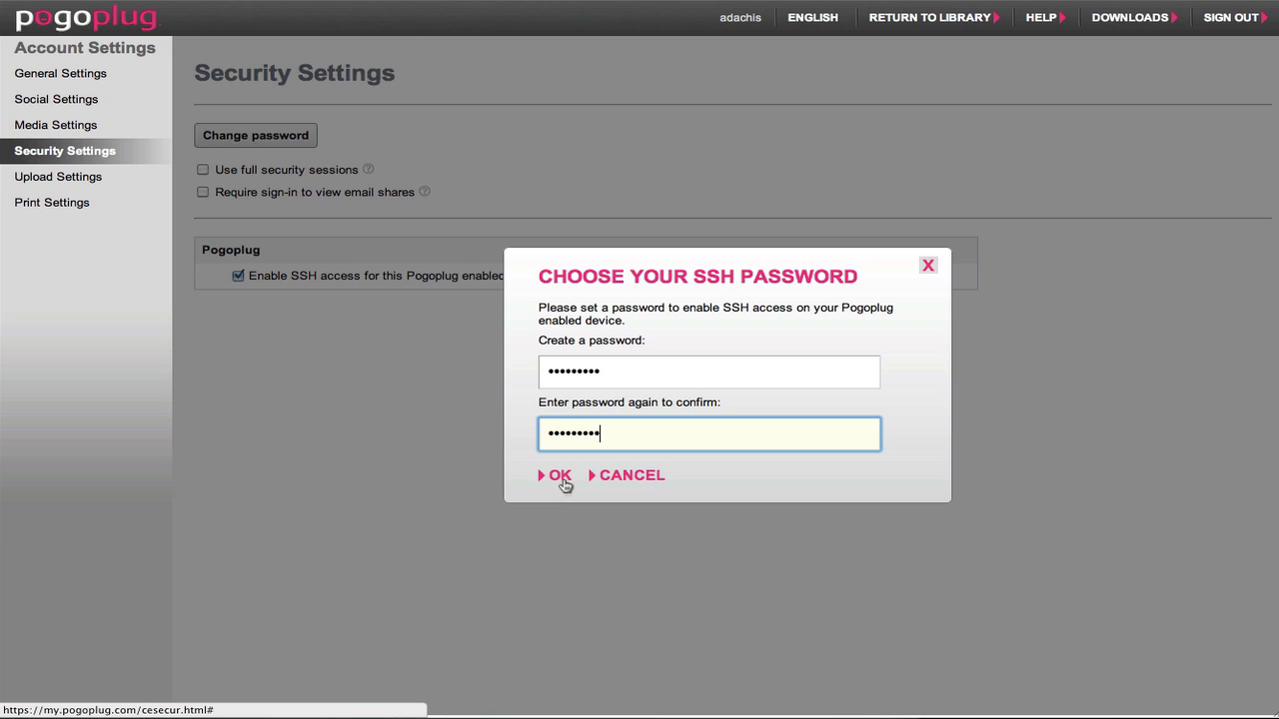
pyautogui.click(559, 476)
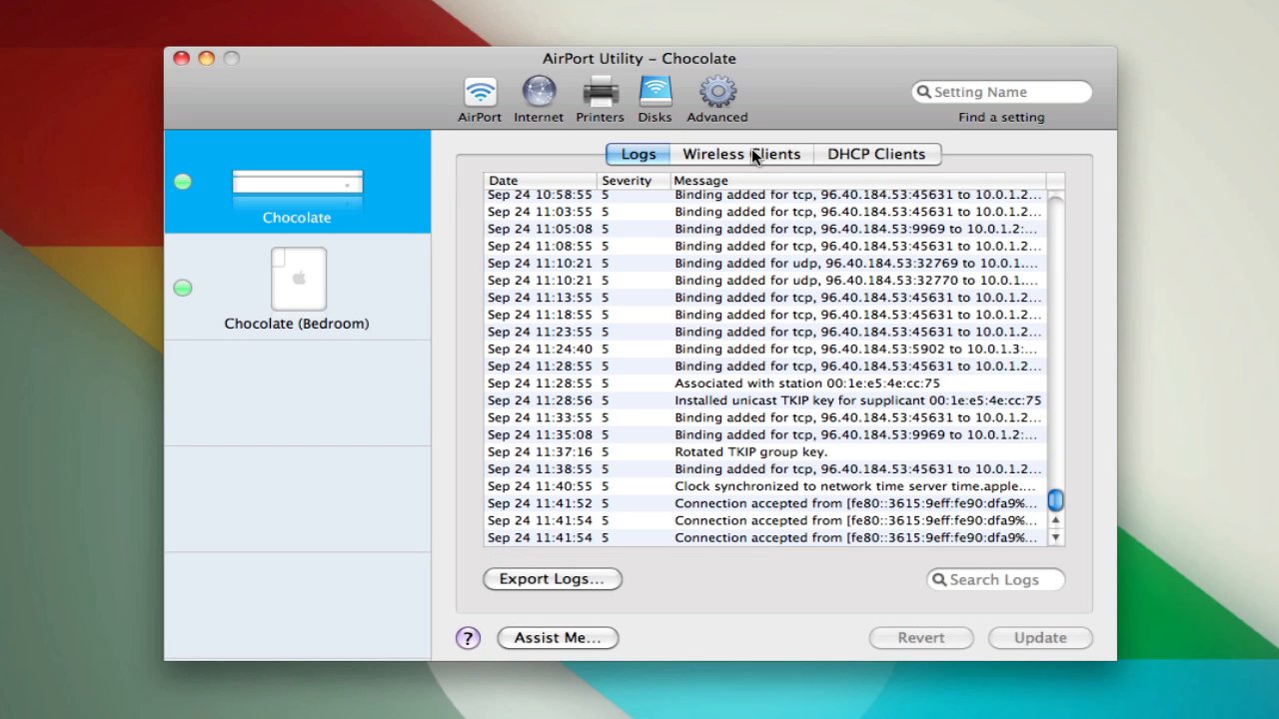
# Show the DHCP clients list with their IP addresses to locate the Pogoplug.
pyautogui.click(875, 154)
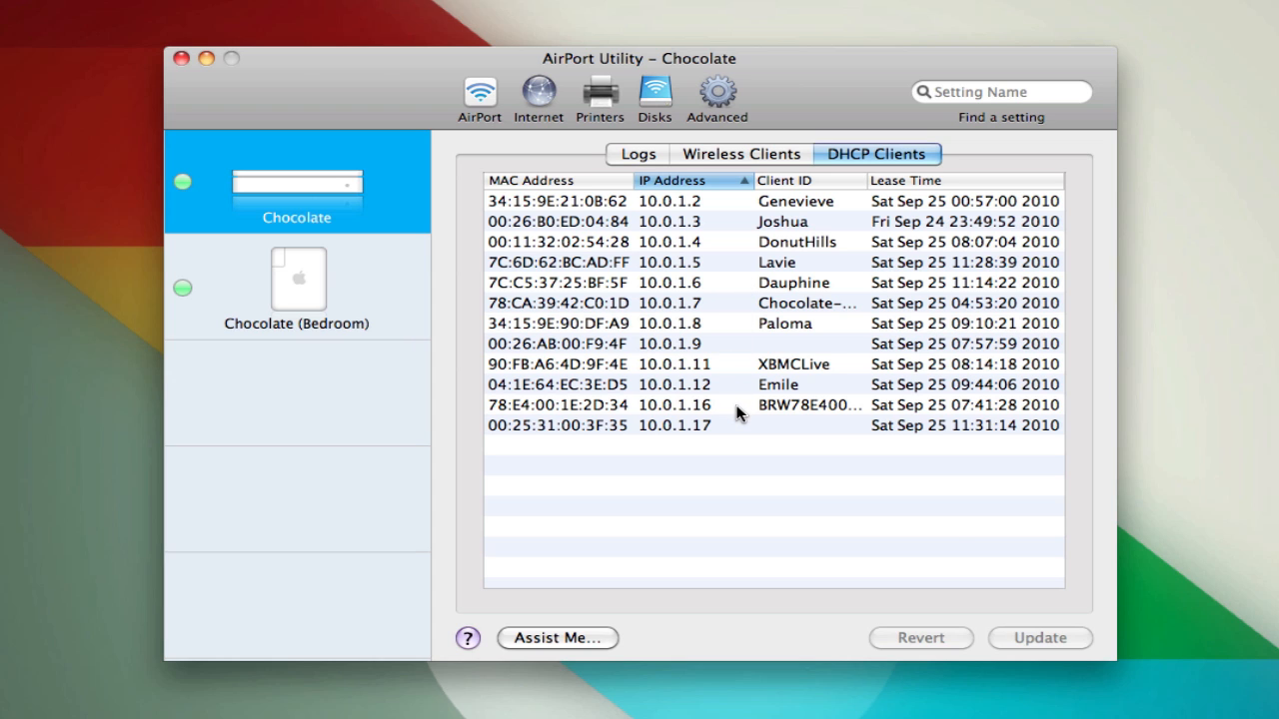
pyautogui.moveTo(715, 413)
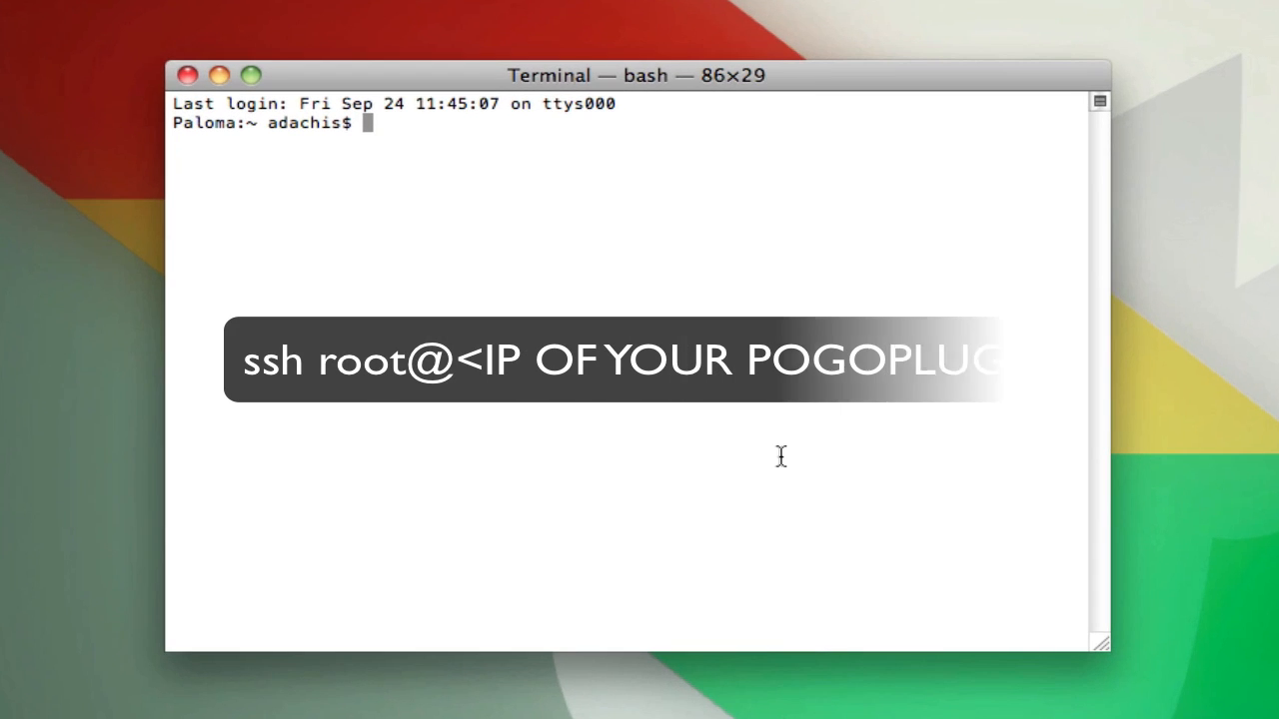
pyautogui.write('ssh ro')
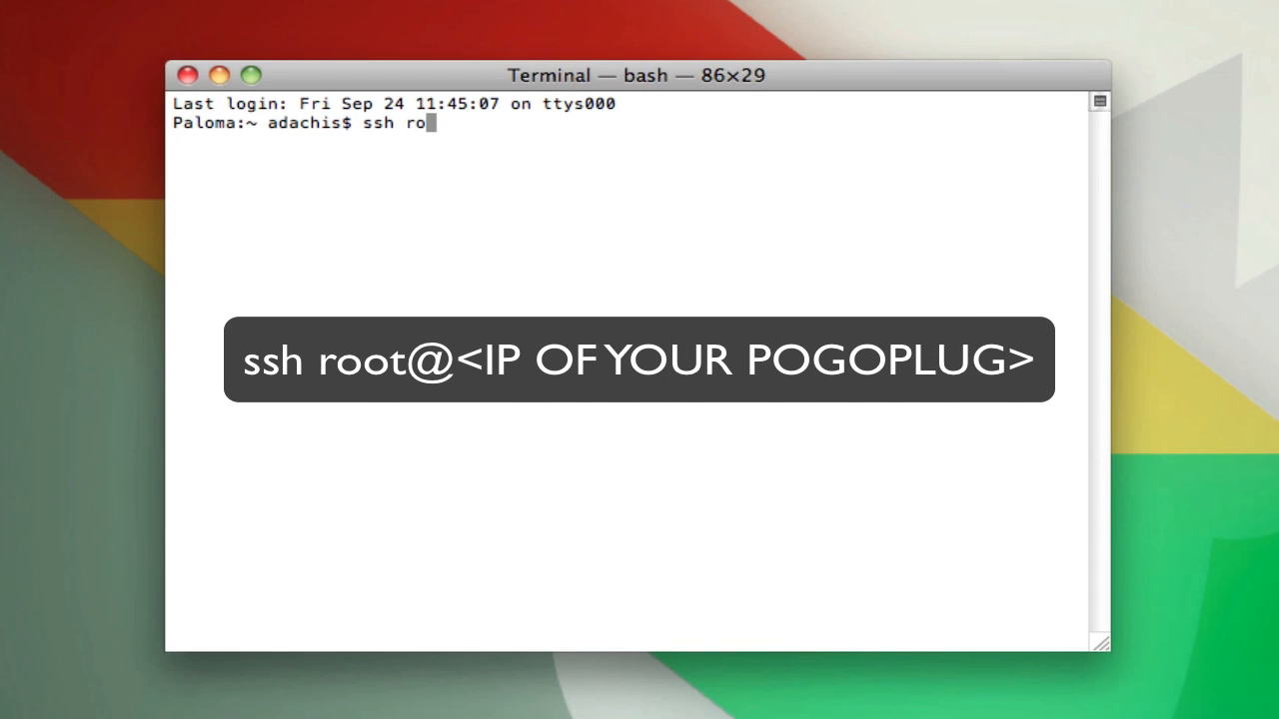
pyautogui.write('ot@10.0.1.17')
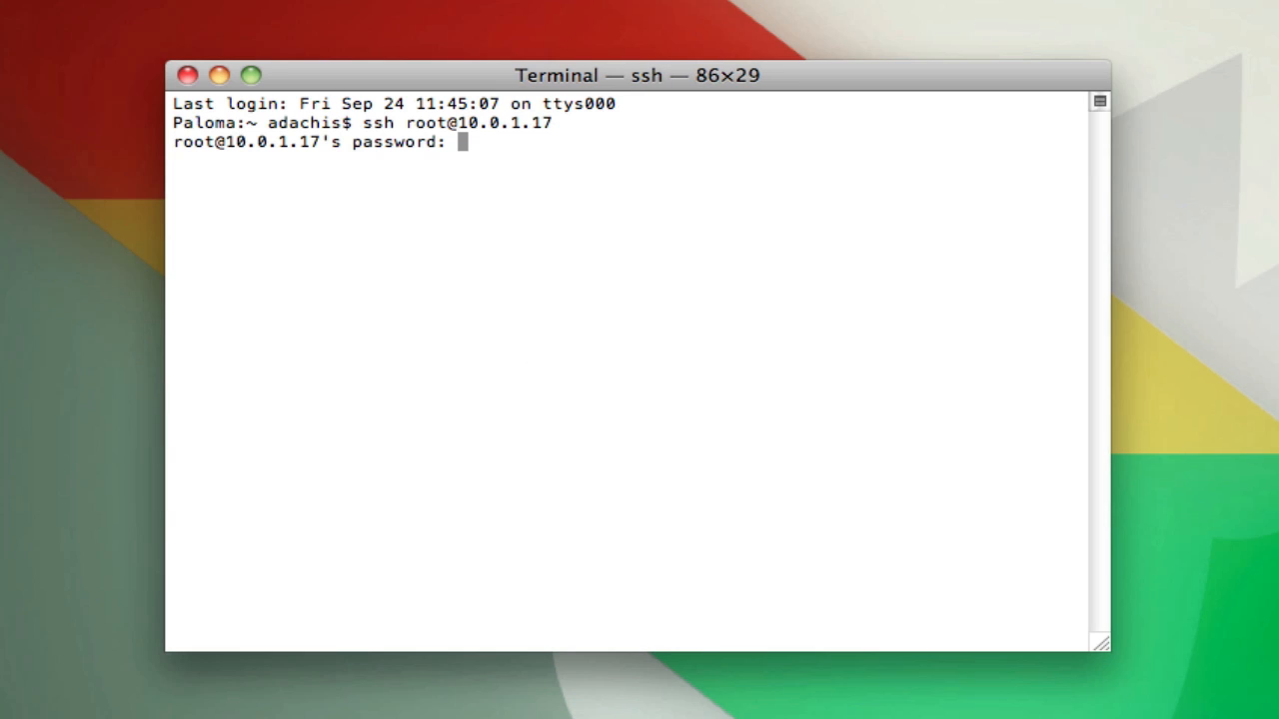
pyautogui.press('Return')
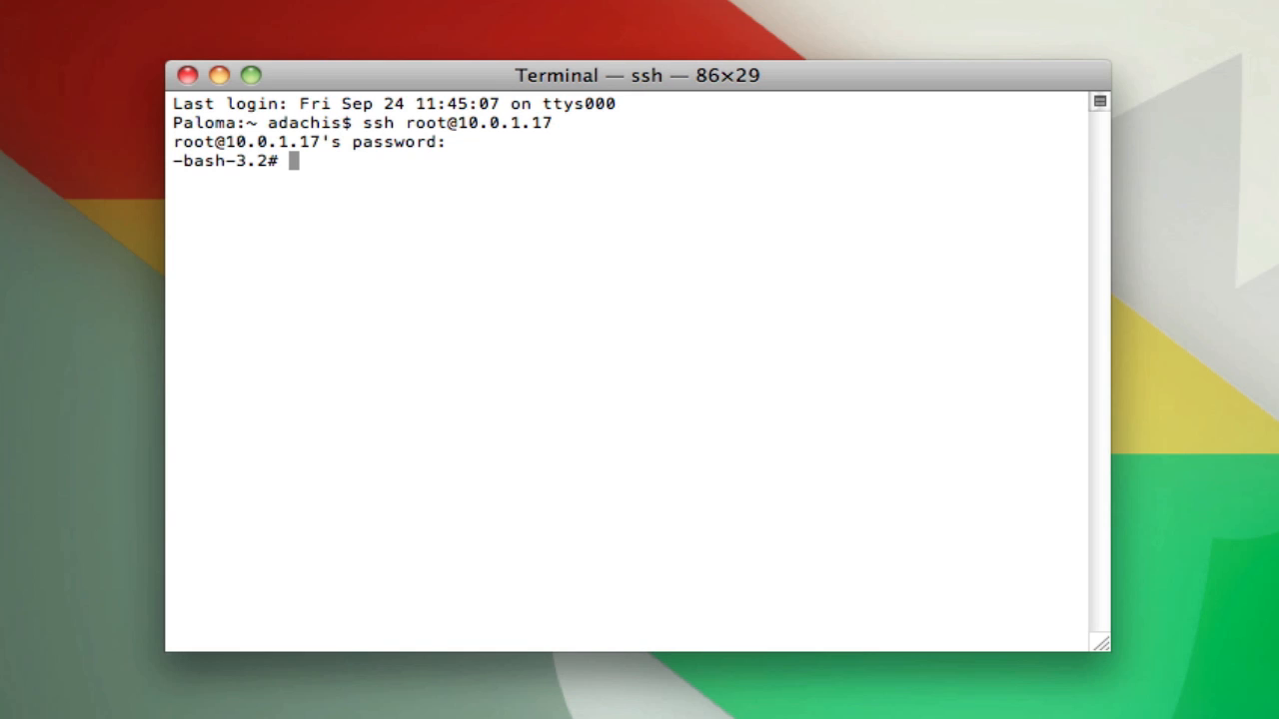
# Stop the hbwd service with killall hbwd.
pyautogui.write('killal')
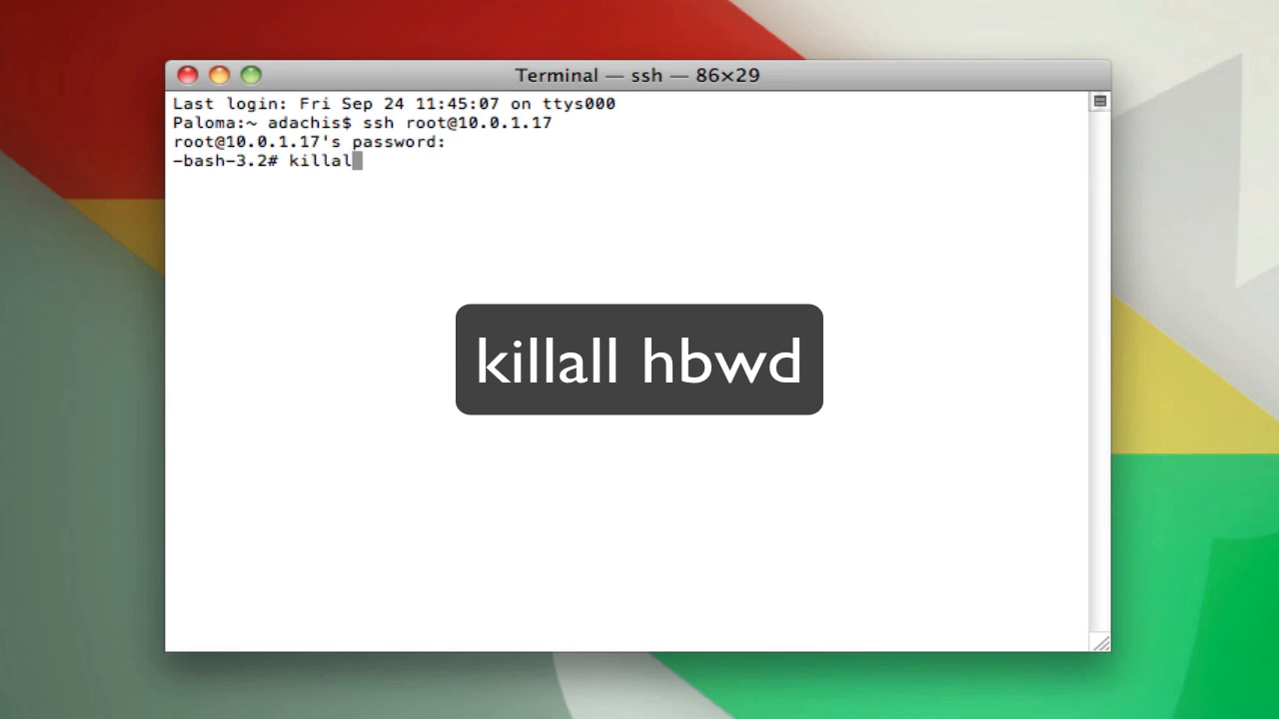
pyautogui.write('hbw')
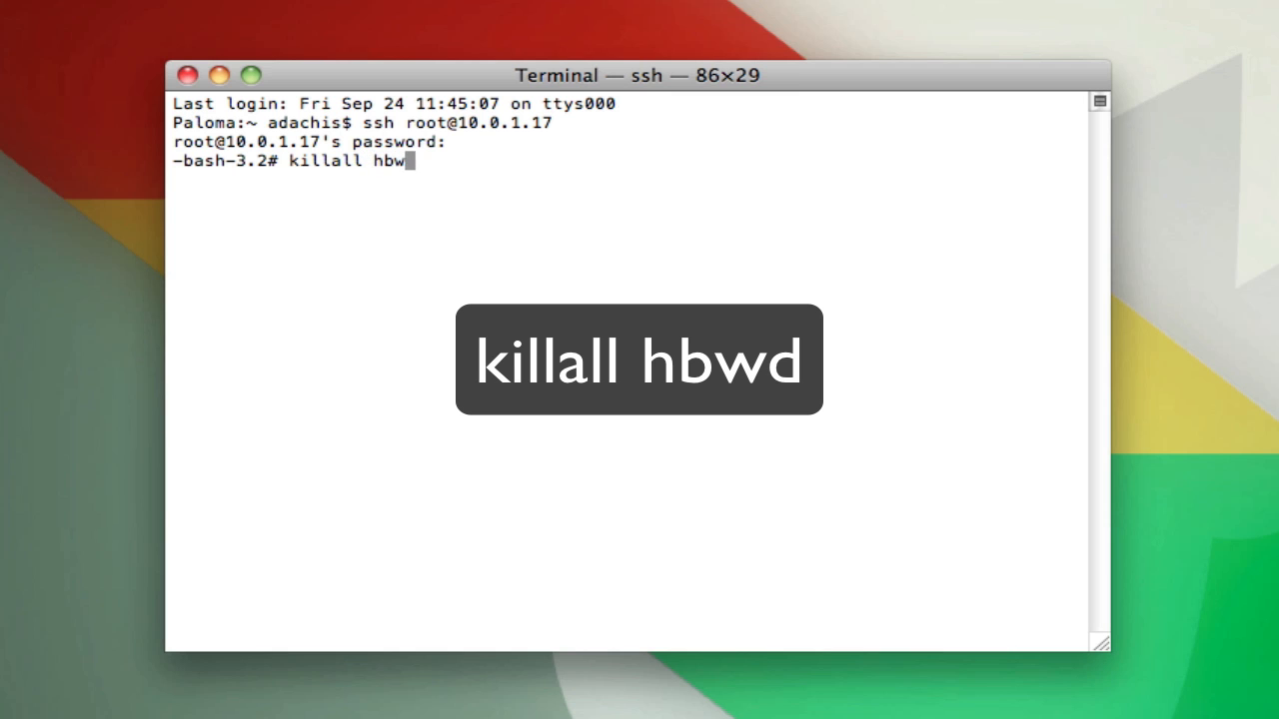
pyautogui.press('Return')
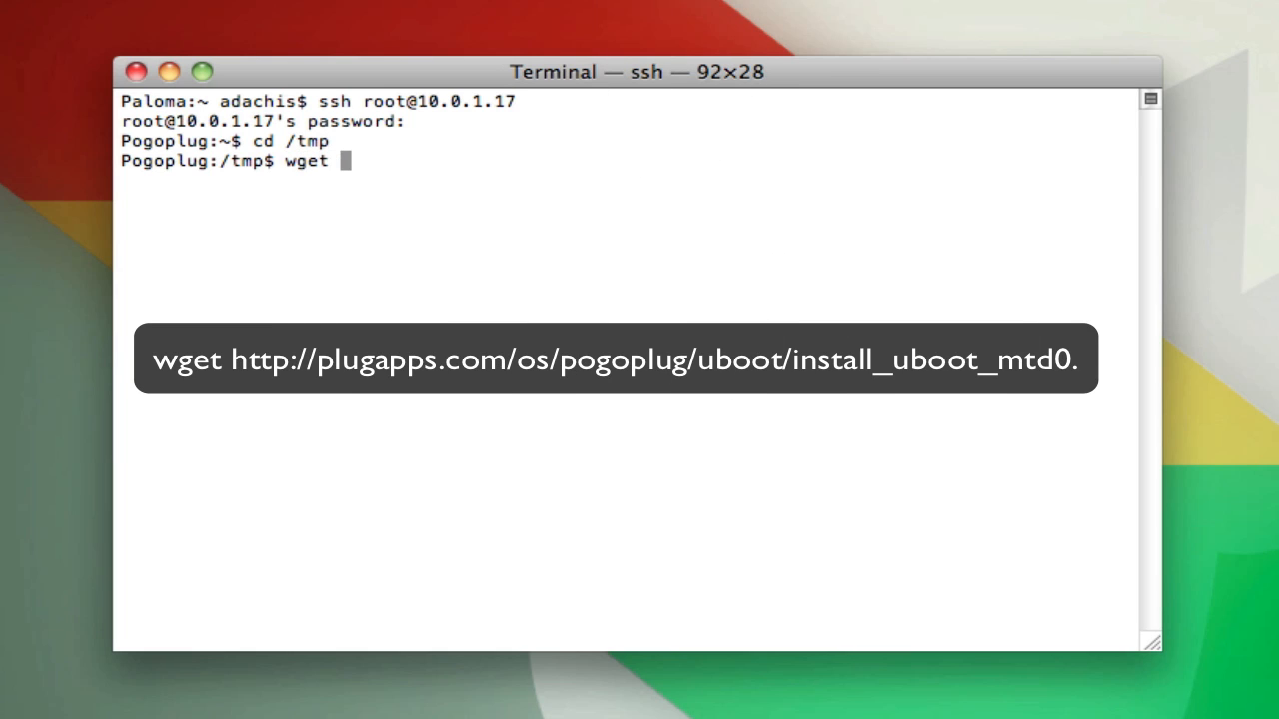
# Download install_uboot_mtd0.sh from plugapps.com/os/pogoplug into /tmp with wget.
pyautogui.write('http://plugap')
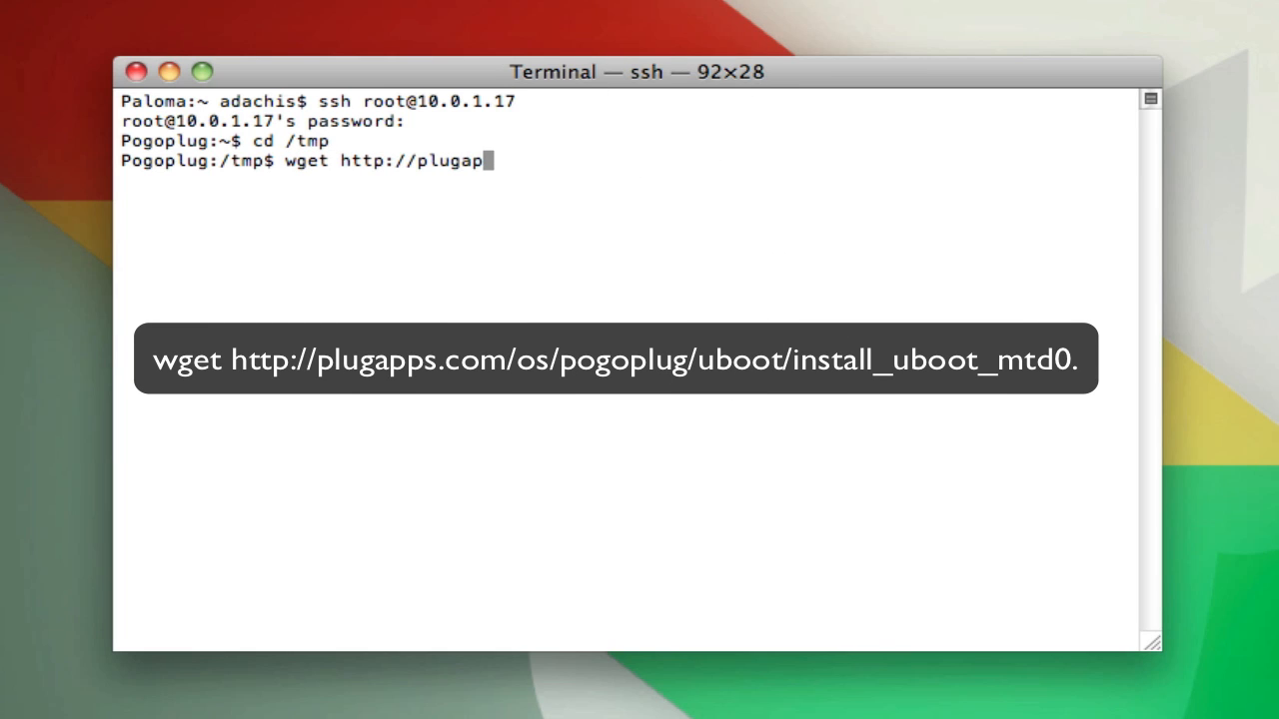
pyautogui.write('ps.com/os/pogoplug/uboot')
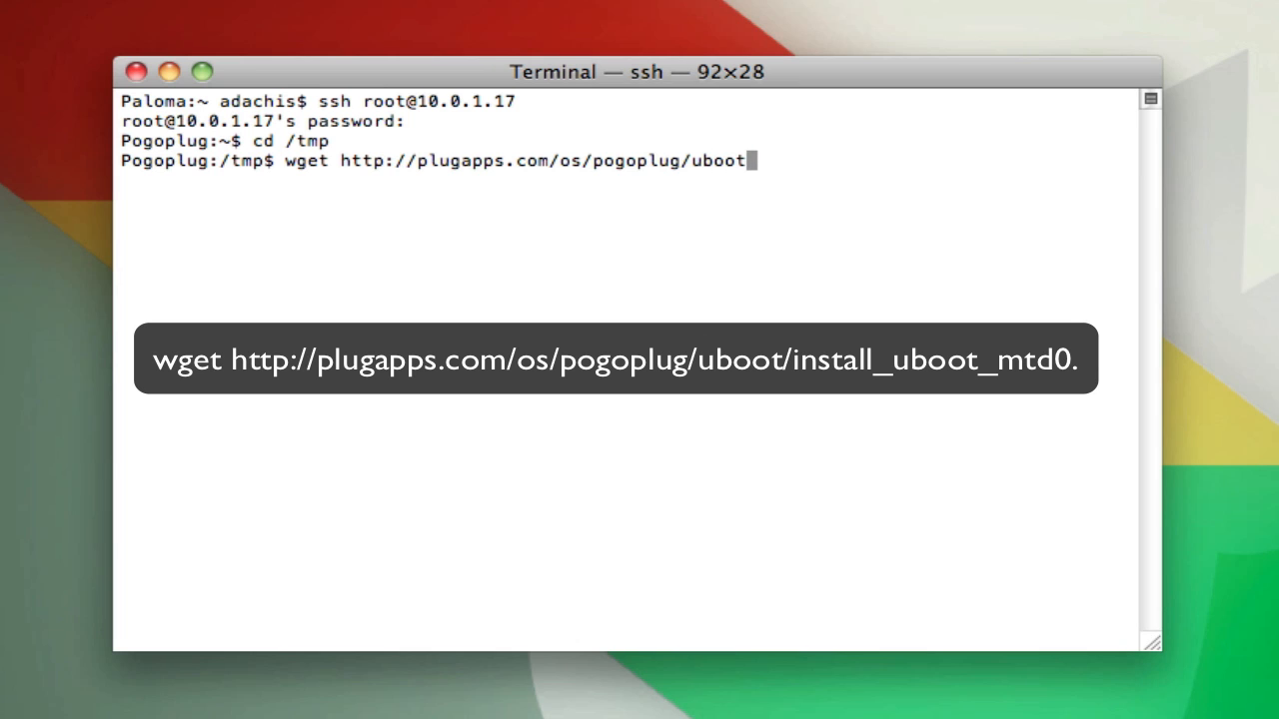
pyautogui.write('/install_uboot_mtd0.sh')
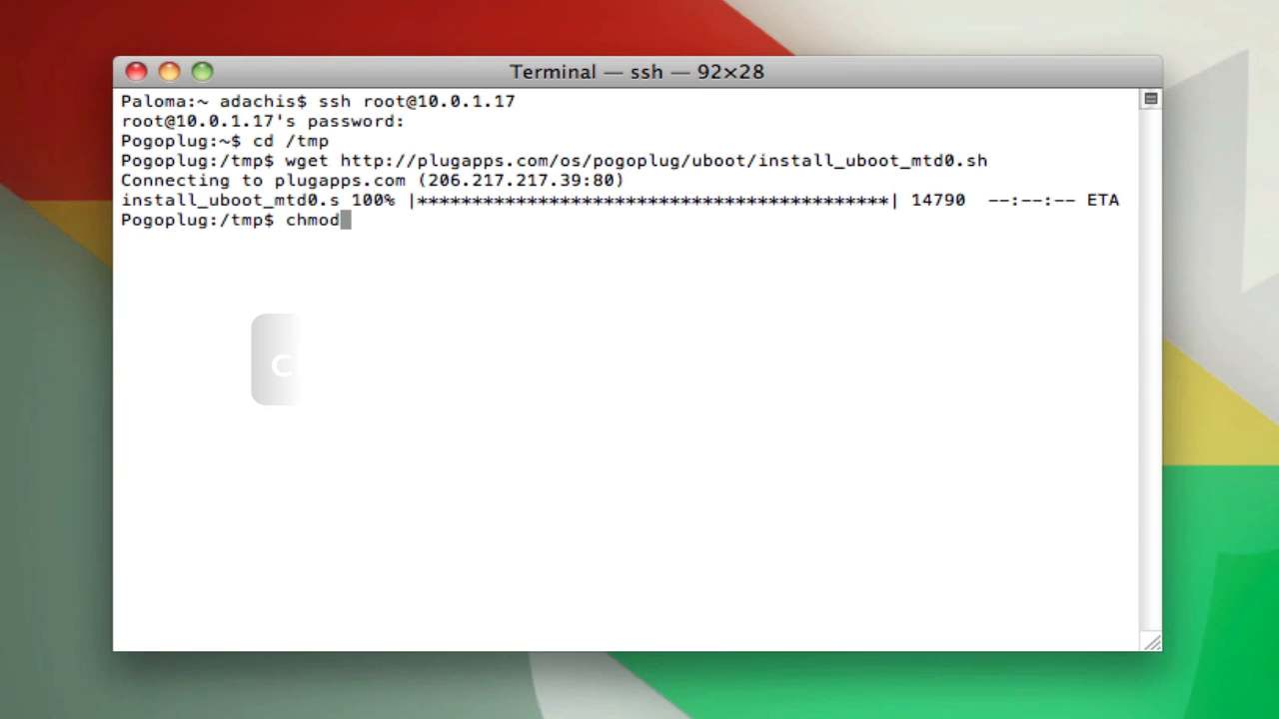
# Make install_uboot_mtd0.sh executable with chmod +x.
pyautogui.write('+x in')
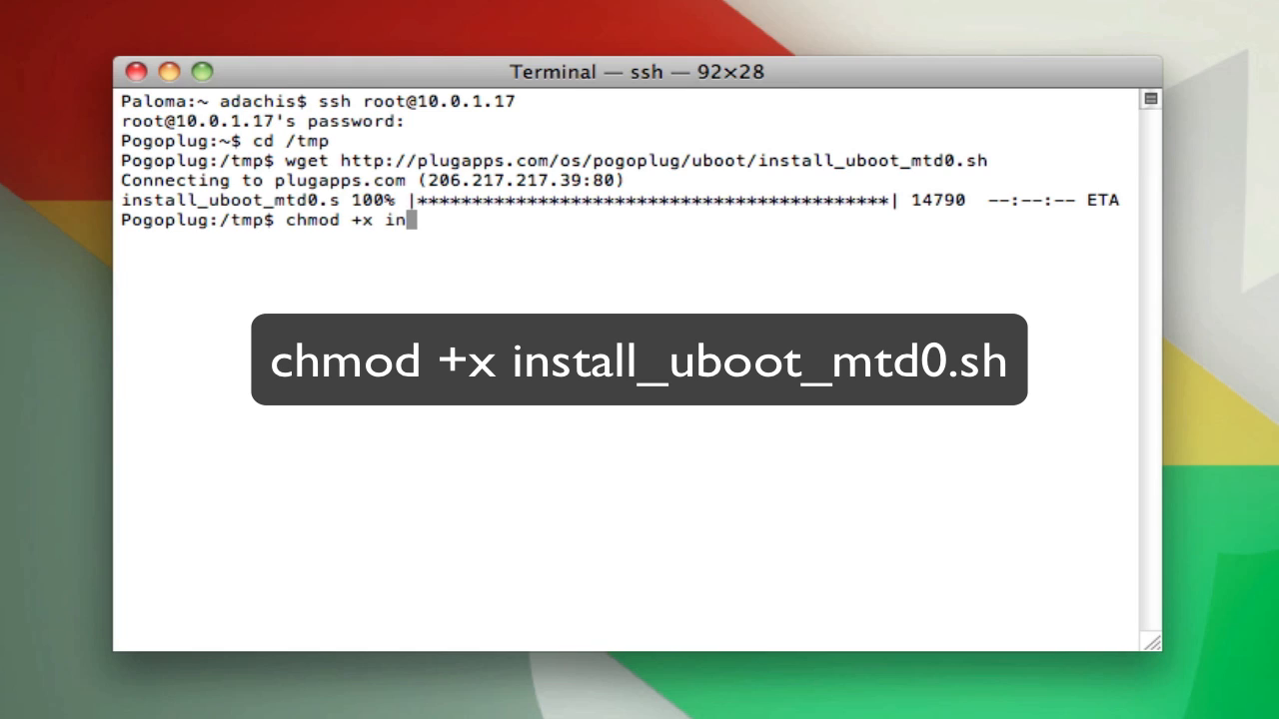
pyautogui.write('stall_uboot')
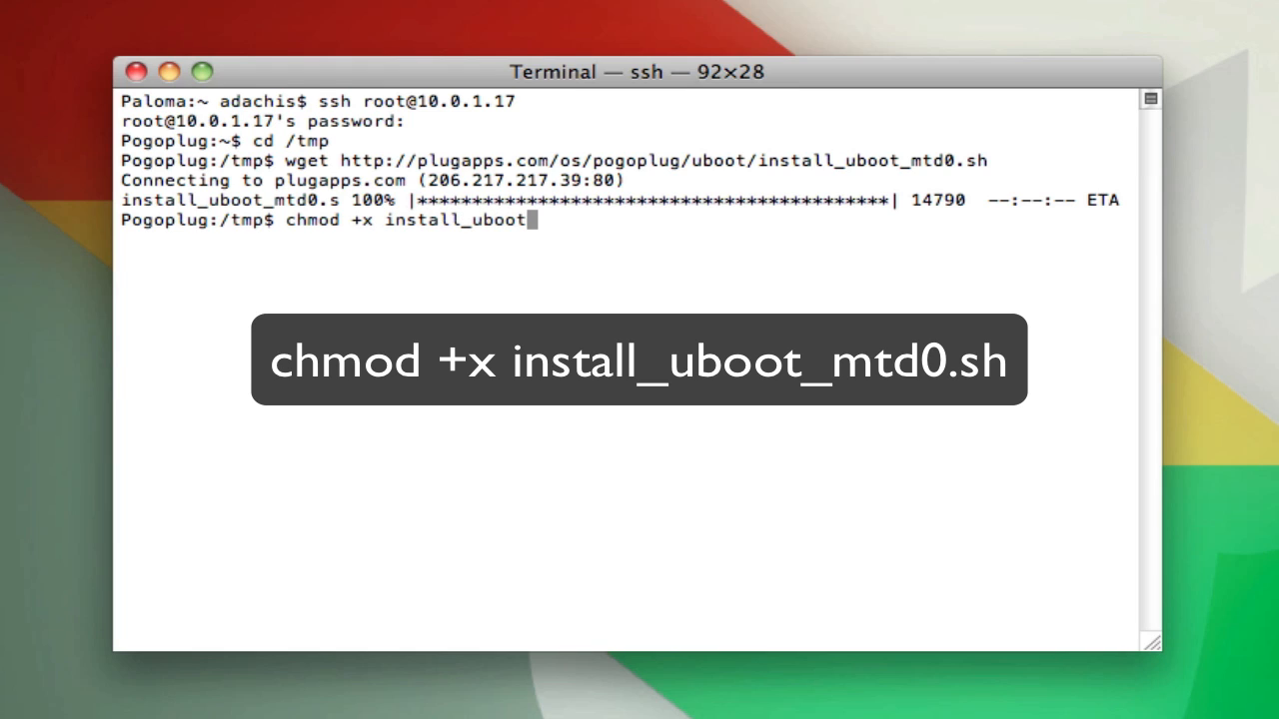
pyautogui.press('Return')
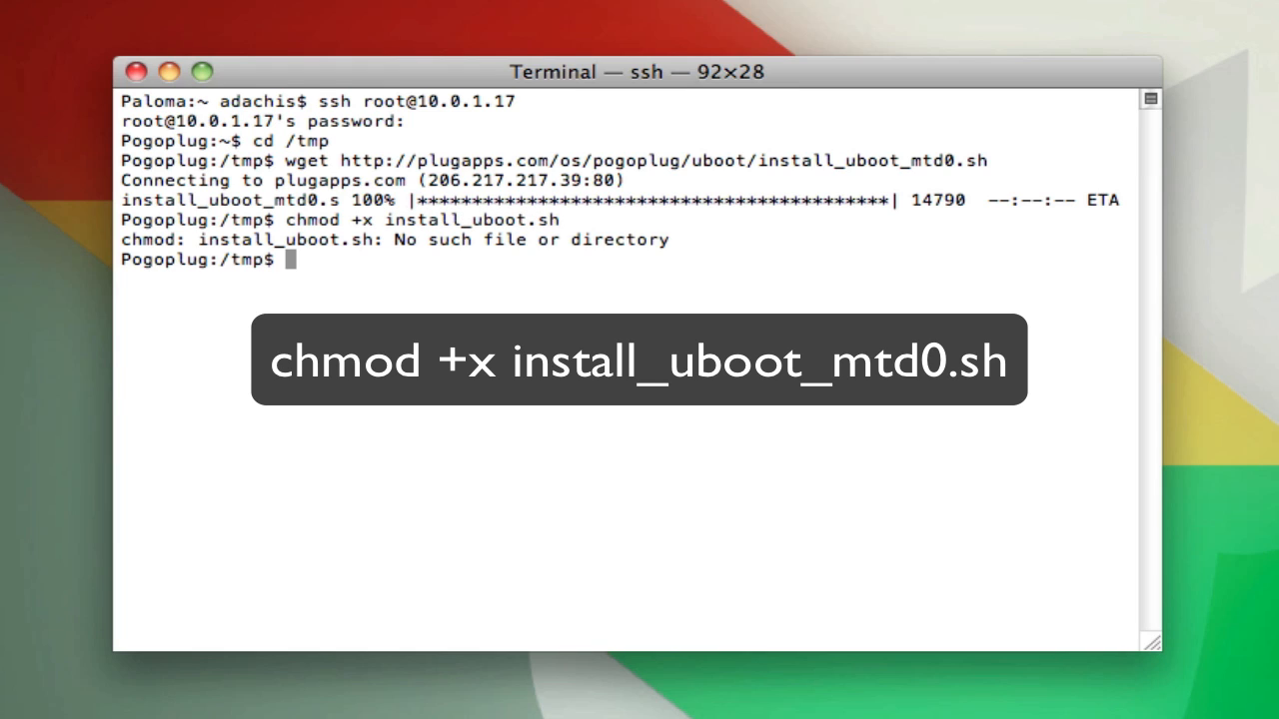
pyautogui.press('Return')
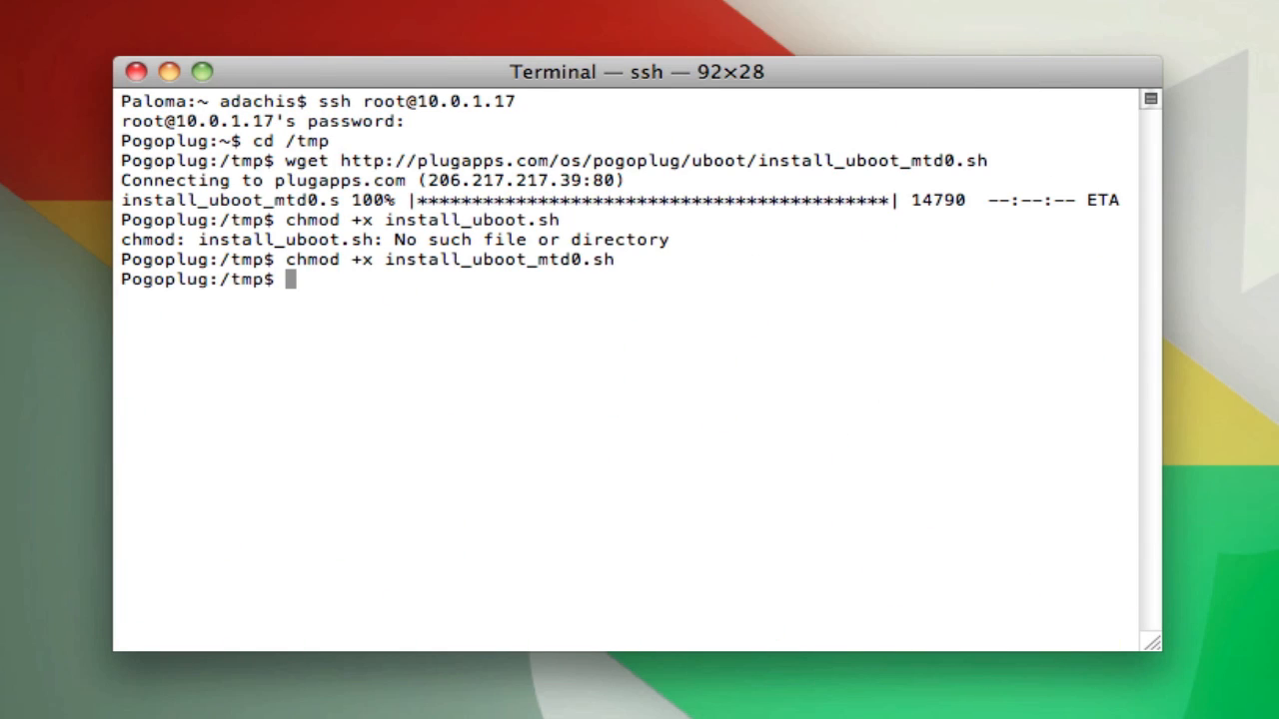
# Launch ./install_uboot_mtd0.sh to start the uBoot installer.
pyautogui.write('./install')
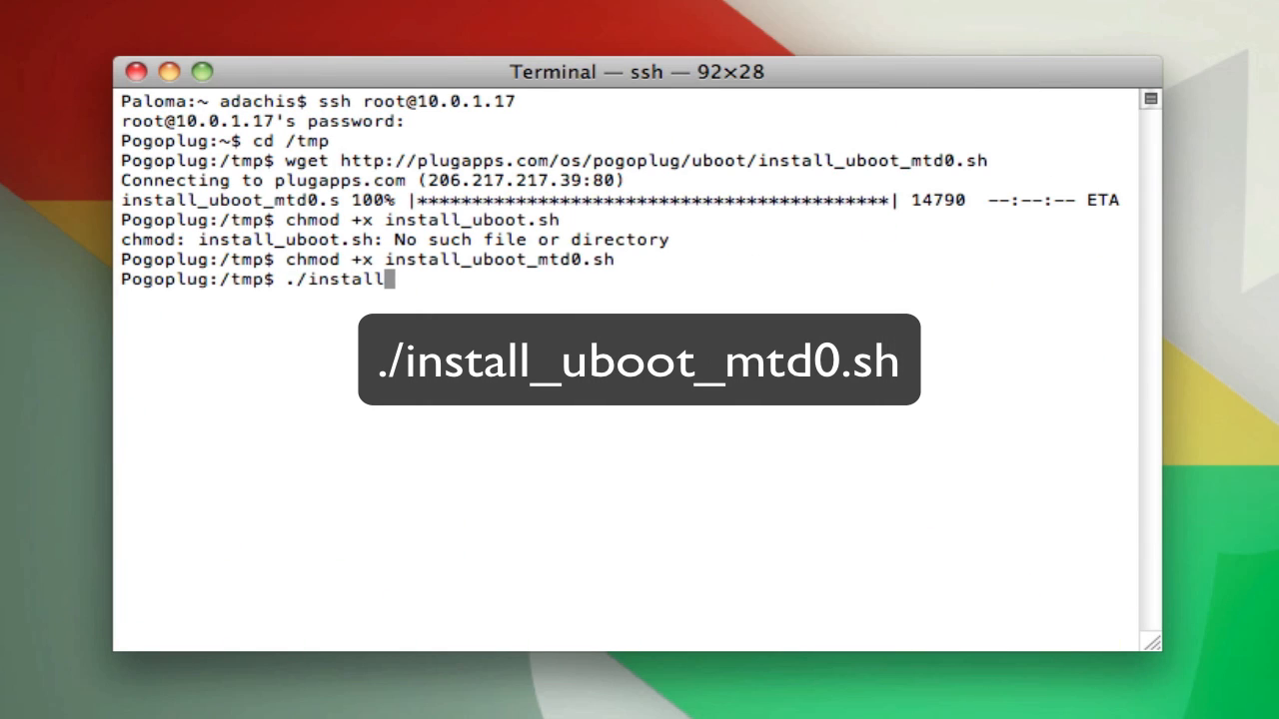
pyautogui.write('_uboot_')
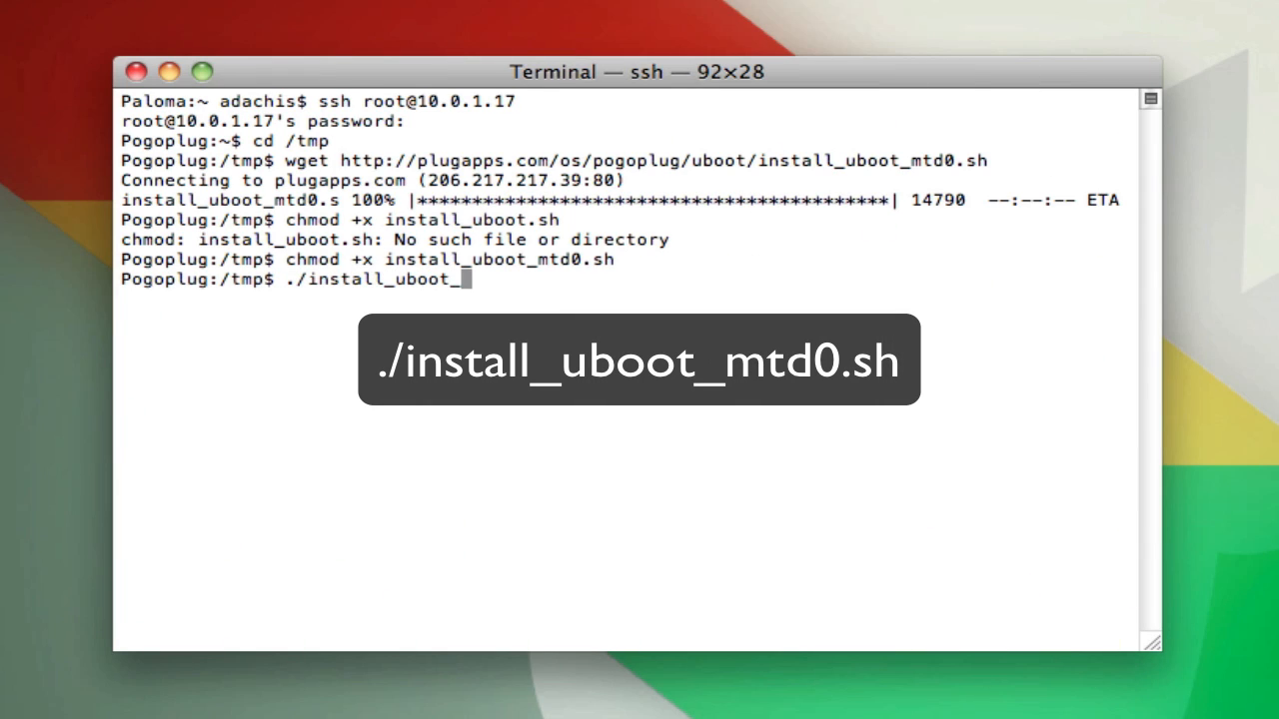
pyautogui.press('Return')
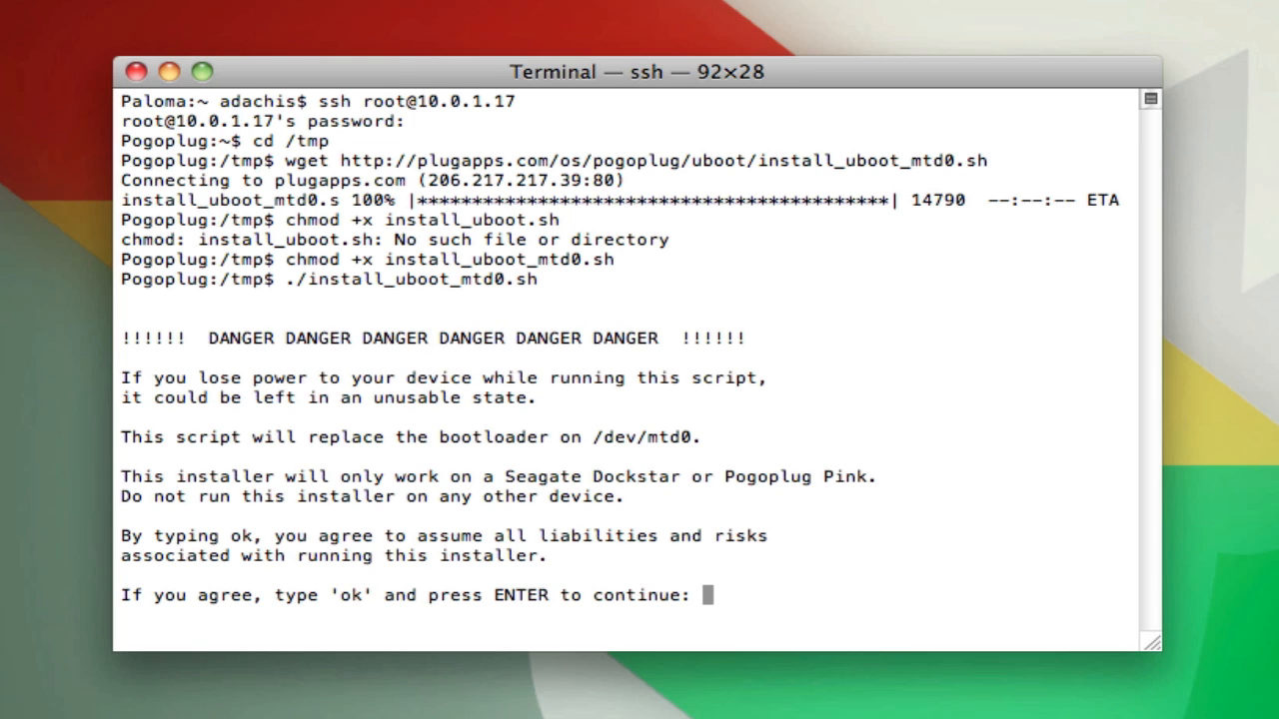
# Answer ok, Y to disable services and 2 for Pogoplug v2, then rerun the installer with --no-uboot-check.
pyautogui.write('ok')
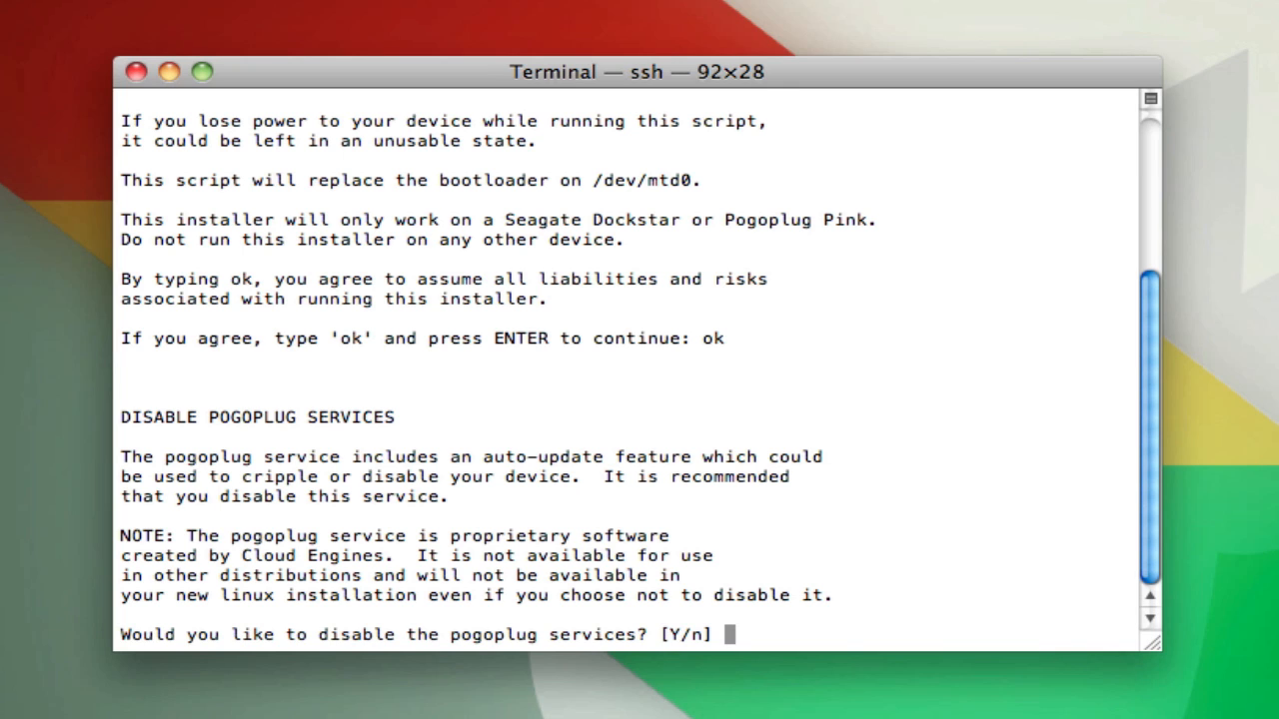
pyautogui.write('Y')
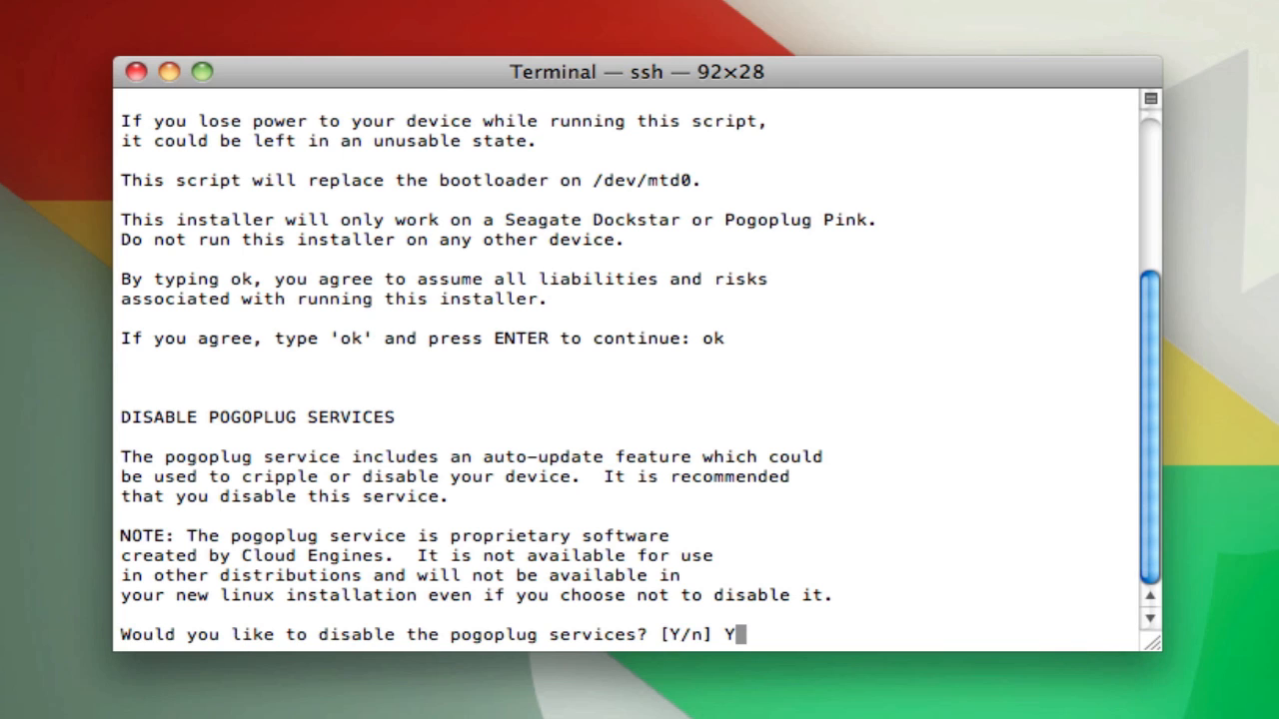
pyautogui.press('Return')
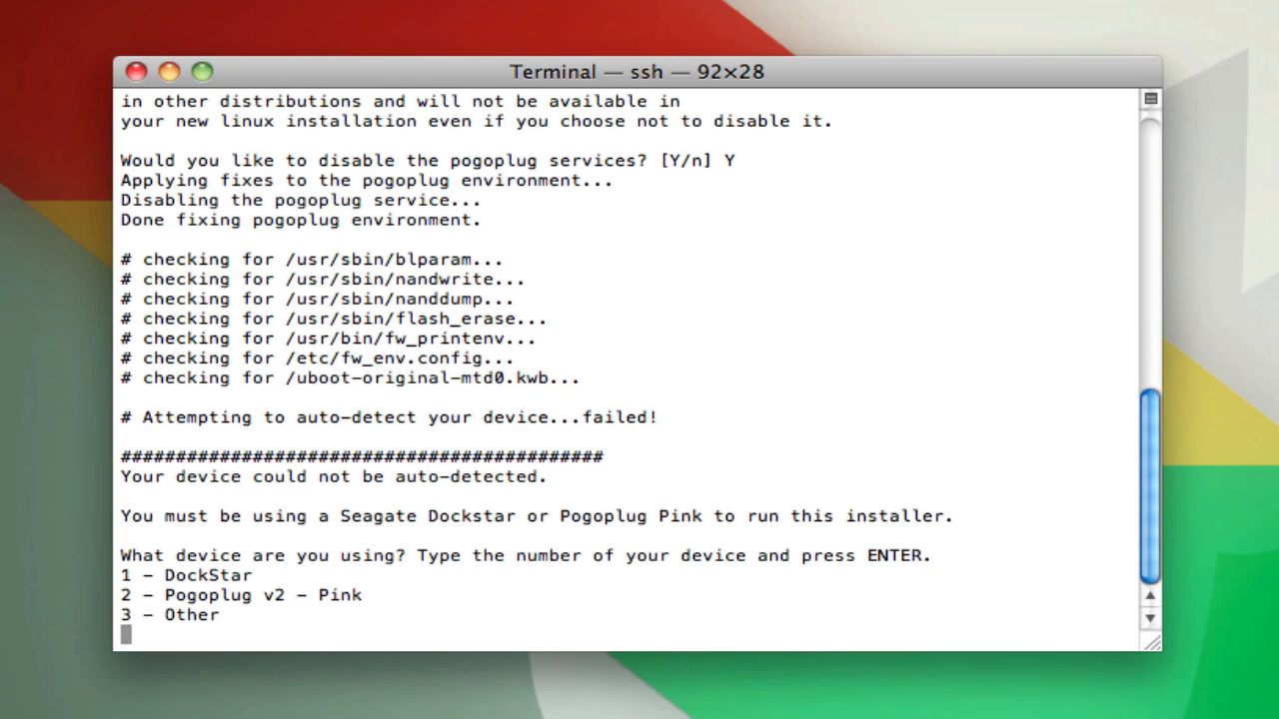
pyautogui.write('2')
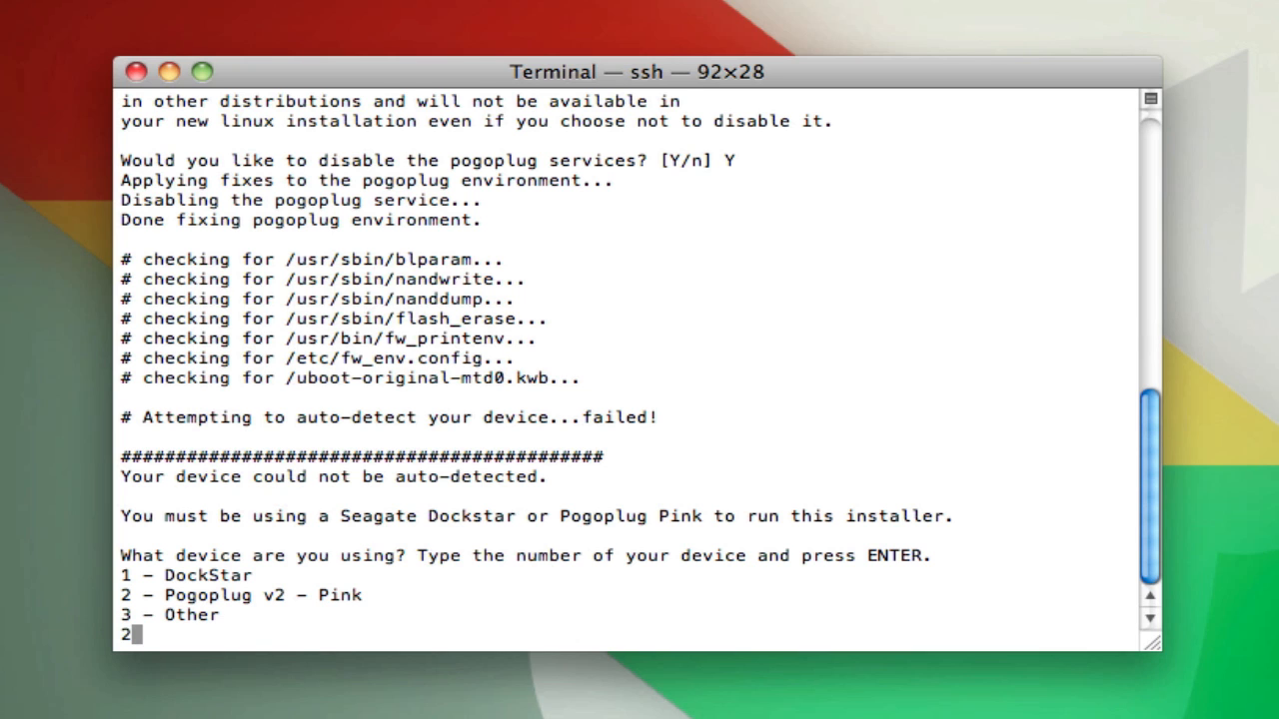
pyautogui.press('Return')
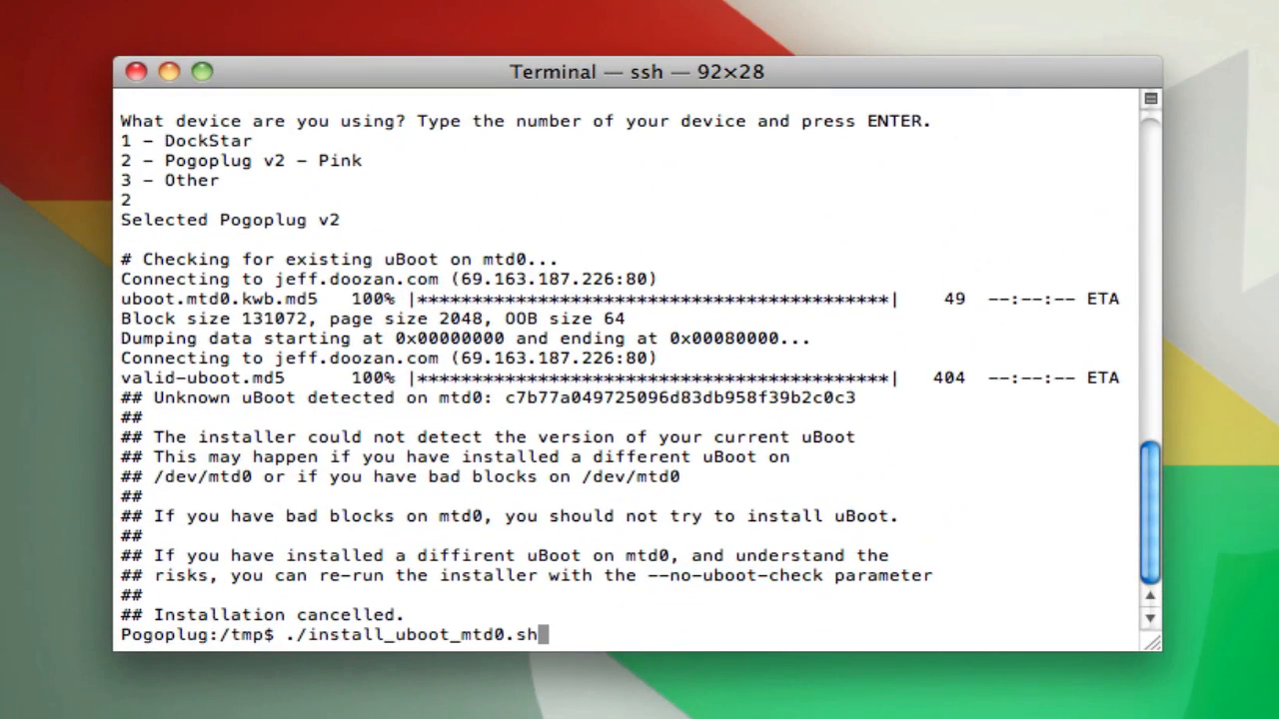
pyautogui.write('--no-uboot-check')
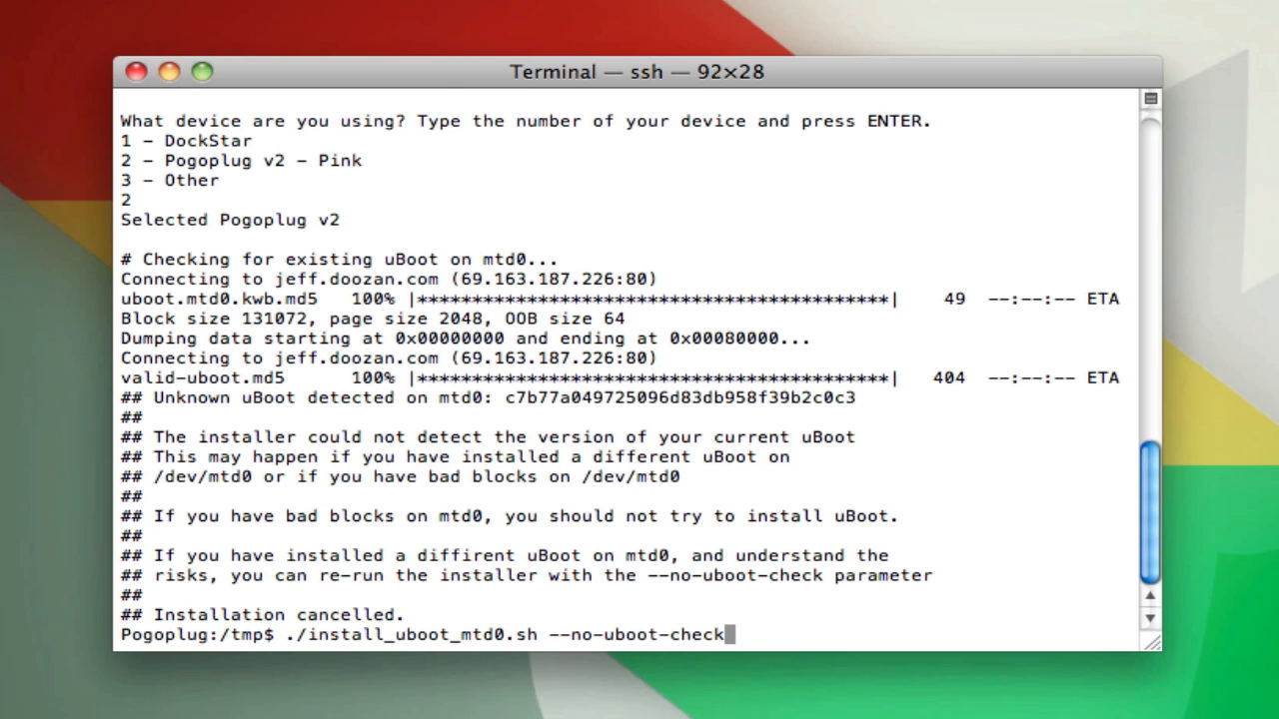
pyautogui.press('Return')
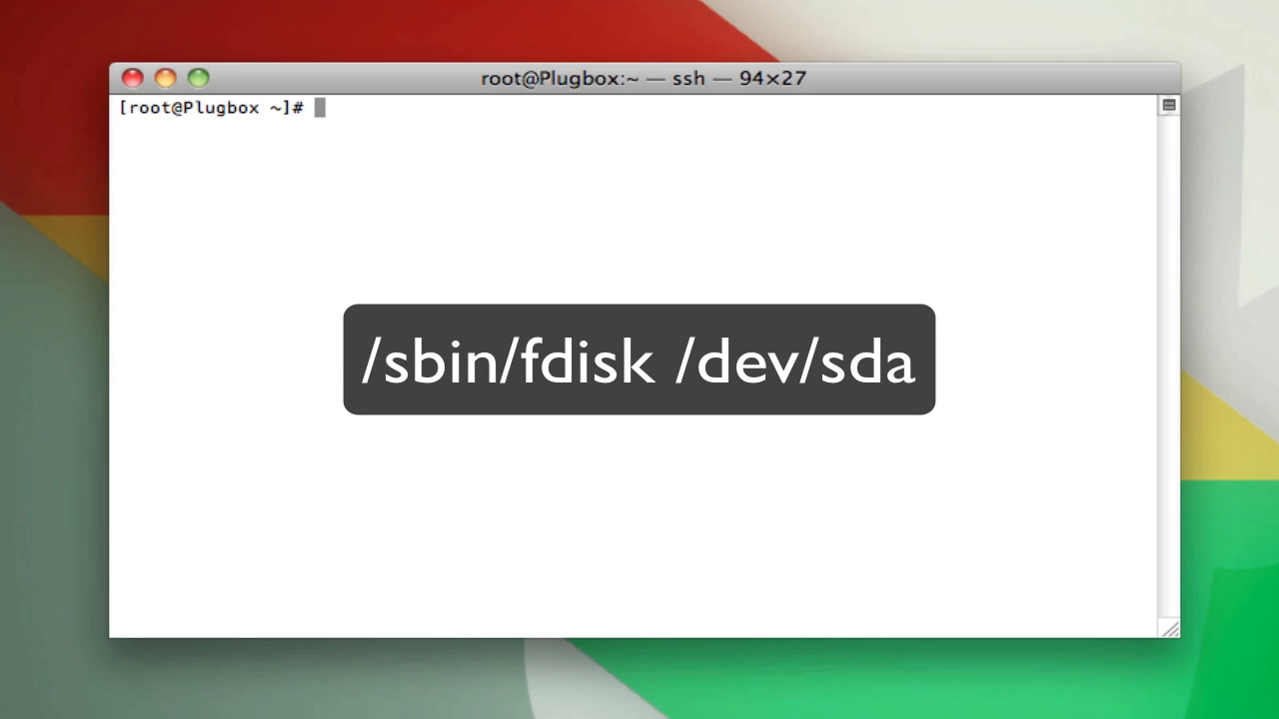
# Start /sbin/fdisk on the /dev/sda drive.
pyautogui.write('/sbin/')
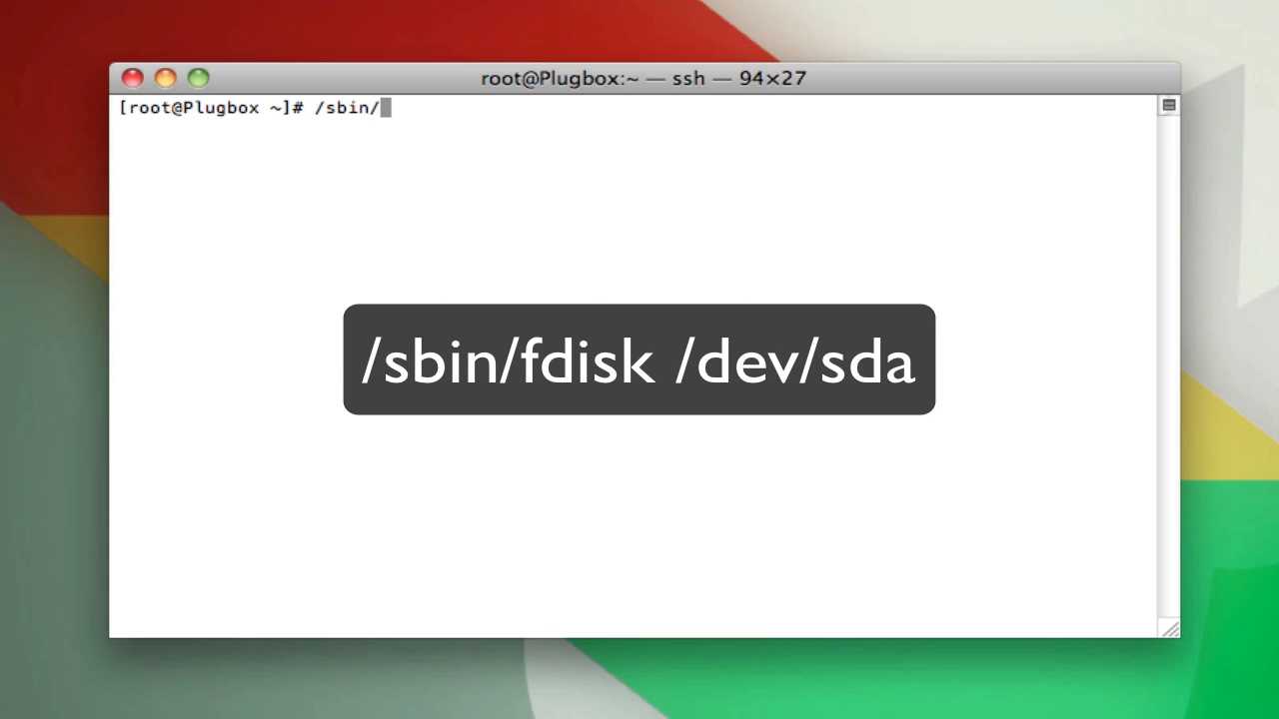
pyautogui.write('fdisk')
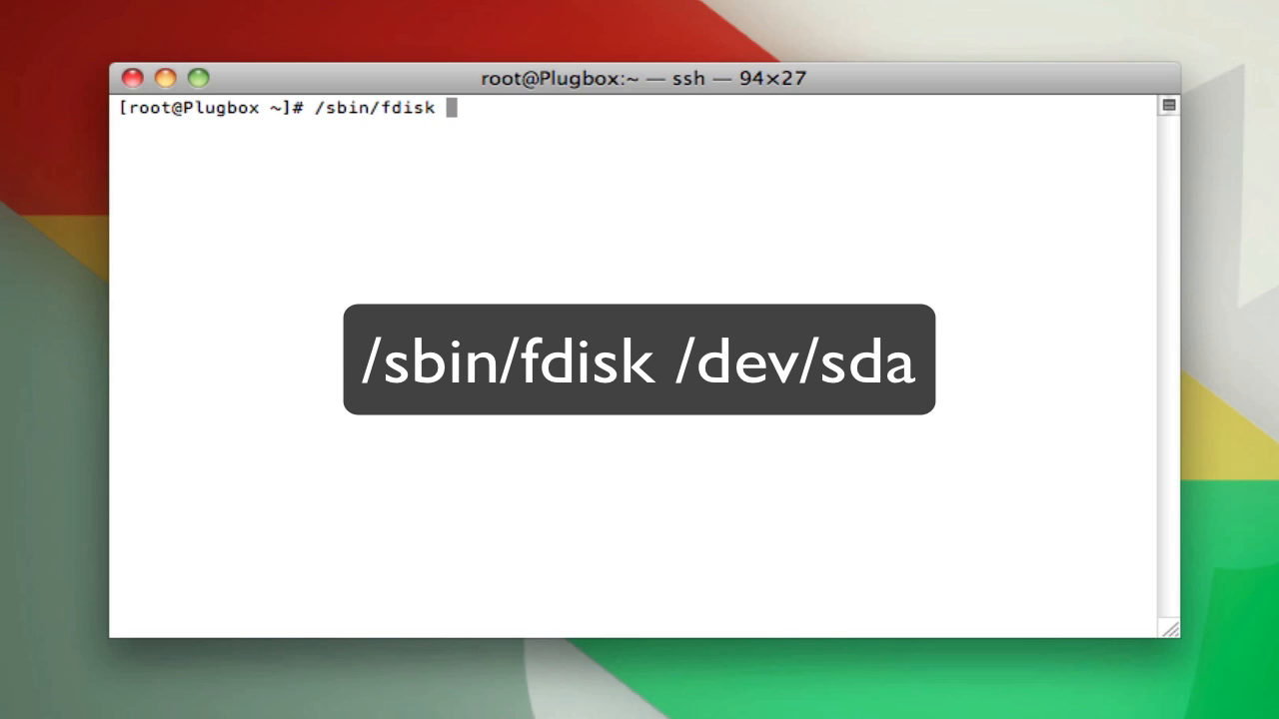
pyautogui.press('Return')
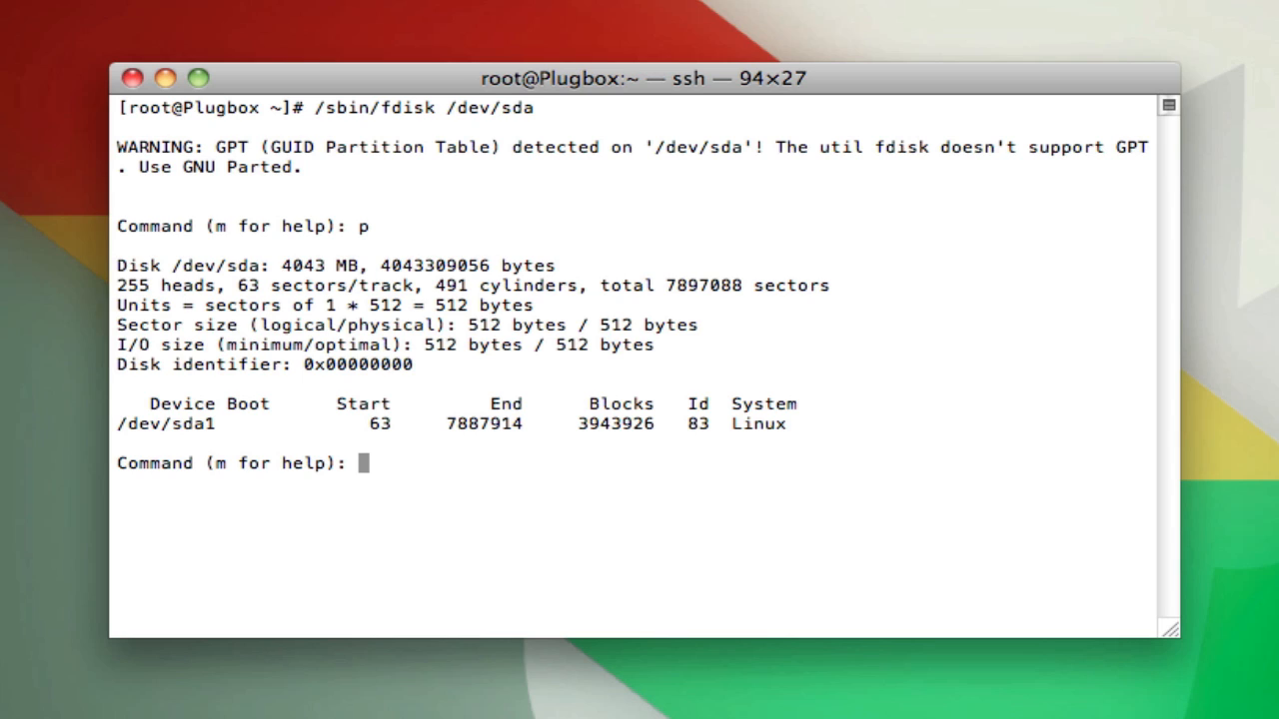
# Delete the existing partition and create a new primary partition number 1.
pyautogui.write('d')
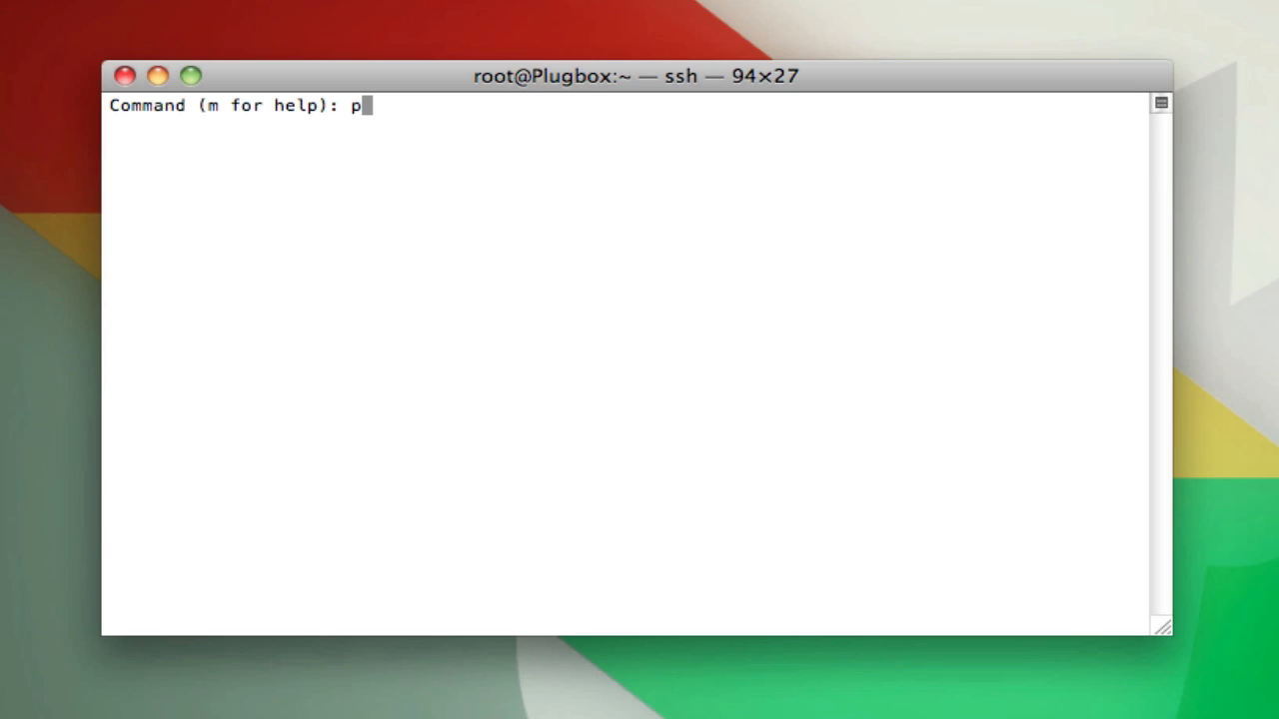
pyautogui.press('Backspace')
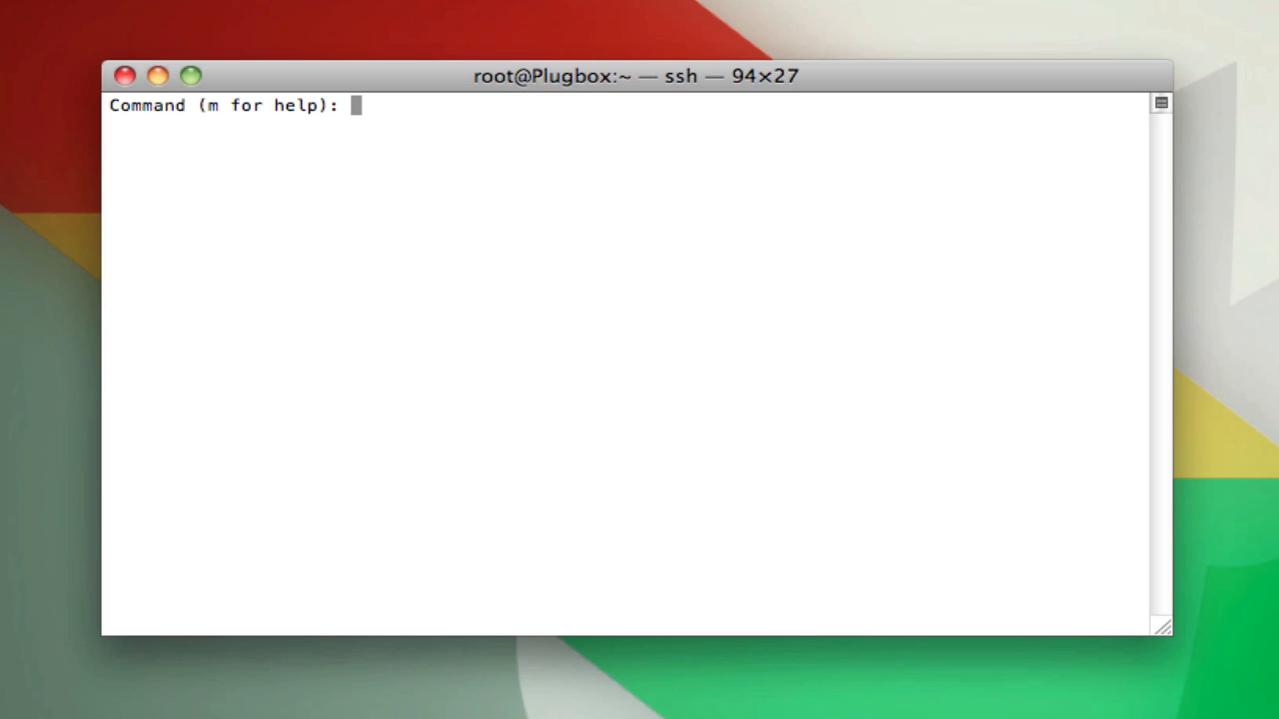
pyautogui.write('n')
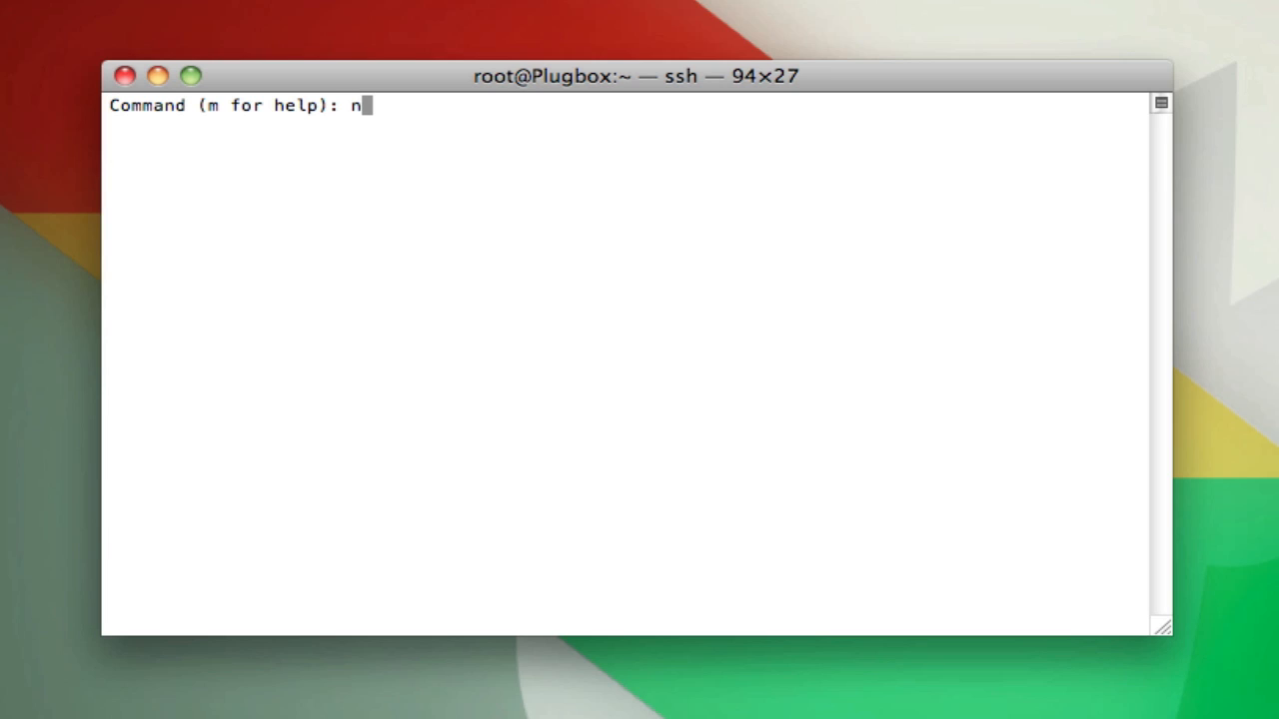
pyautogui.write('p')
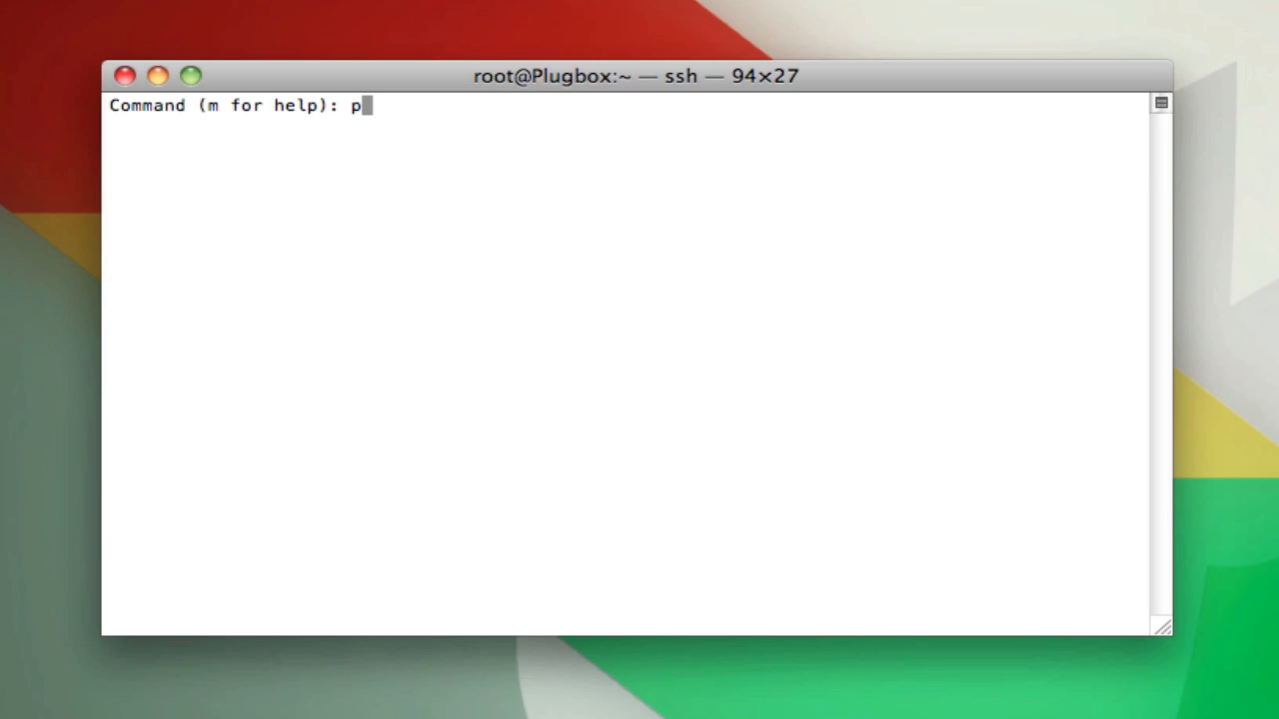
pyautogui.write('1')
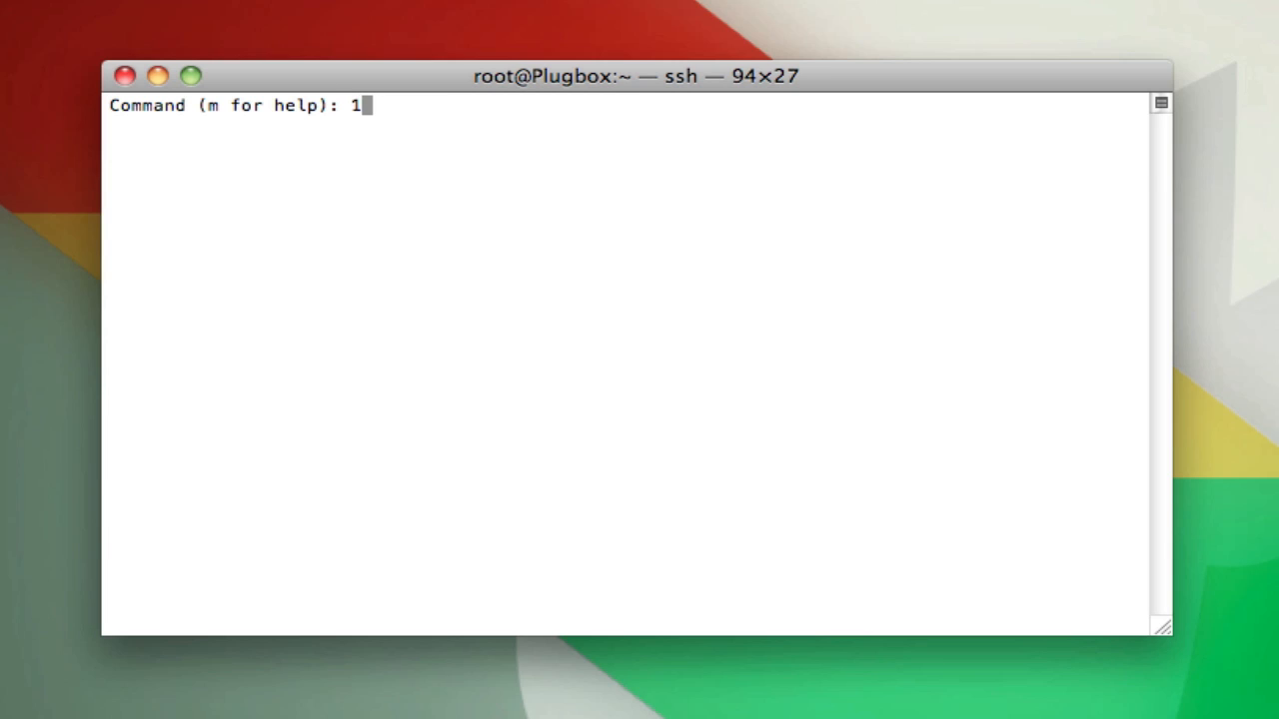
pyautogui.press('Backspace')
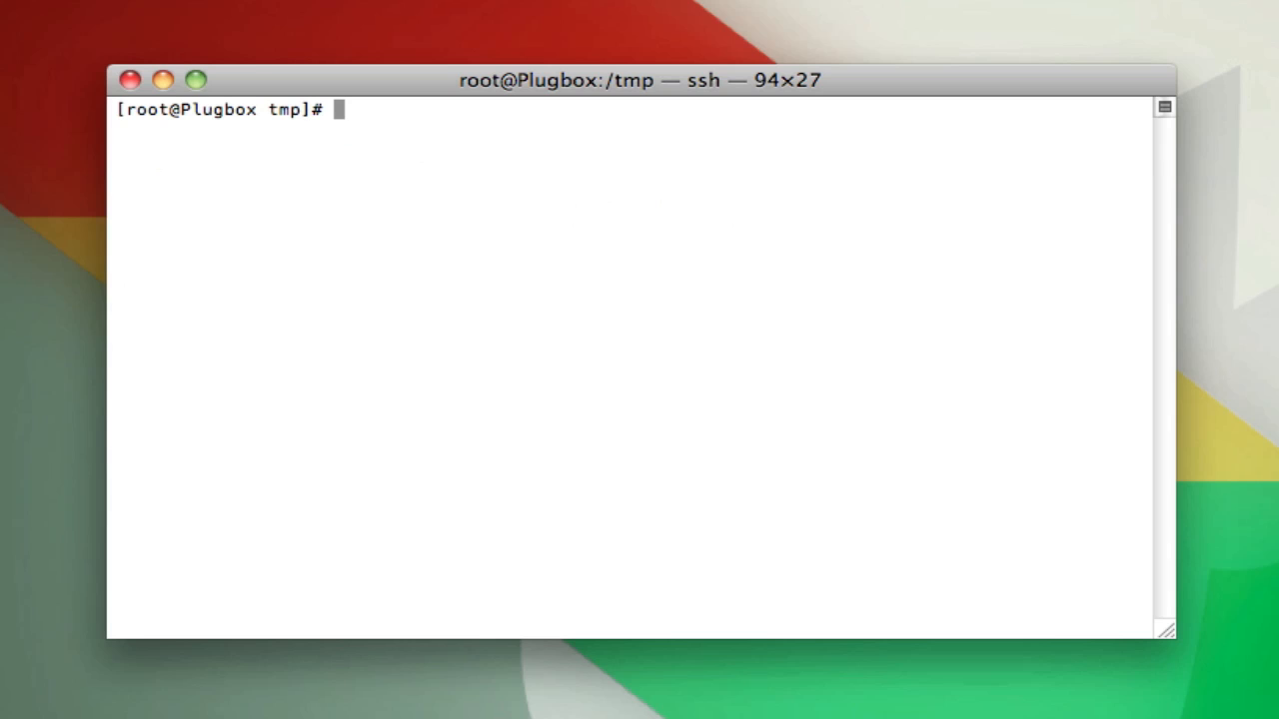
pyautogui.write('wget')
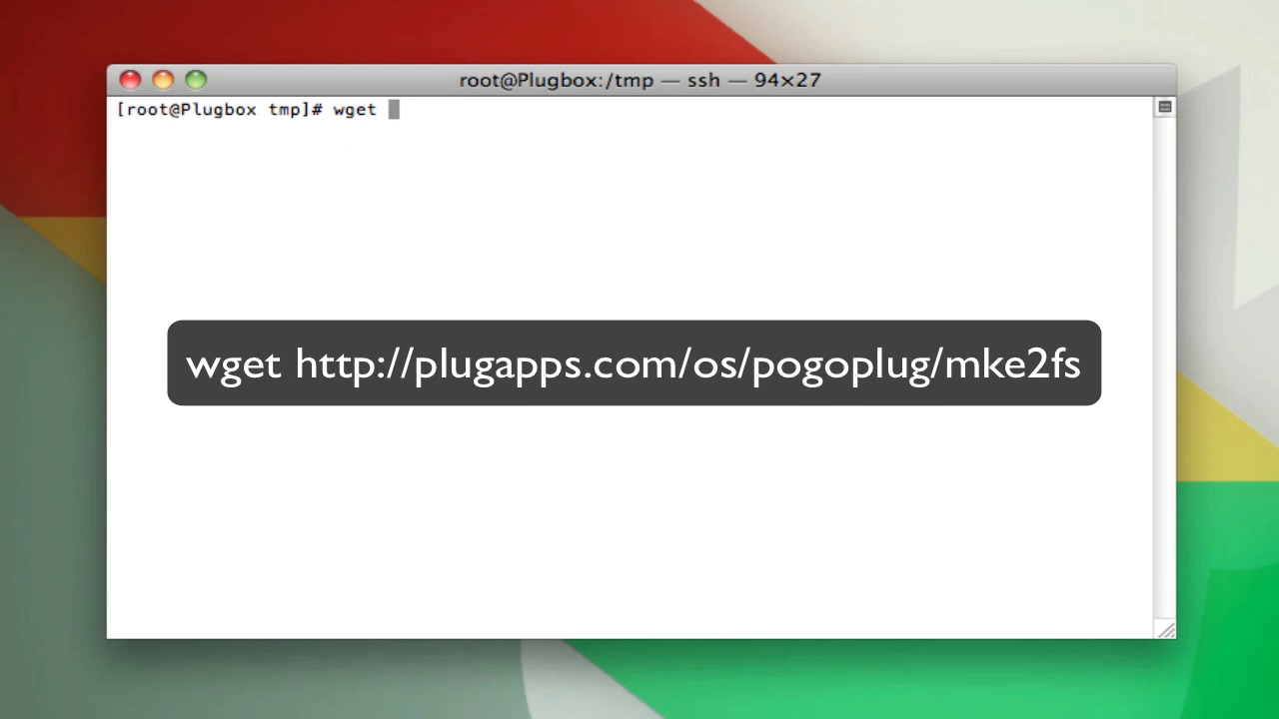
pyautogui.write('http://plugapps.com/os/po')
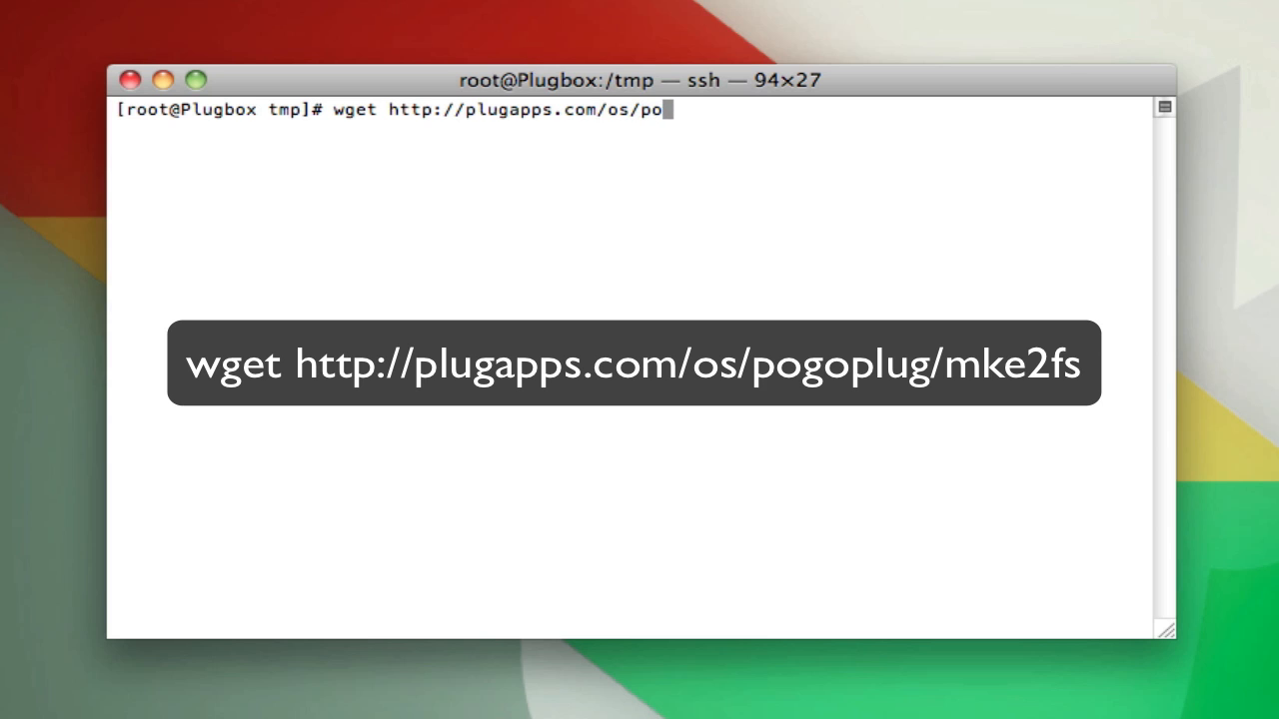
pyautogui.write('goplug/mke2f')
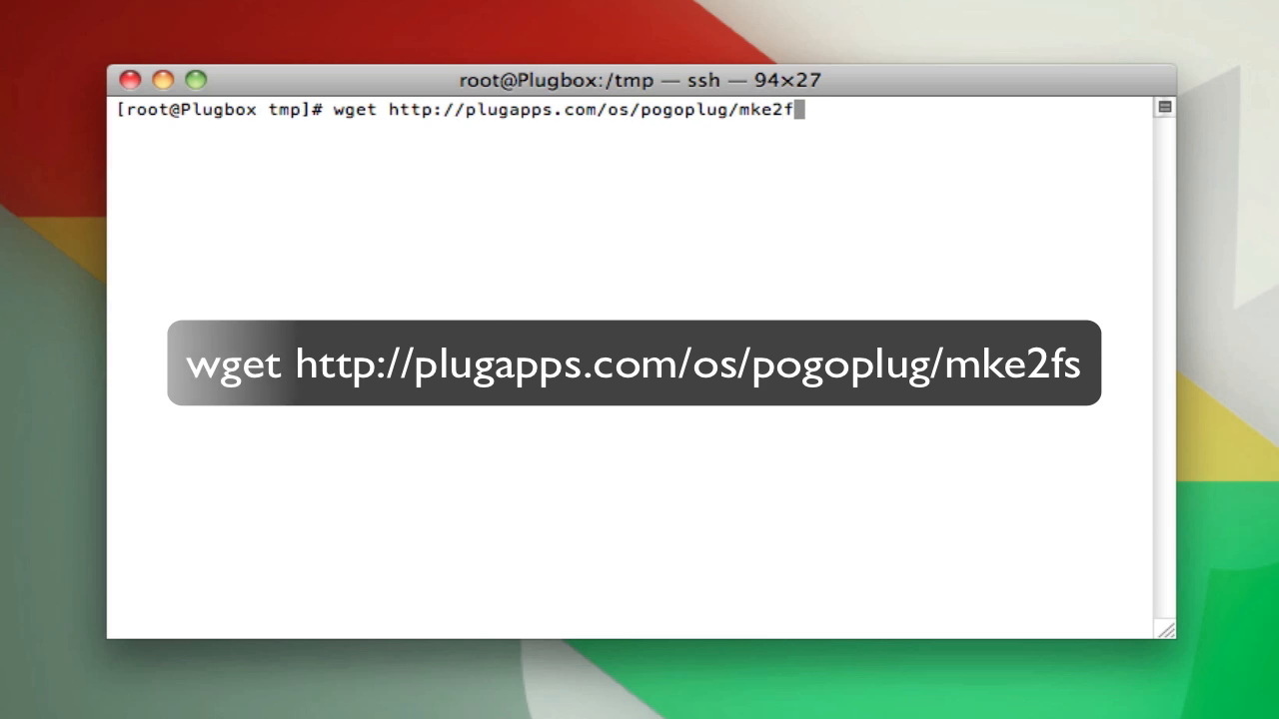
pyautogui.press('Return')
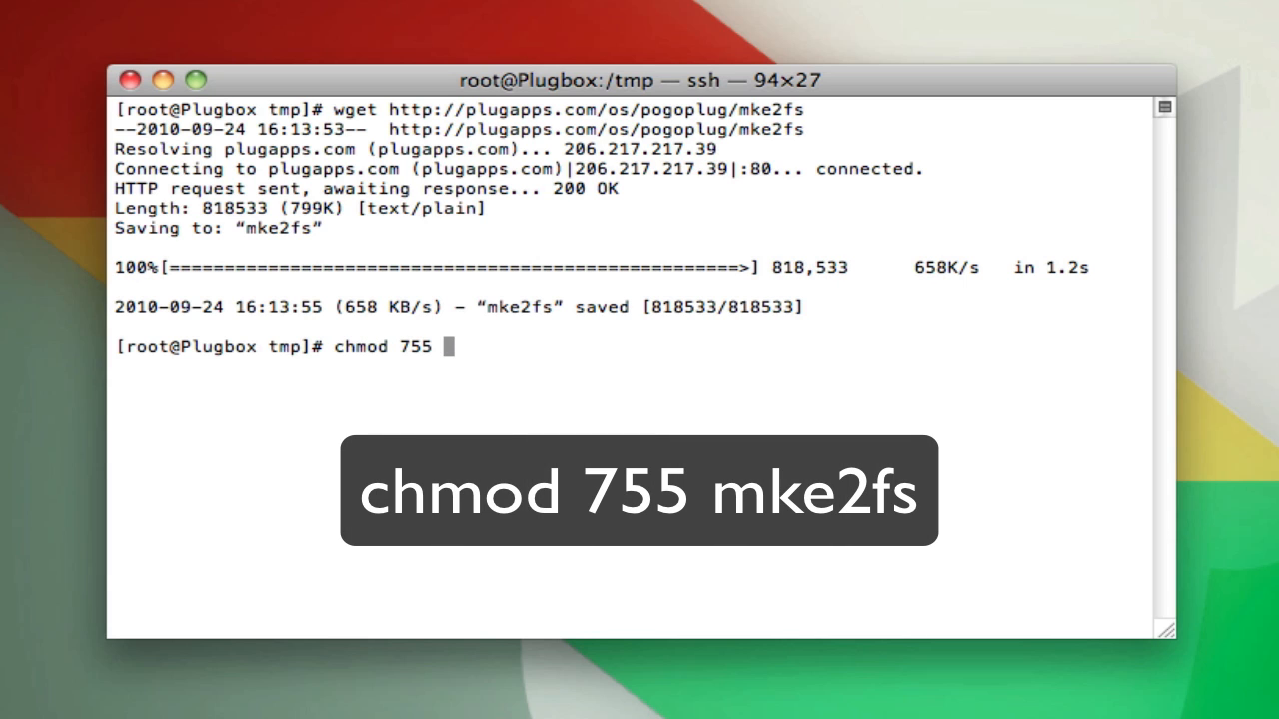
# Make mke2fs executable with chmod 755.
pyautogui.write('mke2fs')
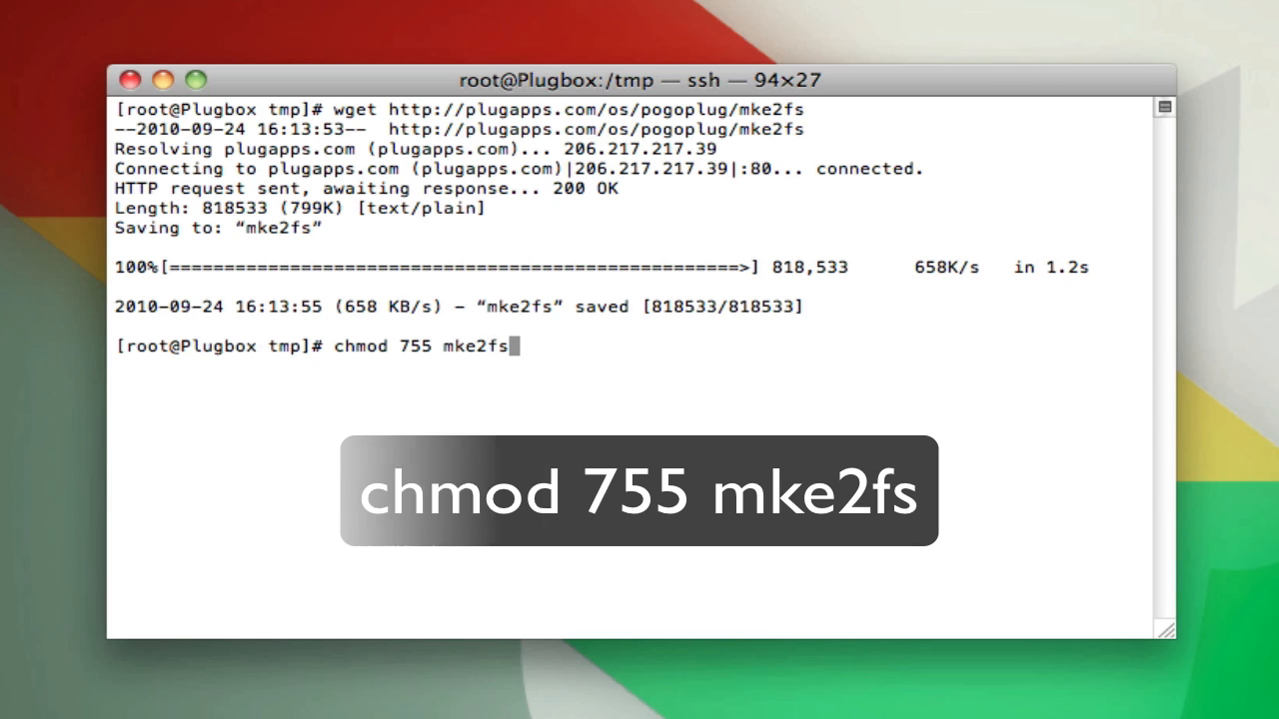
pyautogui.press('Return')
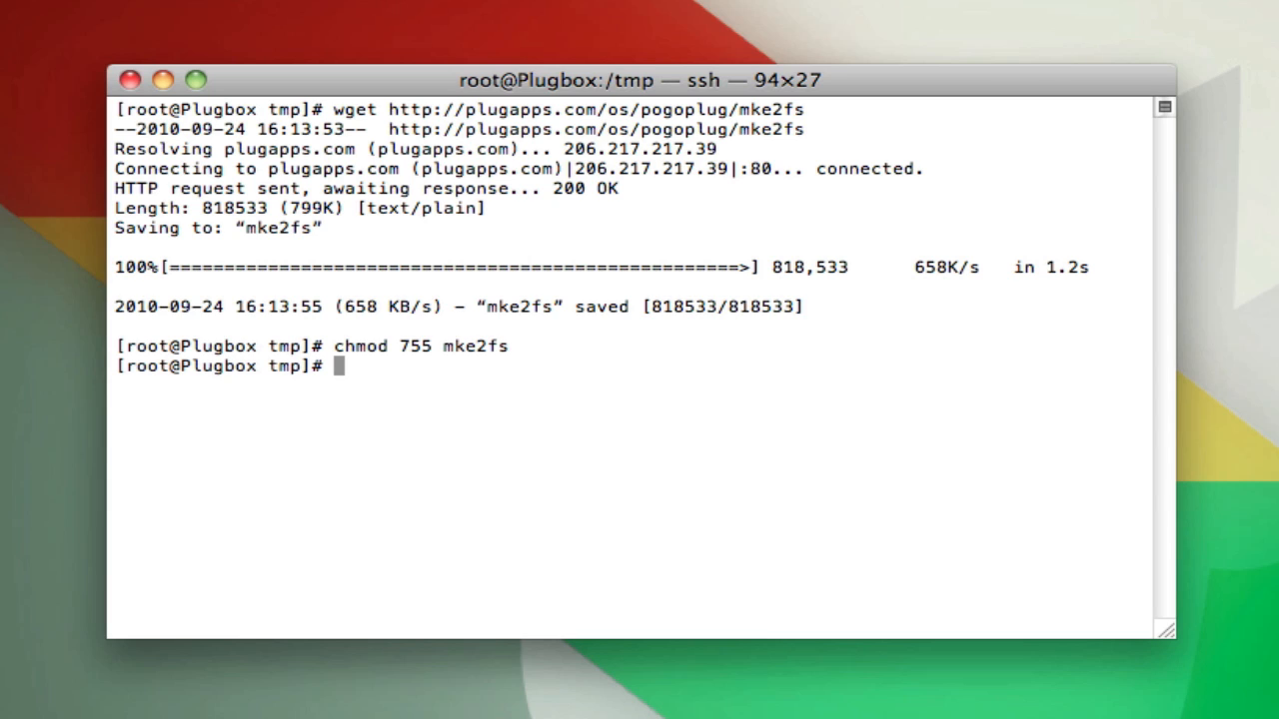
pyautogui.write('.')
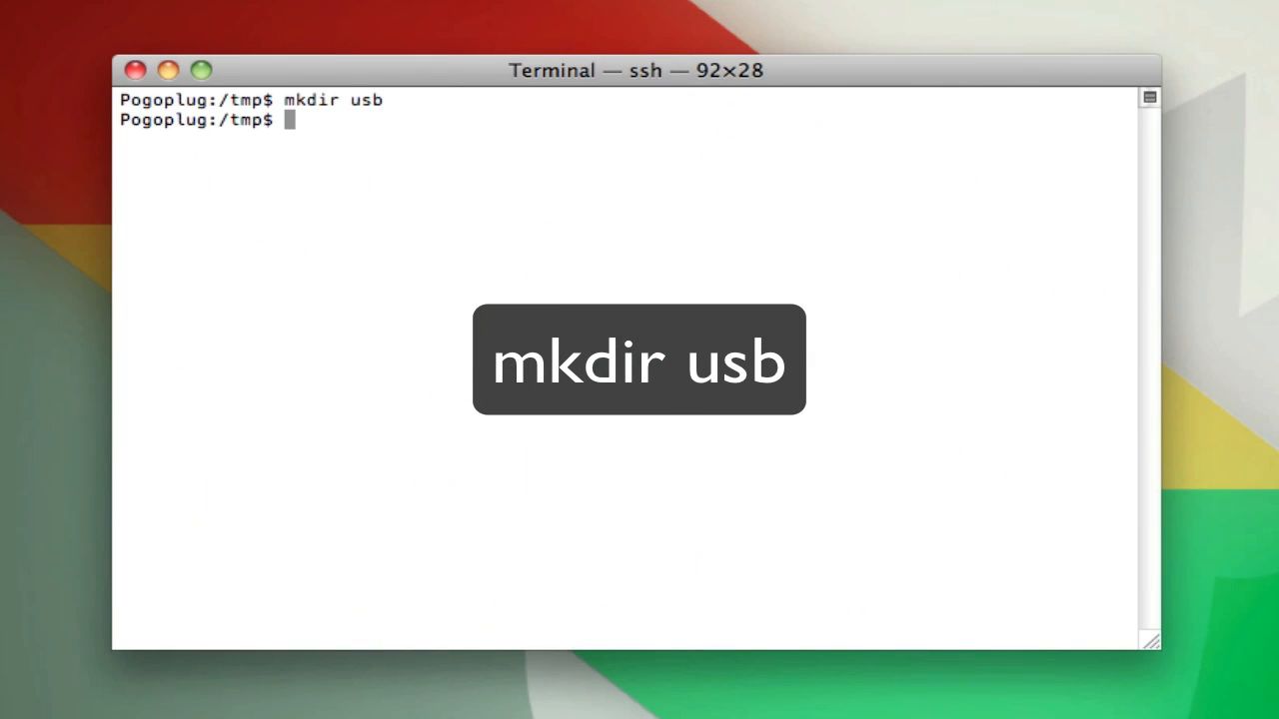
# Mount /dev/sda1 on the usb folder.
pyautogui.write('mount /dev/s')
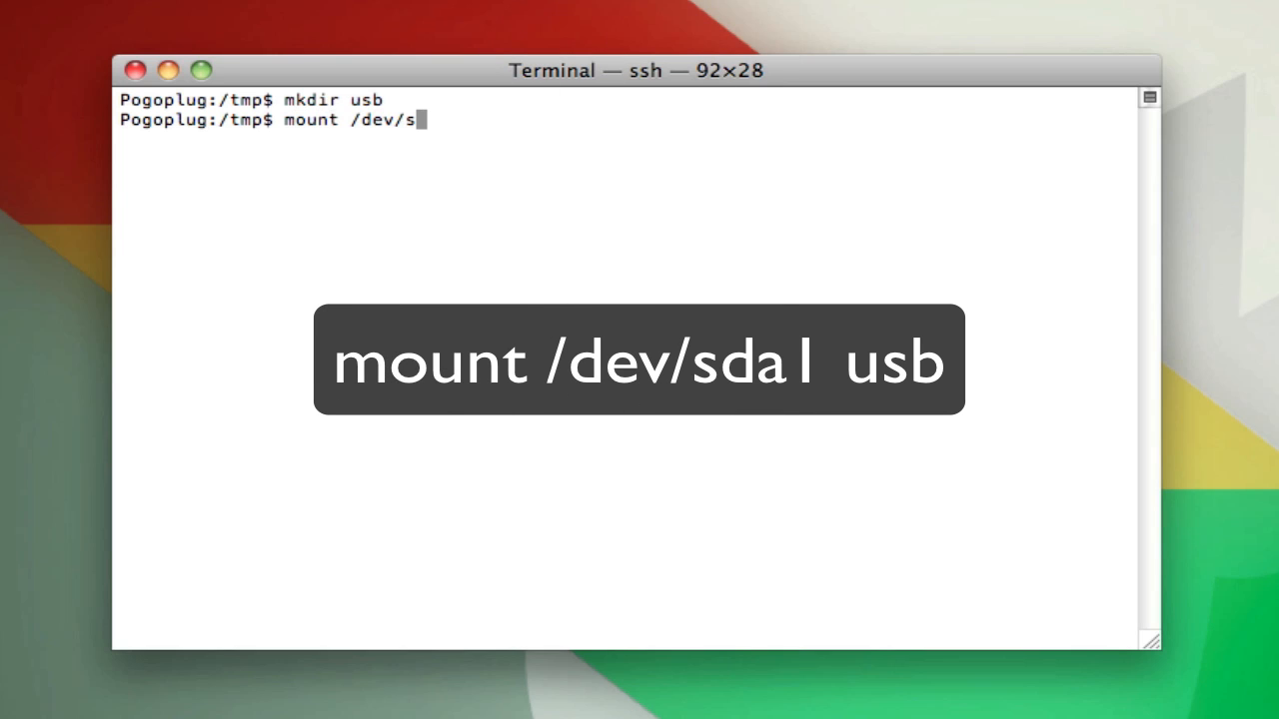
pyautogui.write('da1 usb')
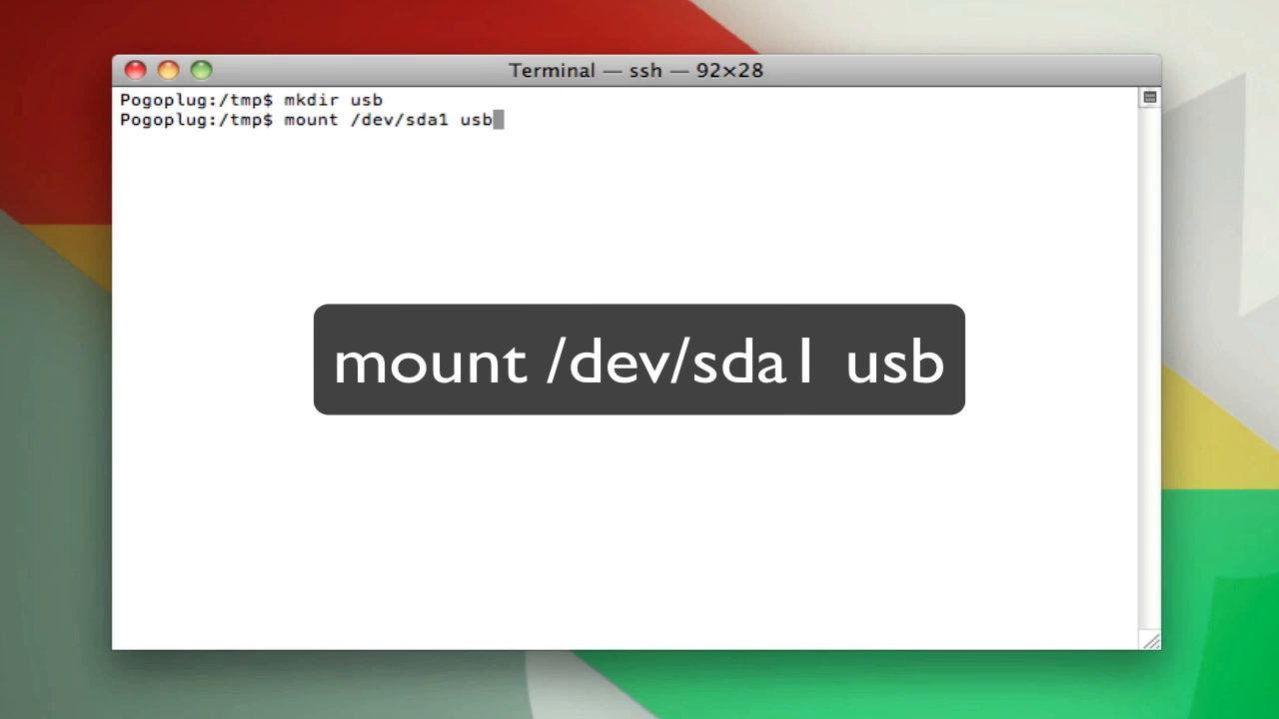
pyautogui.press('Return')
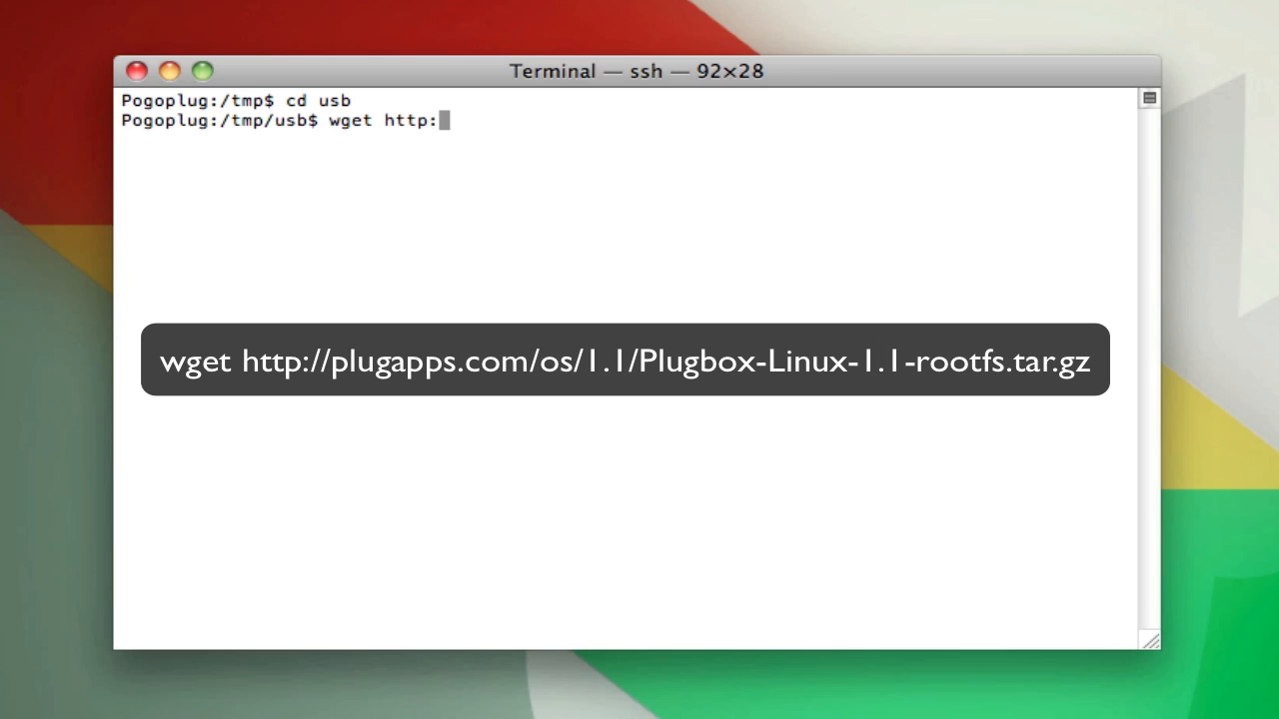
# Download Plugbox-Linux-1.1-rootfs.tar.gz from plugapps.com/os/1.1 onto the mounted drive.
pyautogui.write('//plugapps.com/')
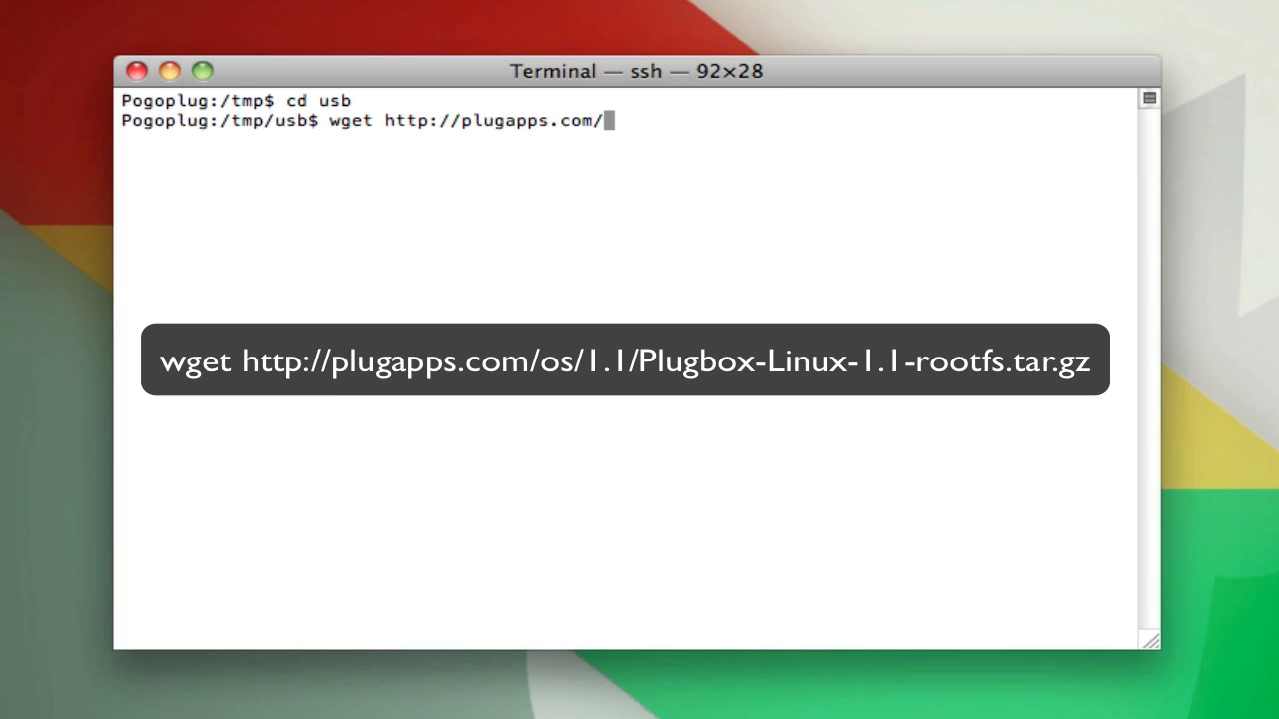
pyautogui.write('os/1.1/Plugbox-')
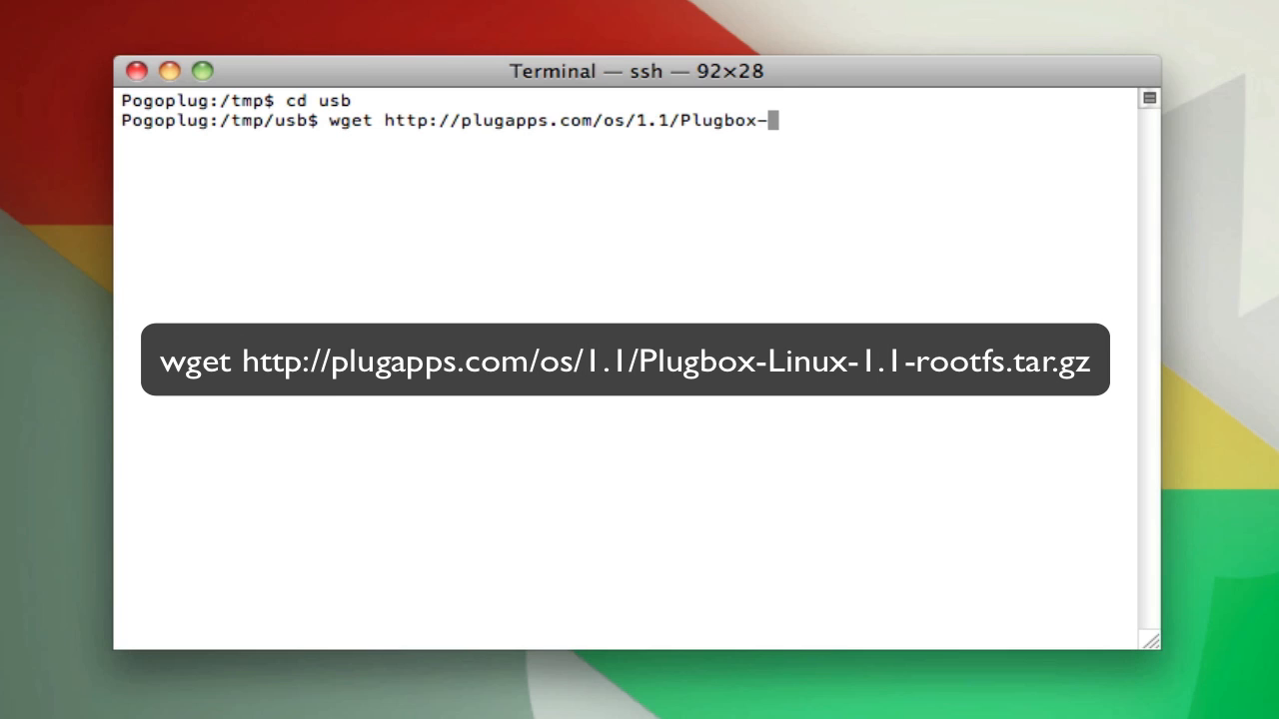
pyautogui.write('Linux-1.1/')
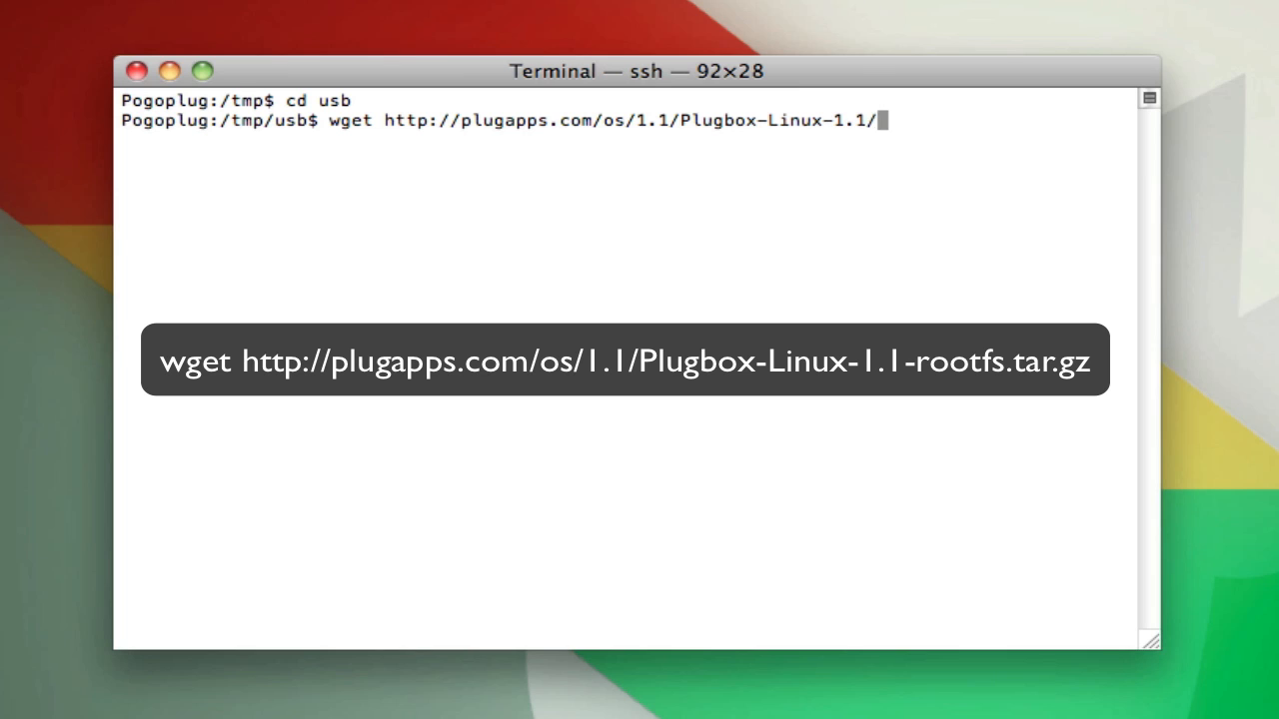
pyautogui.write('-rootfs')
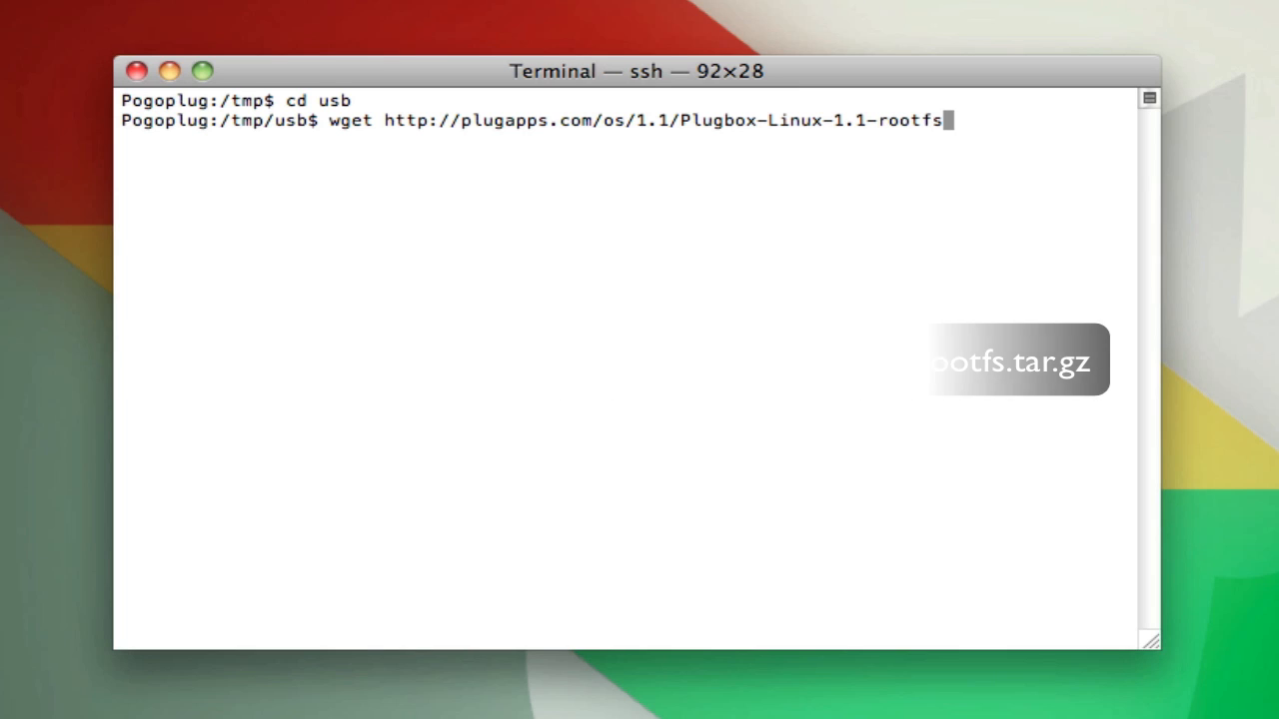
pyautogui.press('Return')
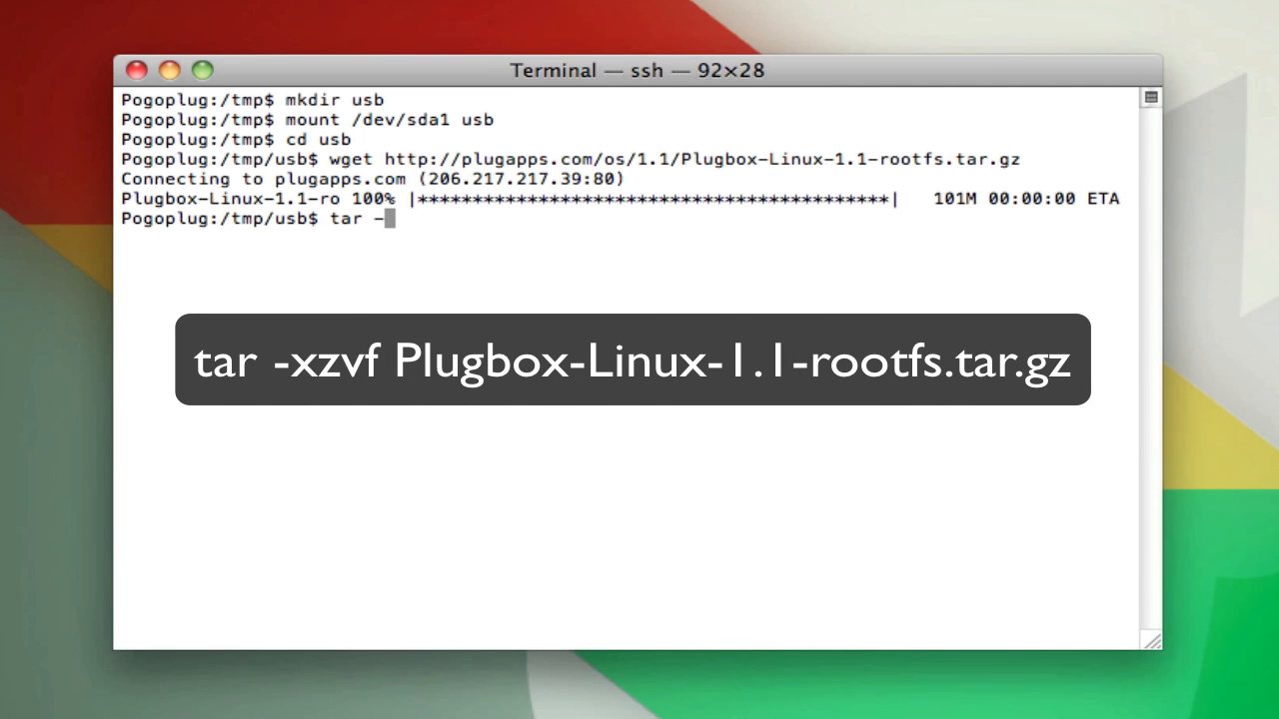
# Extract Plugbox-Linux-1.1-rootfs.tar.gz onto the drive with tar -xzvf.
pyautogui.write('xzvf')
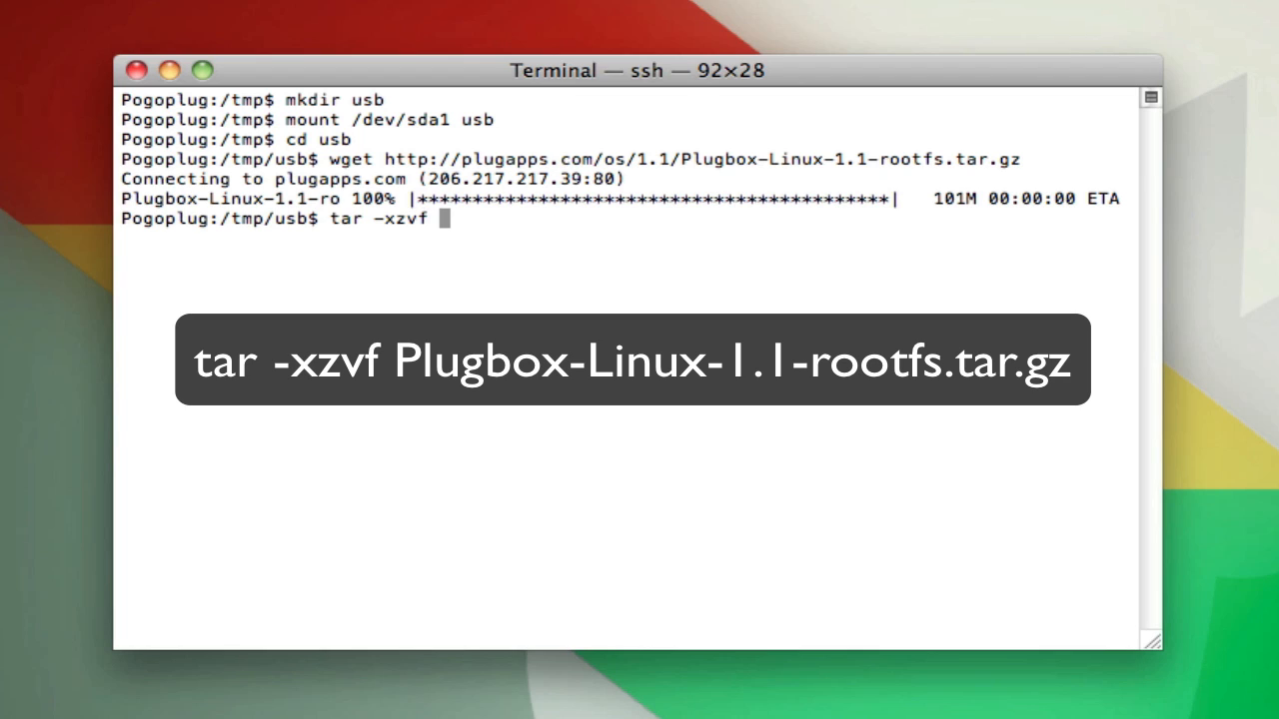
pyautogui.write('Plugbox-Linux-')
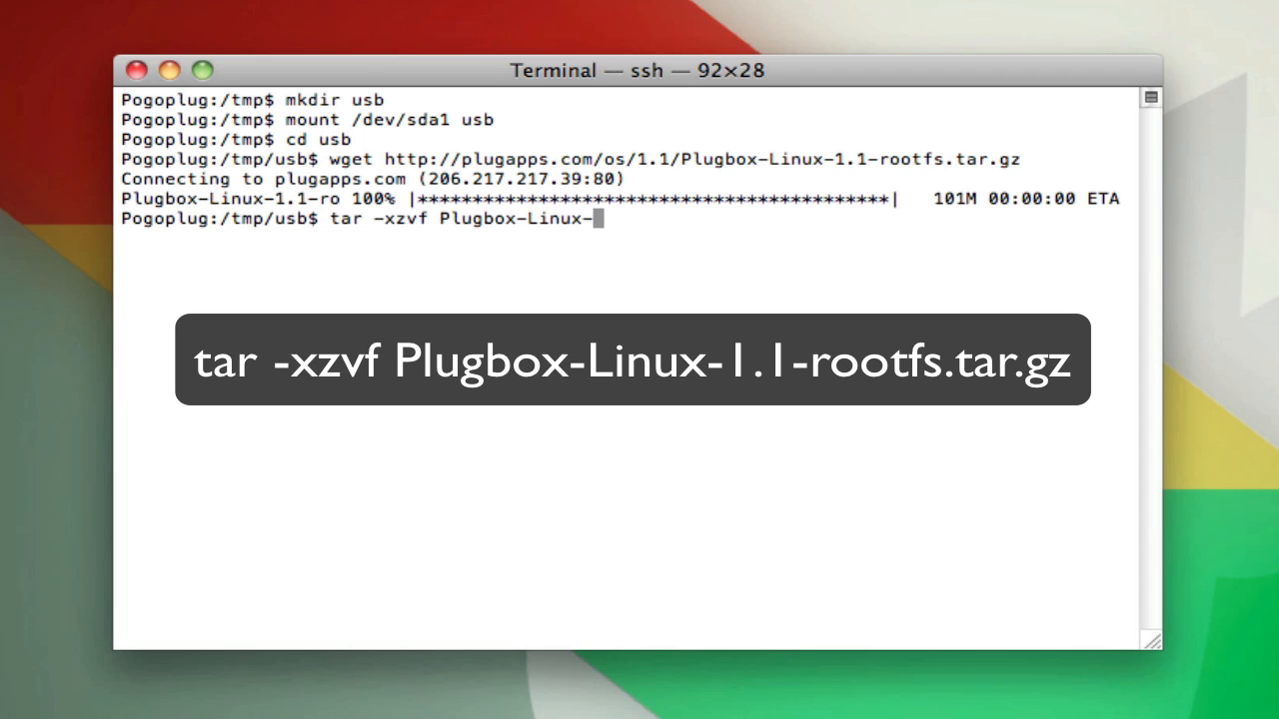
pyautogui.write('1.1-rootfs')
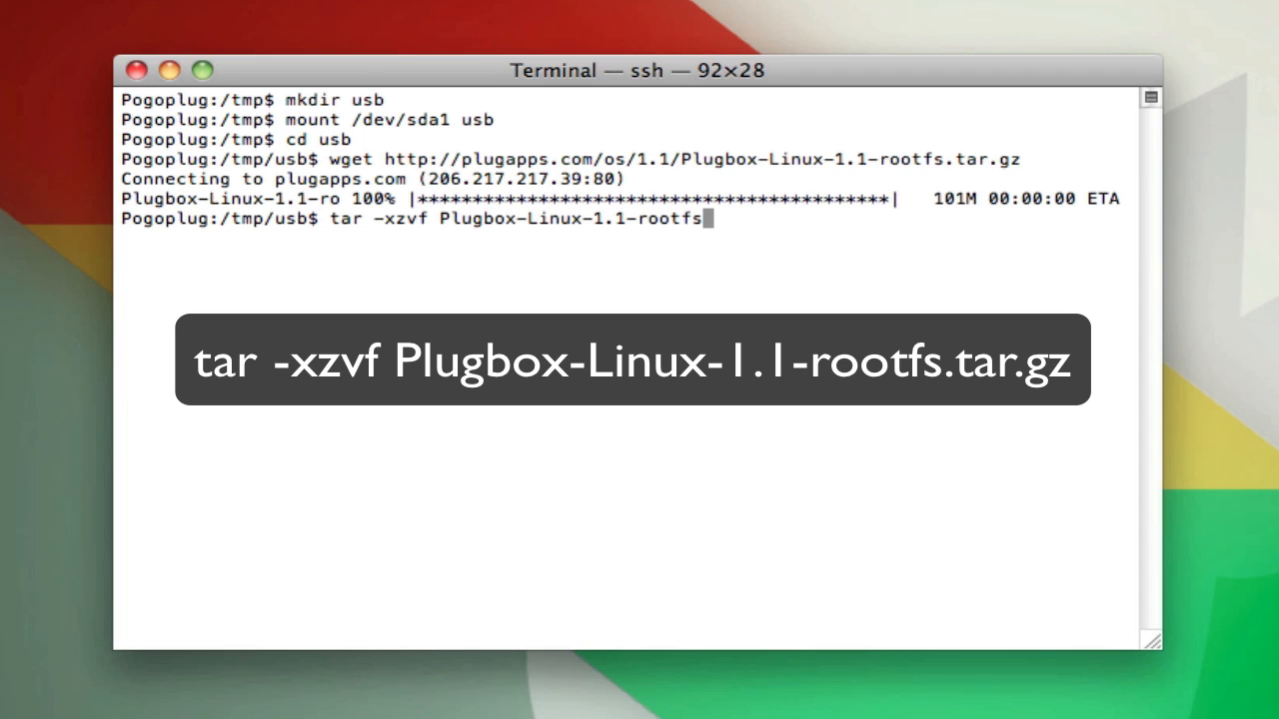
pyautogui.write('.tar.gz')
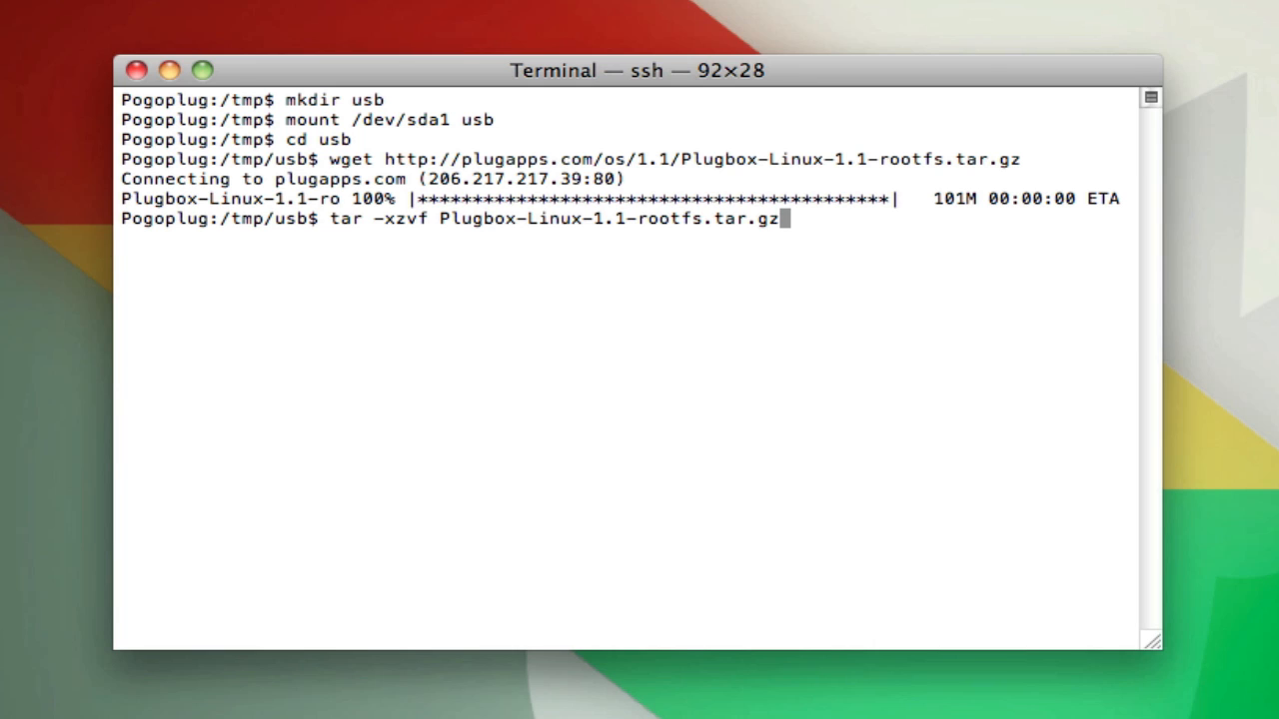
pyautogui.press('Return')
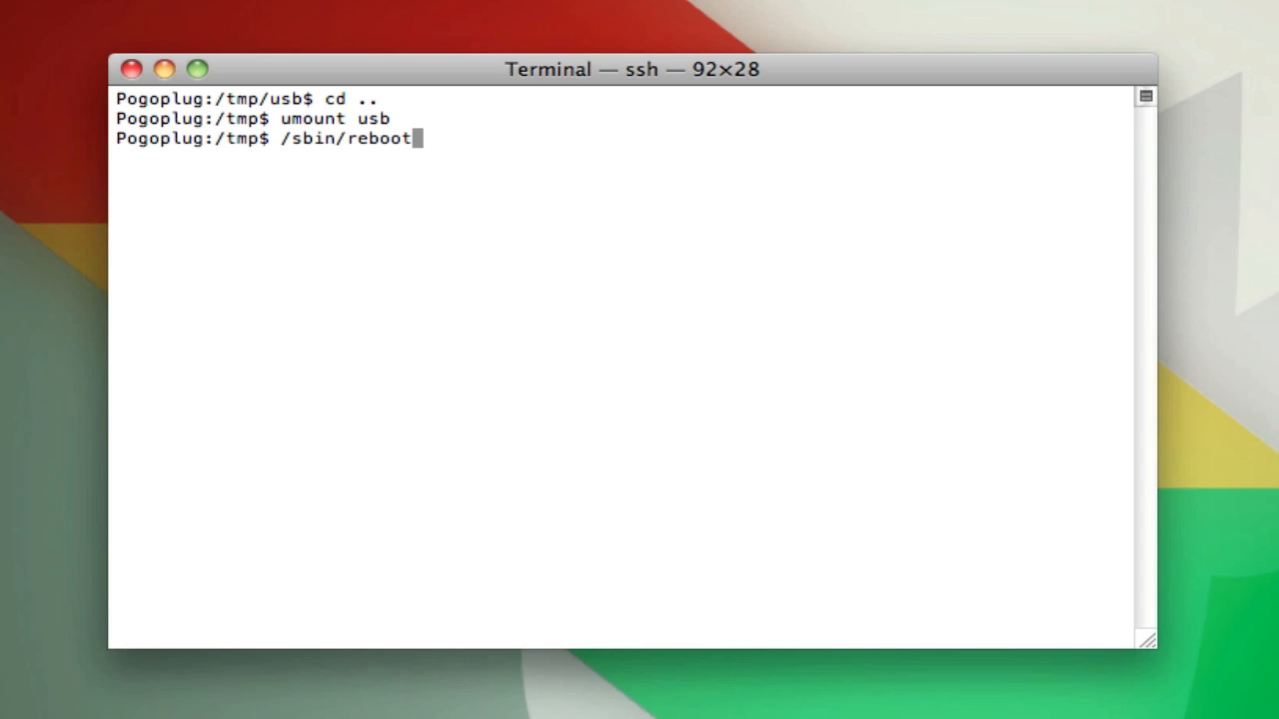
pyautogui.press('Return')
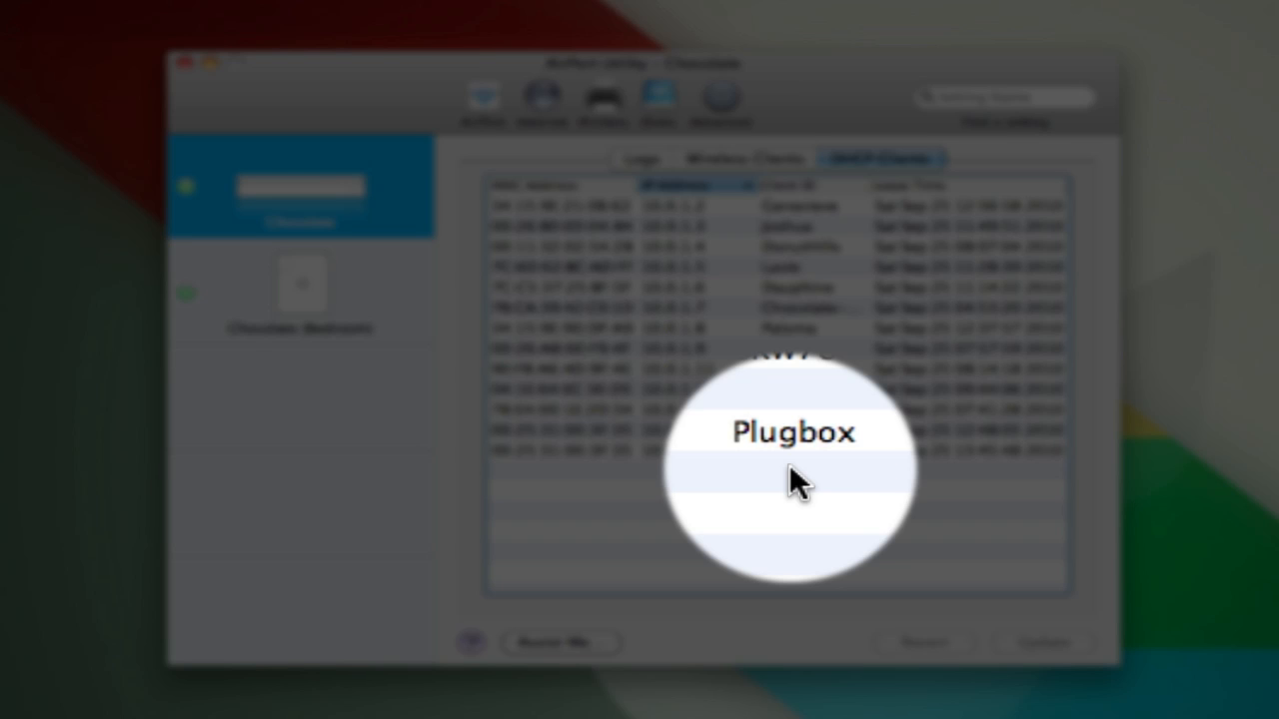
pyautogui.moveTo(683, 480)
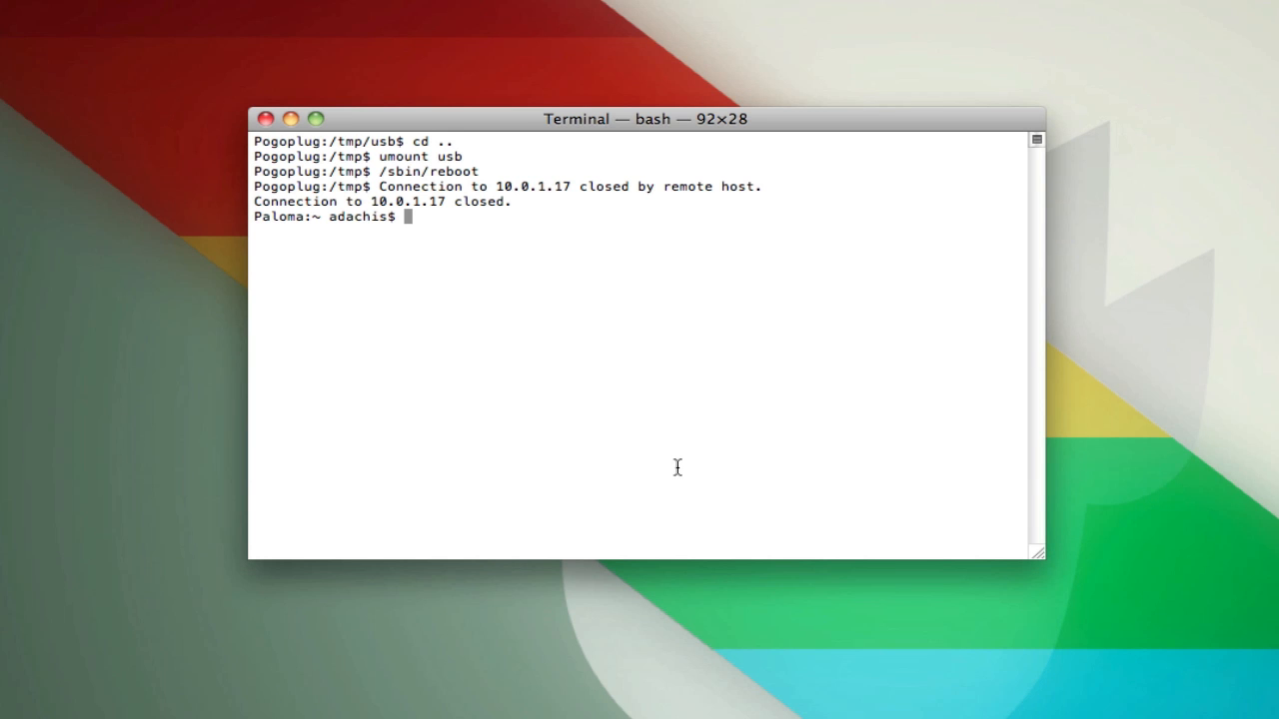
pyautogui.write('ssh root@10.0.1.17')
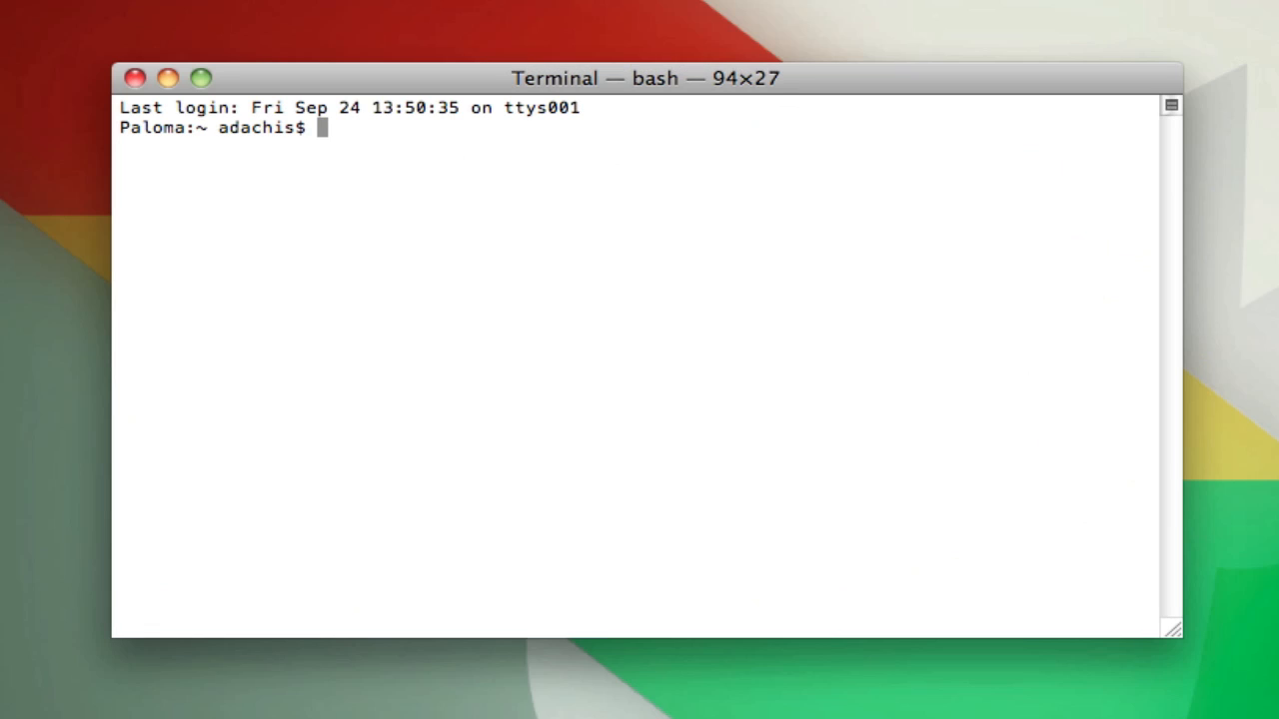
pyautogui.write('ssh root@10.0.1.18')
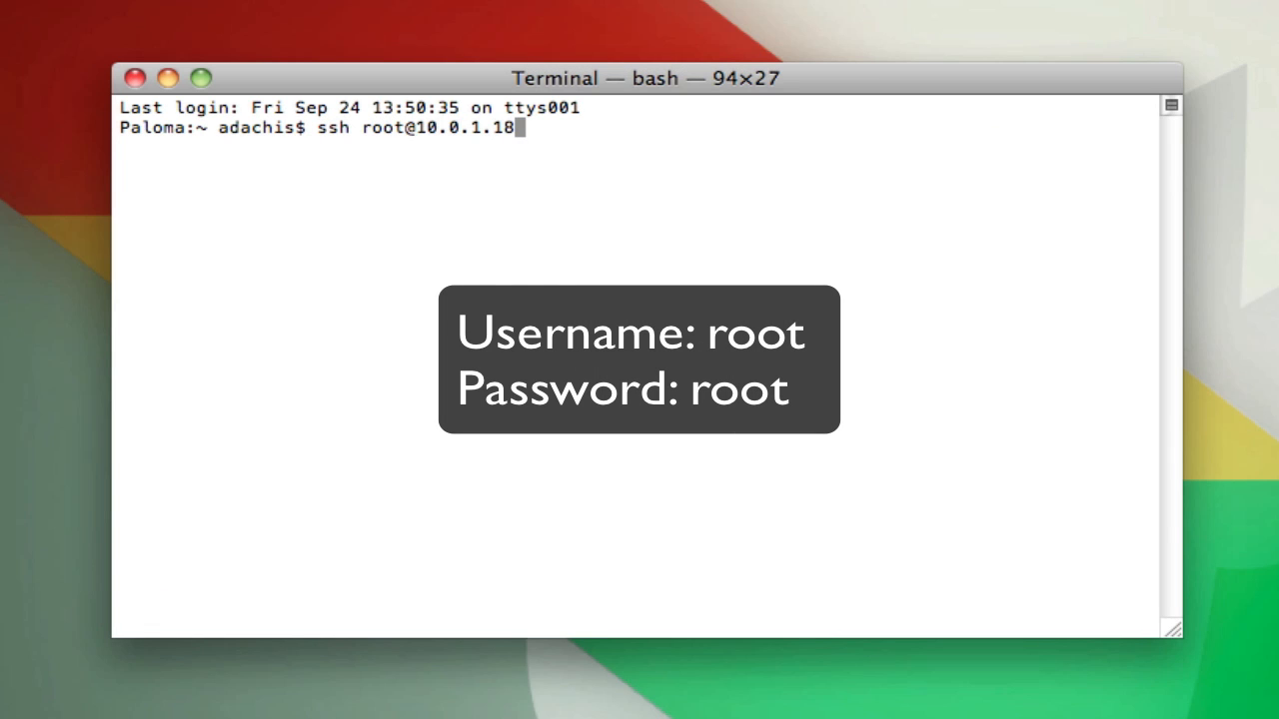
pyautogui.press('Return')
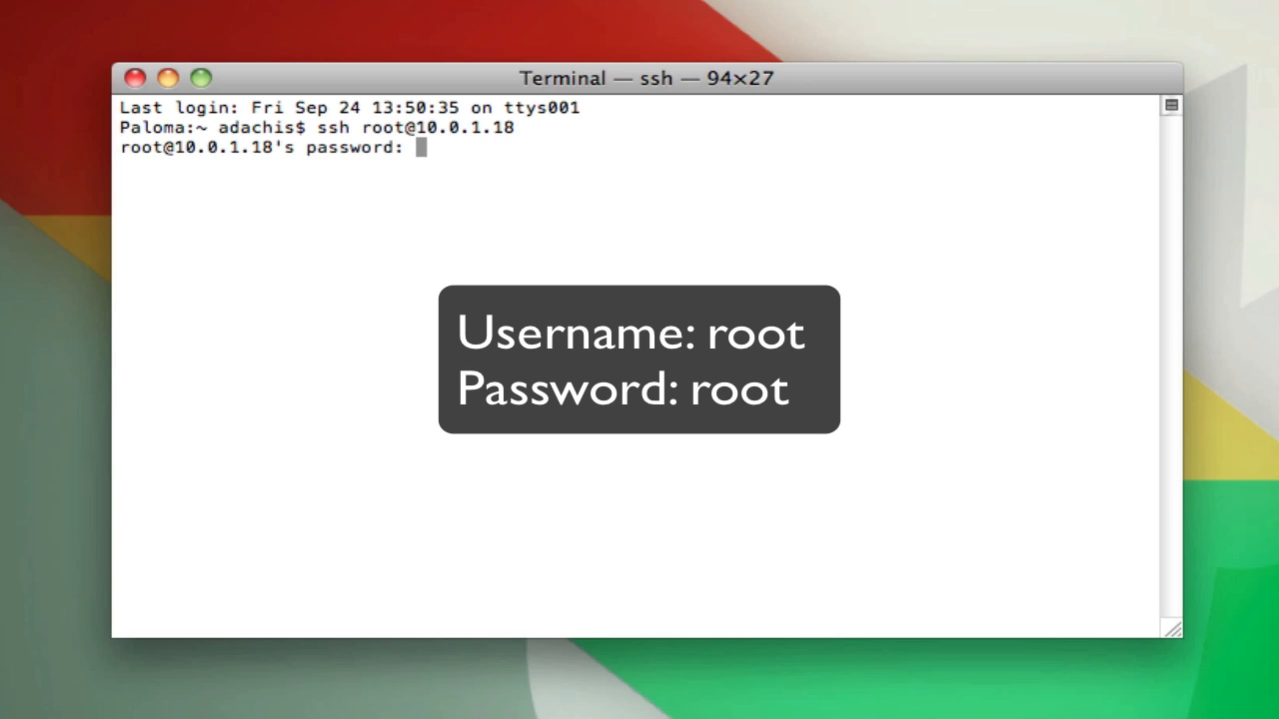
pyautogui.press('Return')
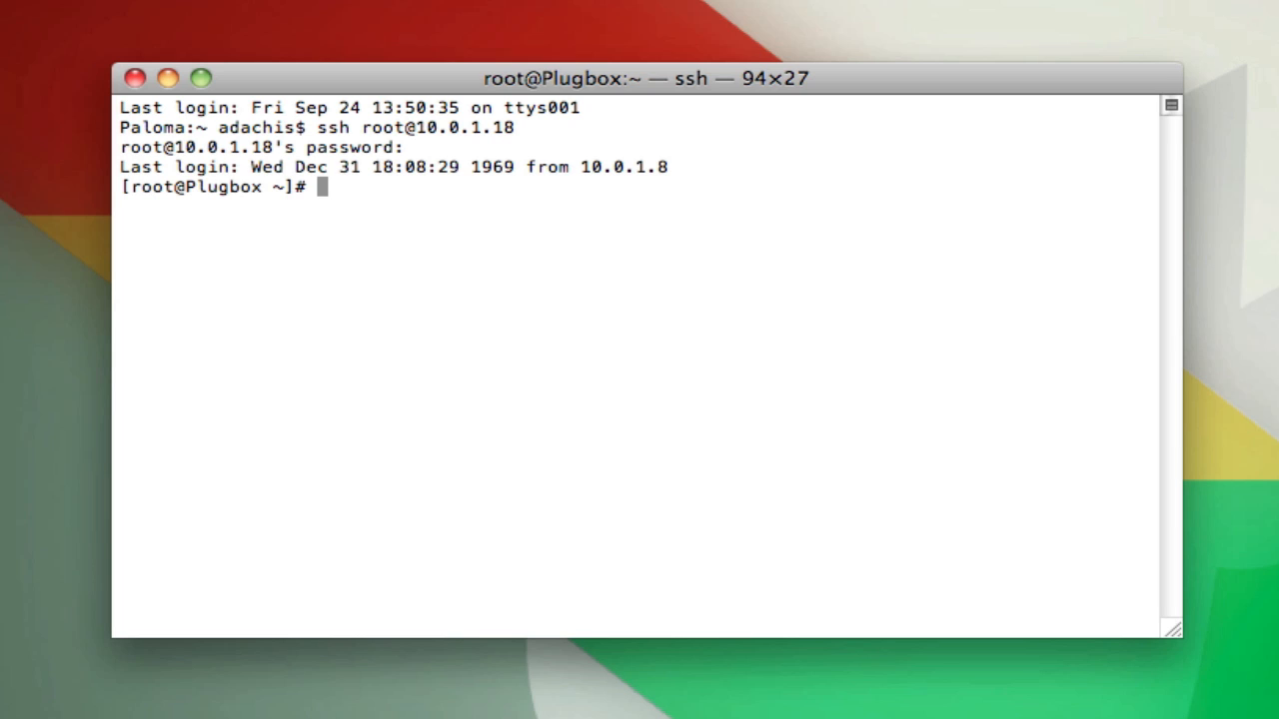
# Run pacman -Syu to upgrade all installed packages.
pyautogui.write('p')
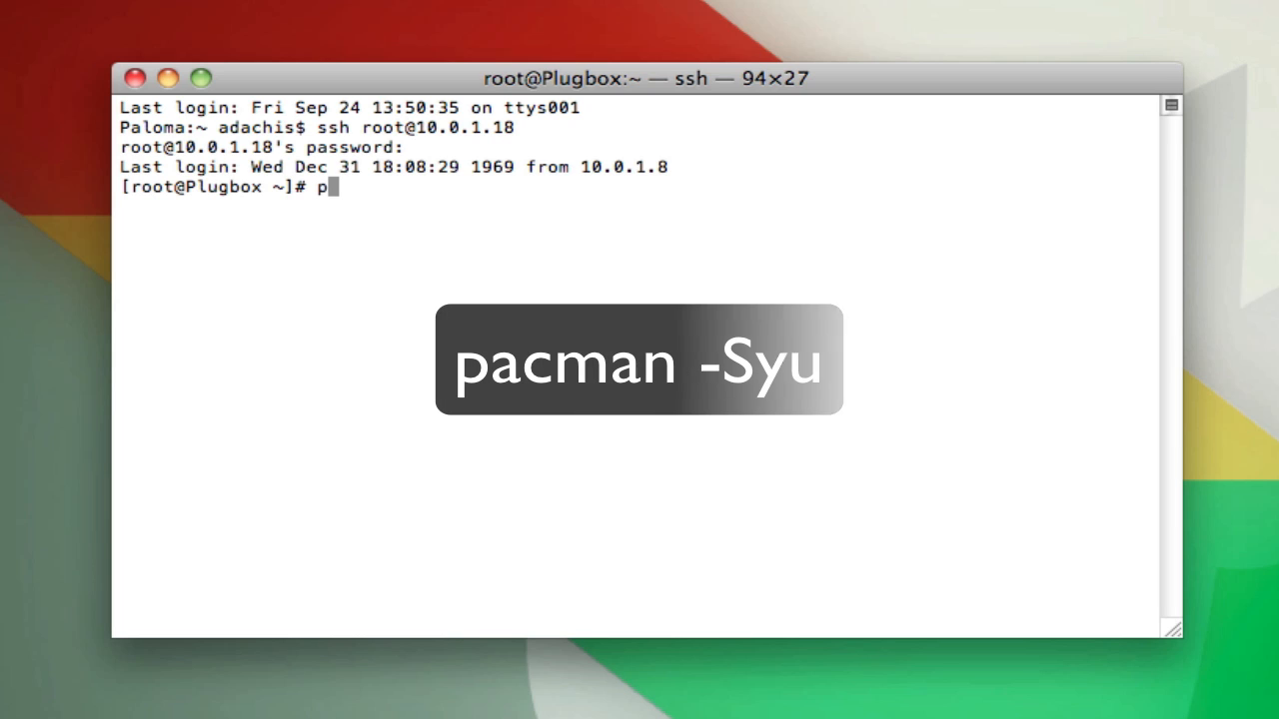
pyautogui.write('acman -S')
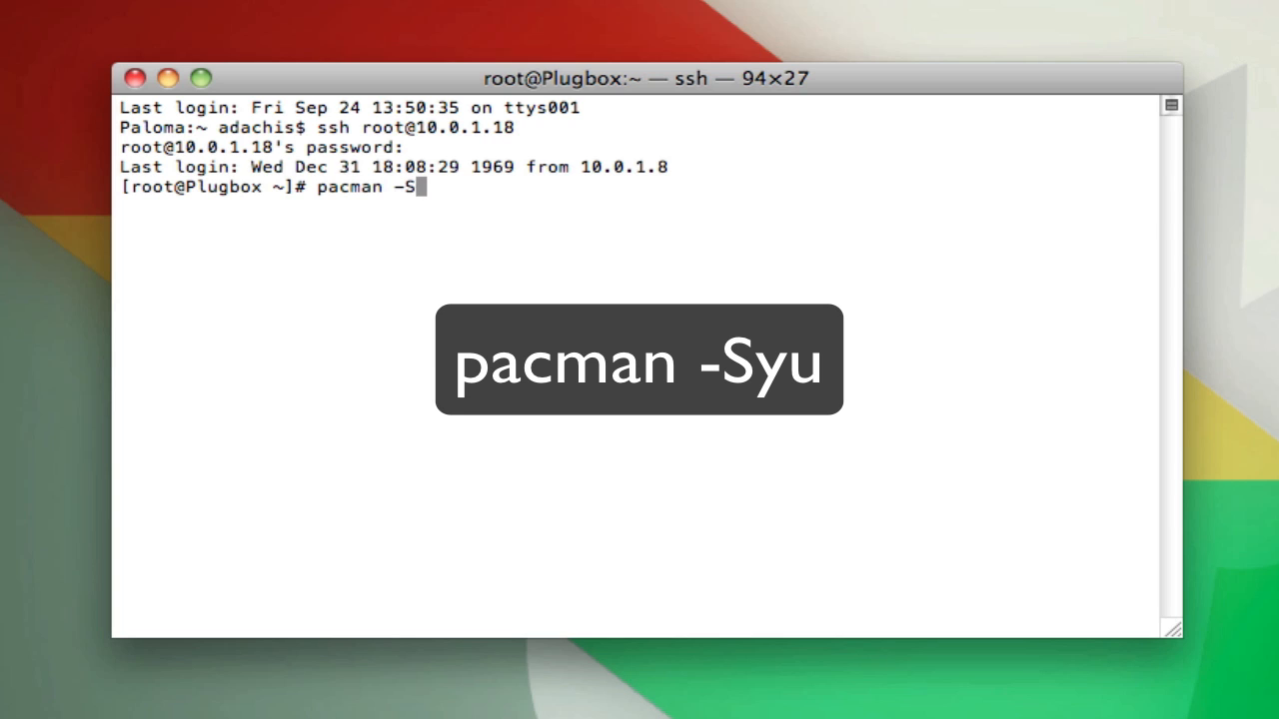
pyautogui.press('Return')
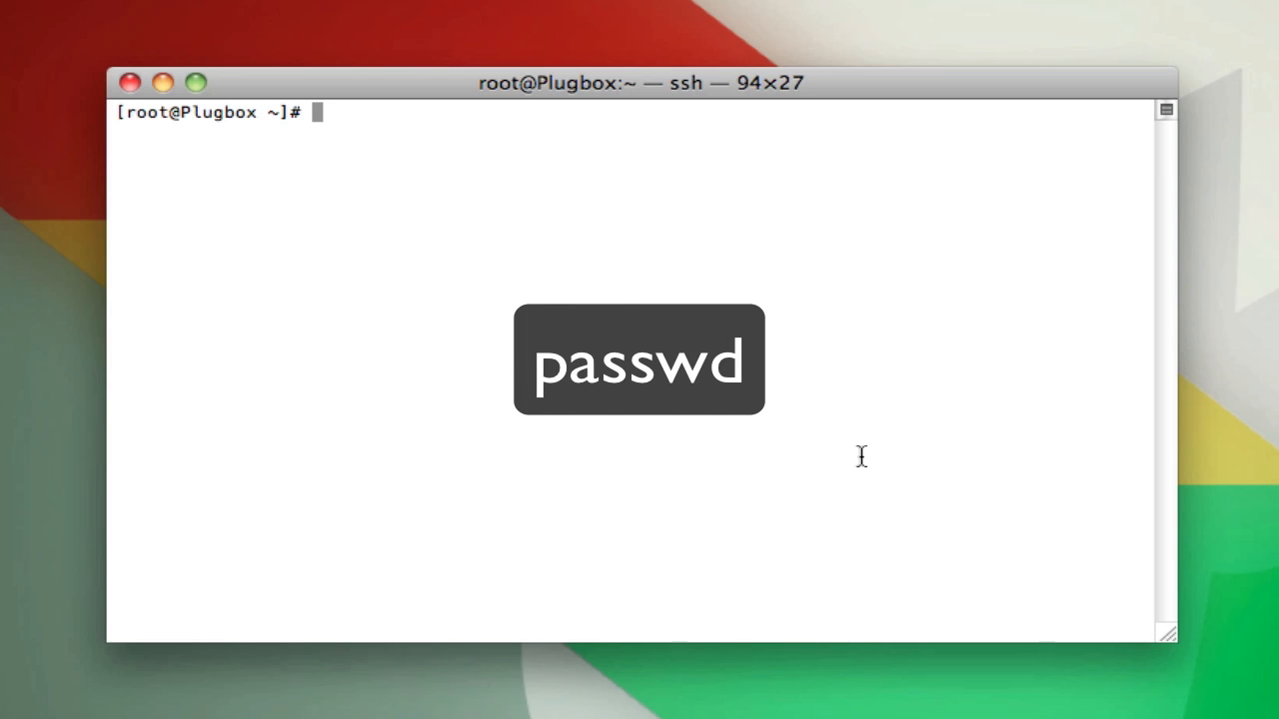
# Change the root password with passwd, entering the new password twice.
pyautogui.write('pass')
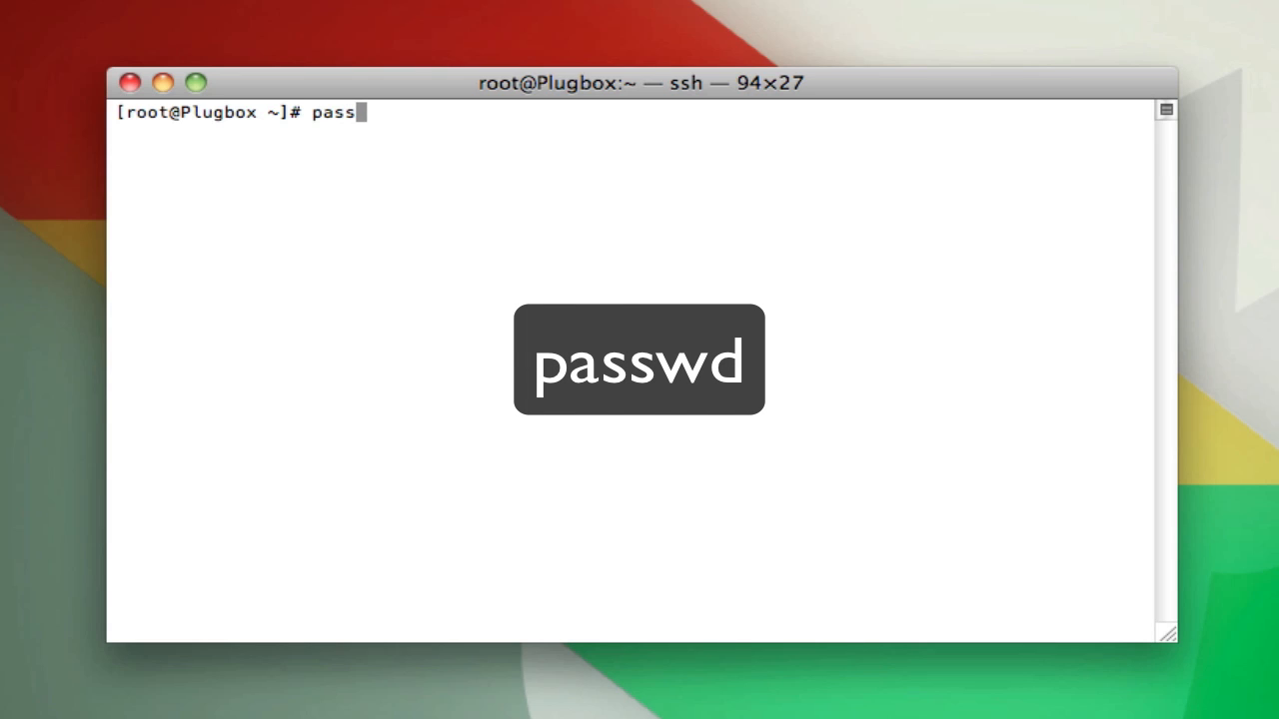
pyautogui.press('Return')
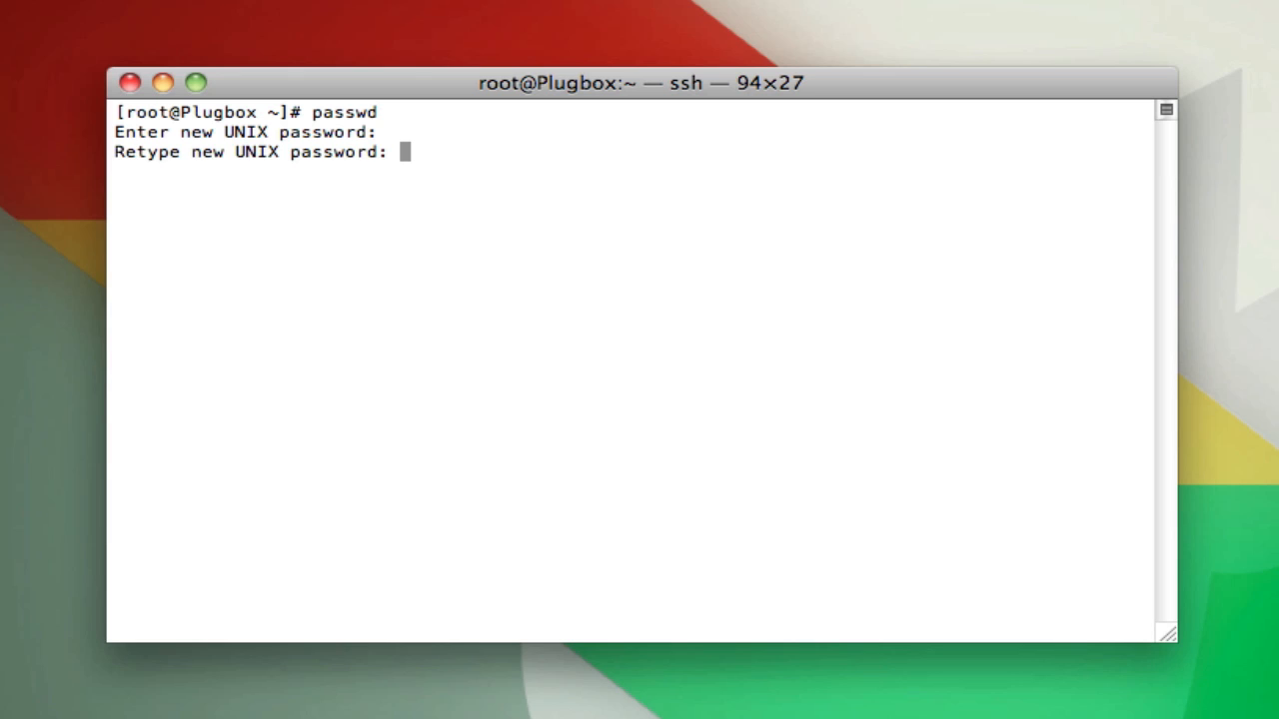
pyautogui.press('Return')
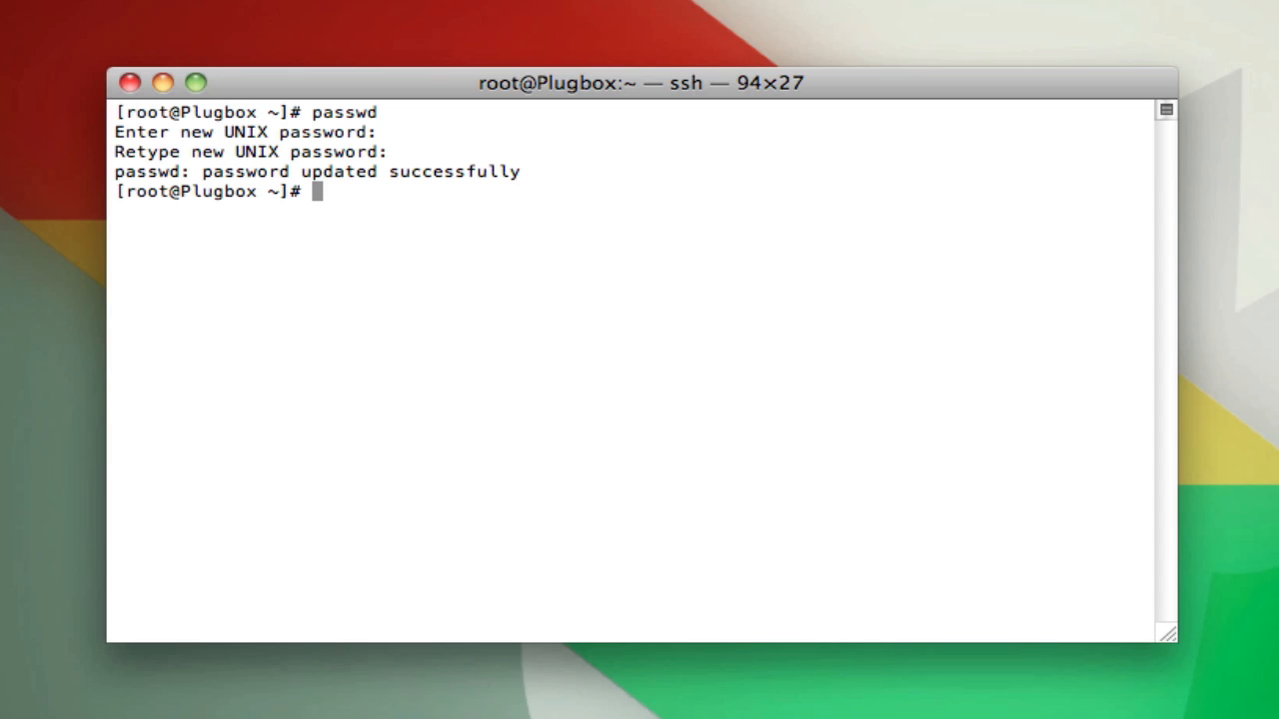
pyautogui.write('date')
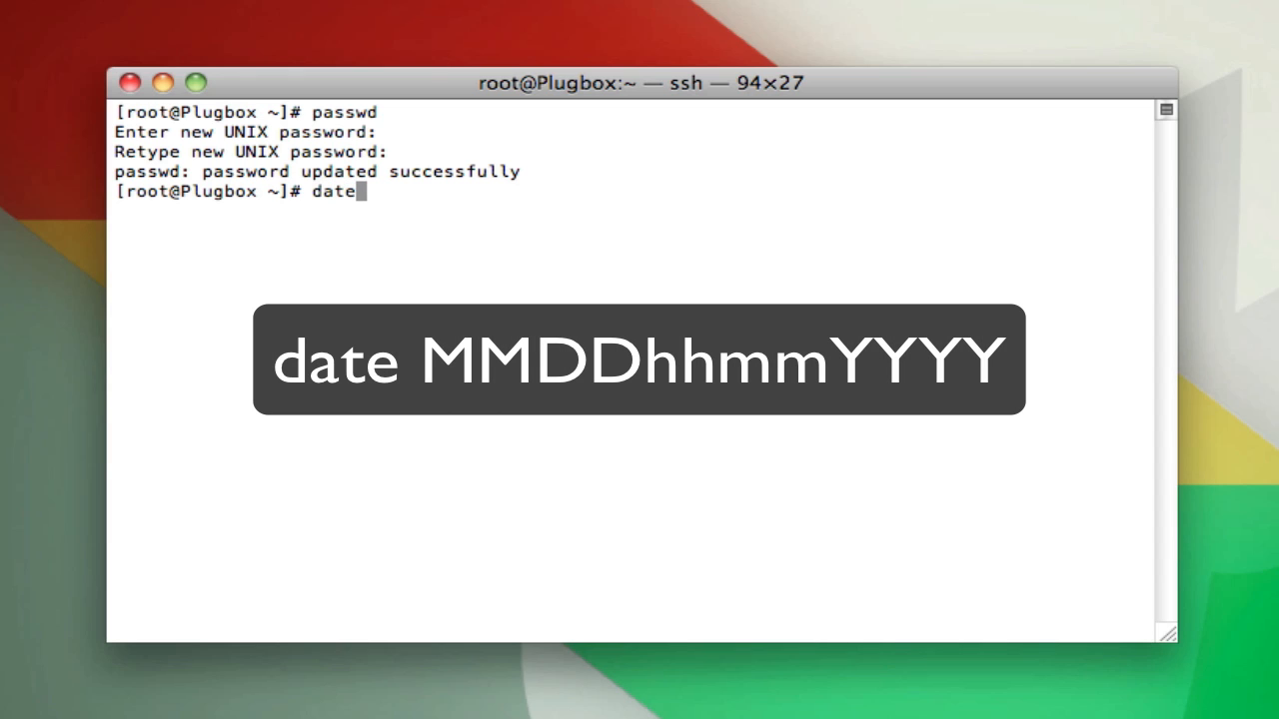
pyautogui.write('0924')
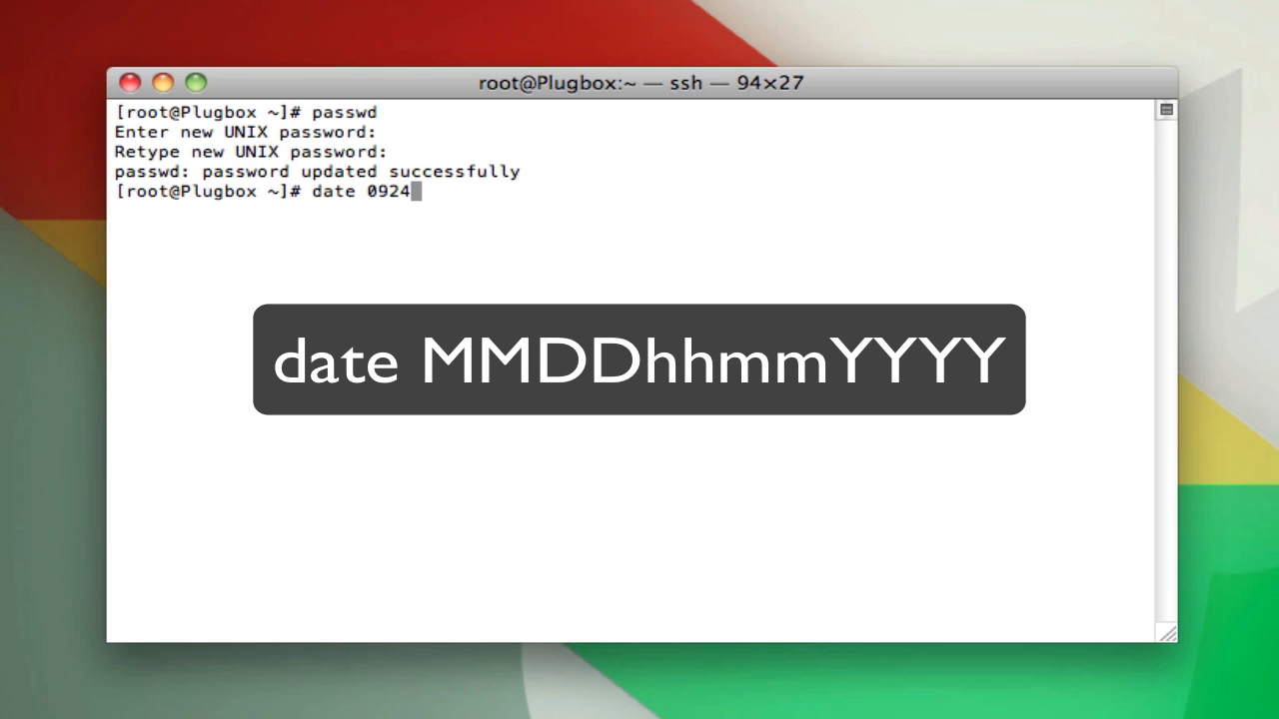
pyautogui.write('1')
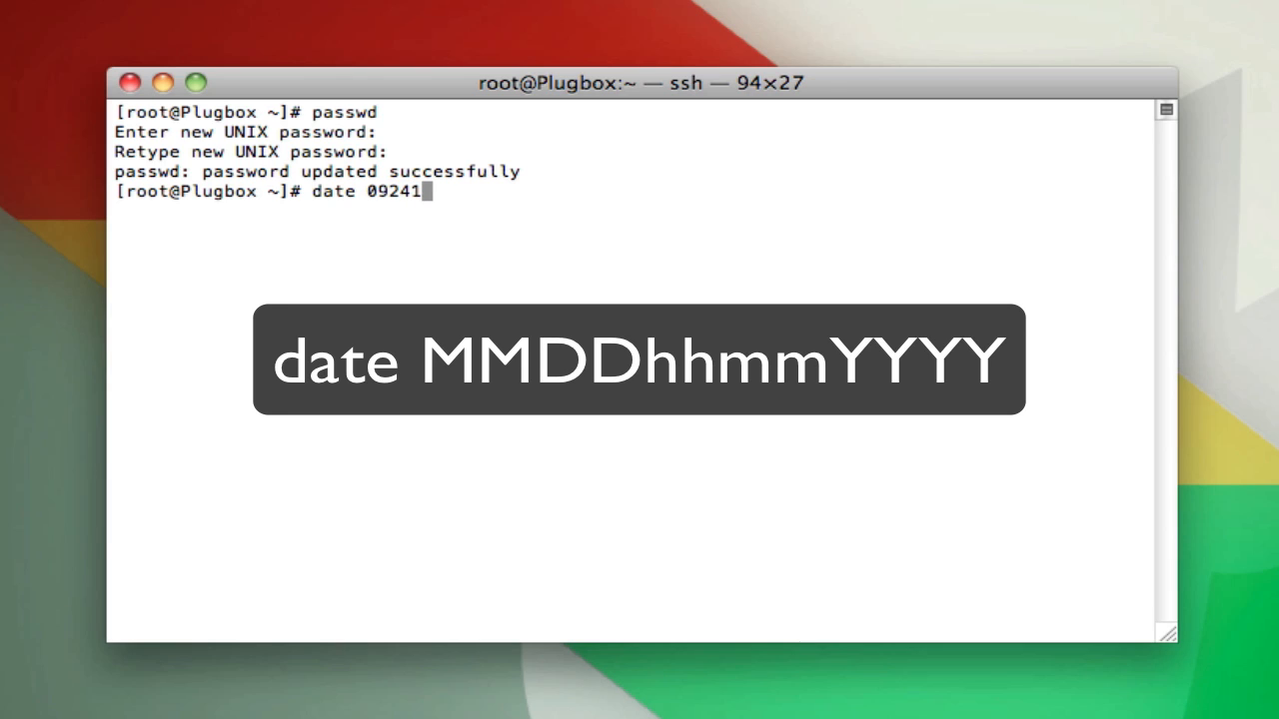
pyautogui.write('506')
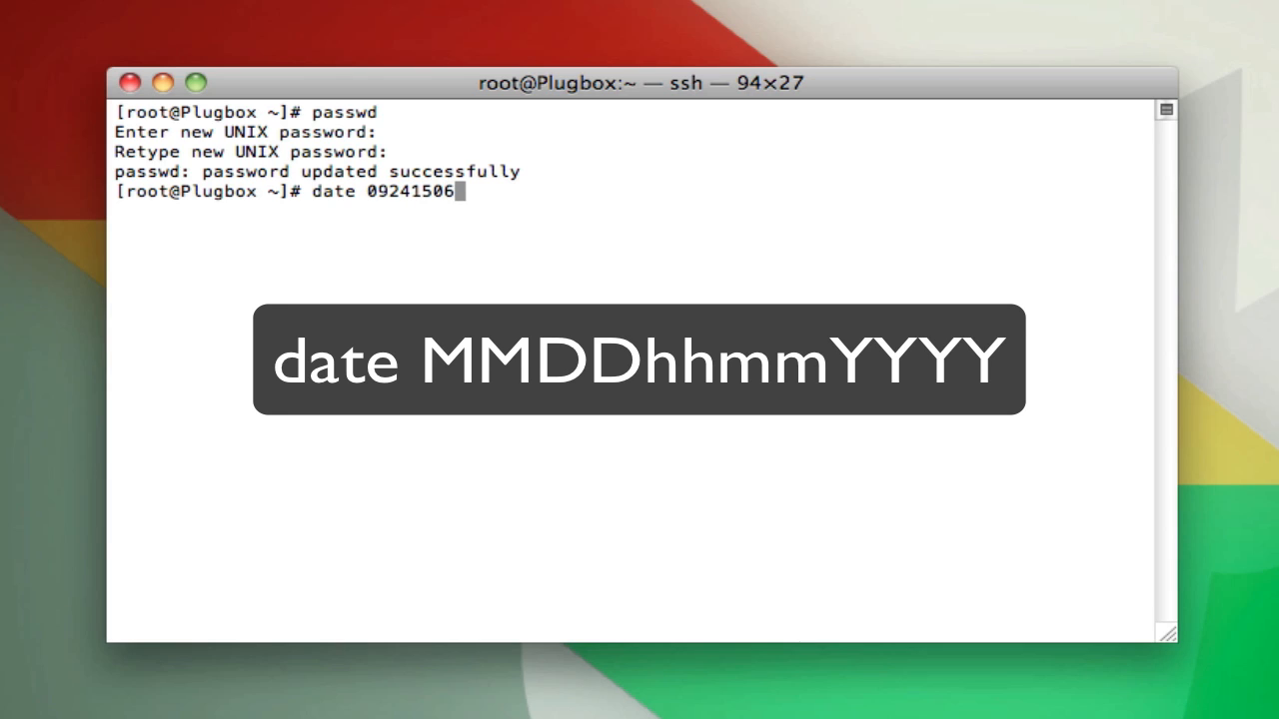
pyautogui.write('2010')
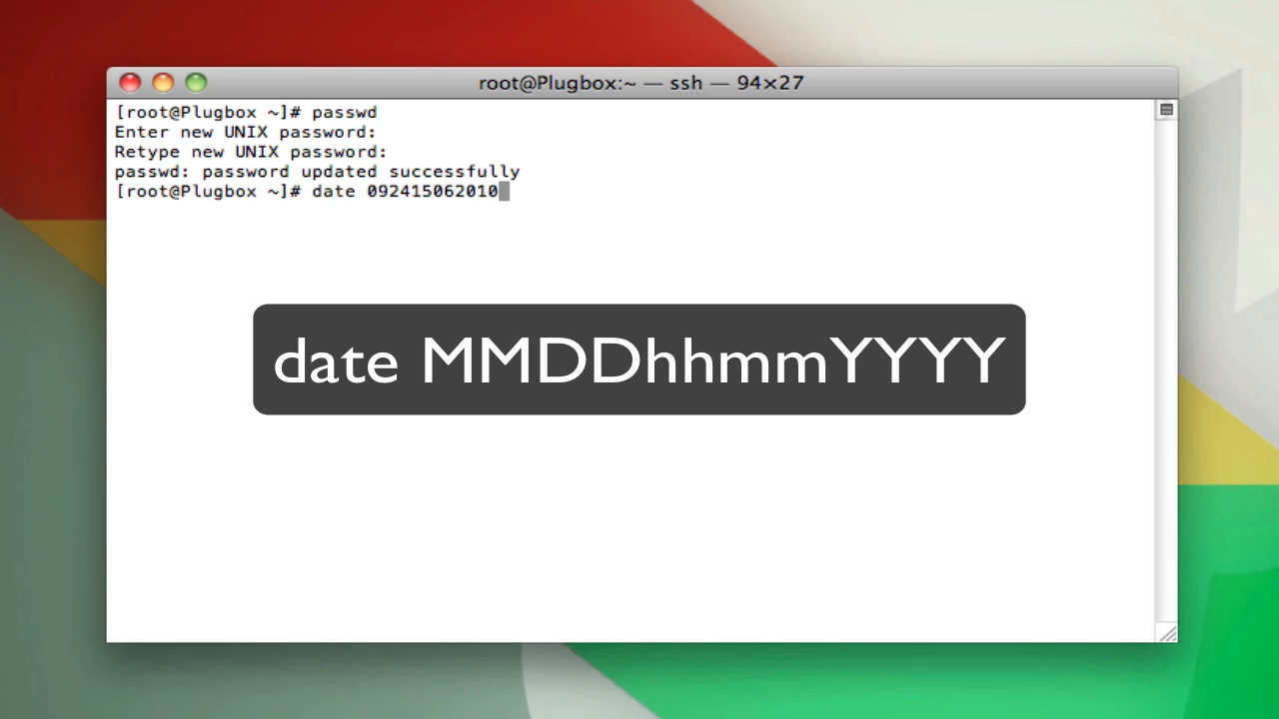
pyautogui.press('Return')
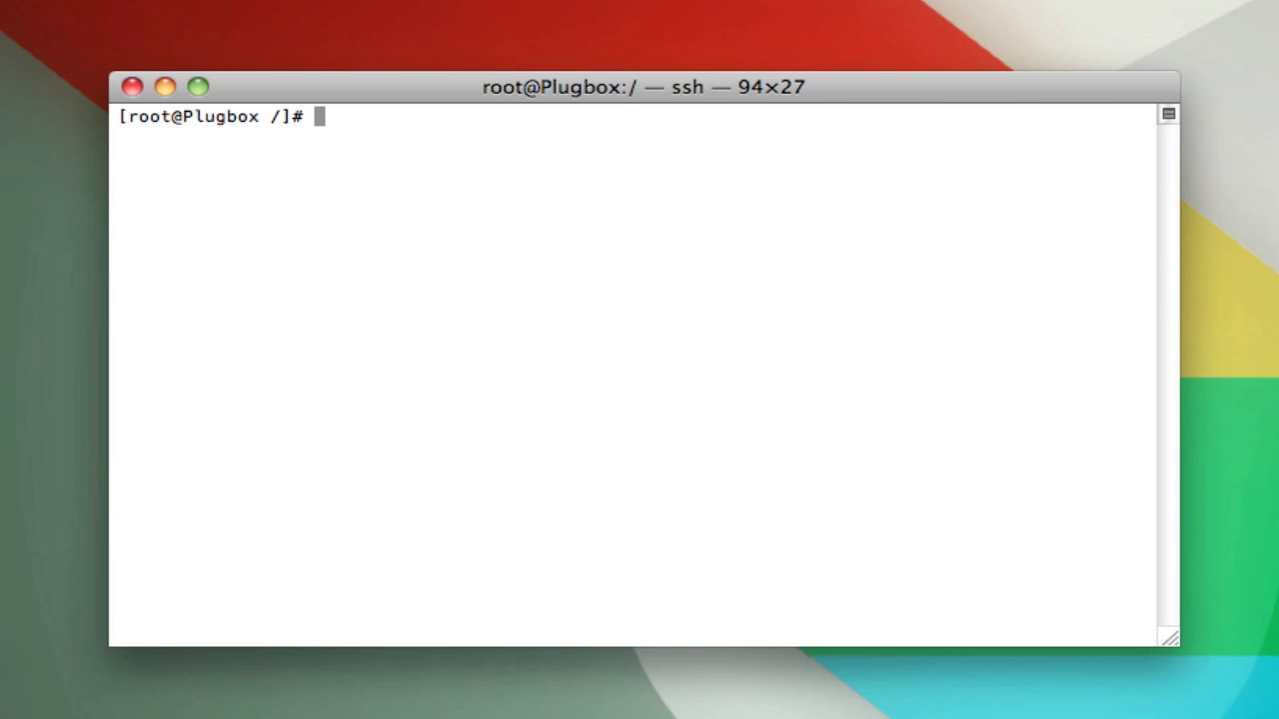
# Run pacman -Sy apache mysql php and answer Y to install the 34 packages.
pyautogui.write('pac')
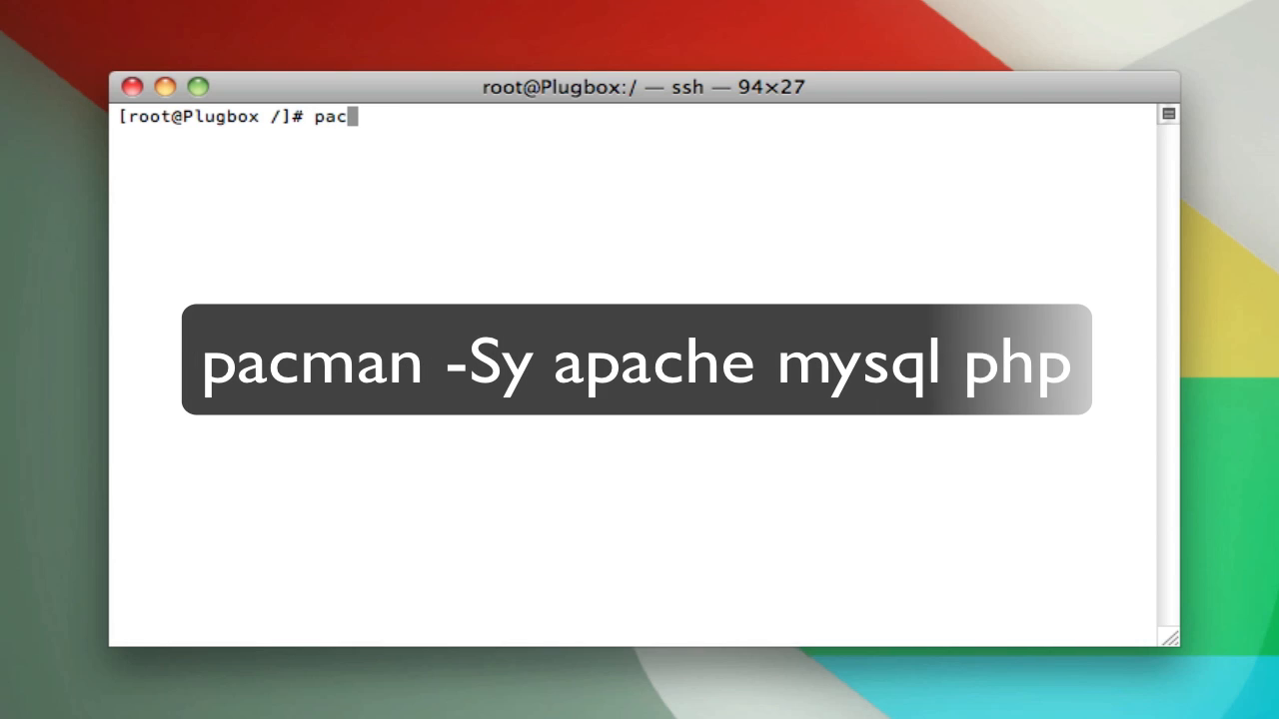
pyautogui.write('man -S')
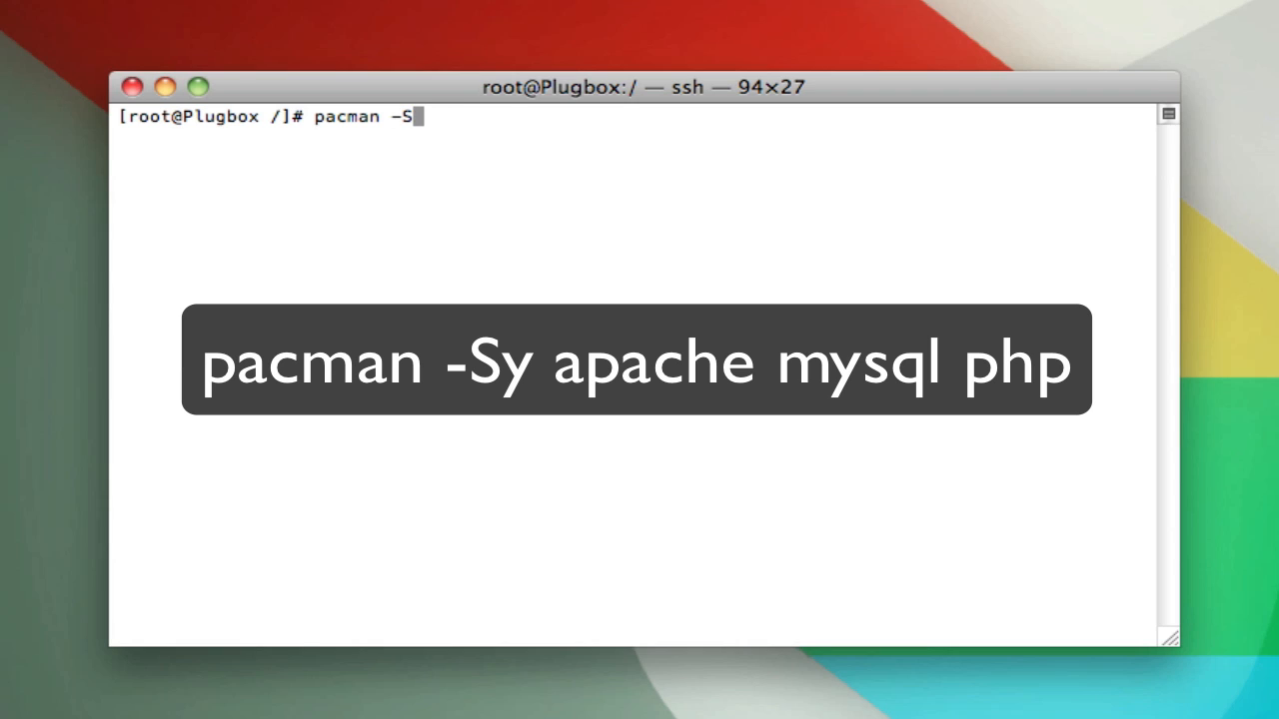
pyautogui.write('y apac')
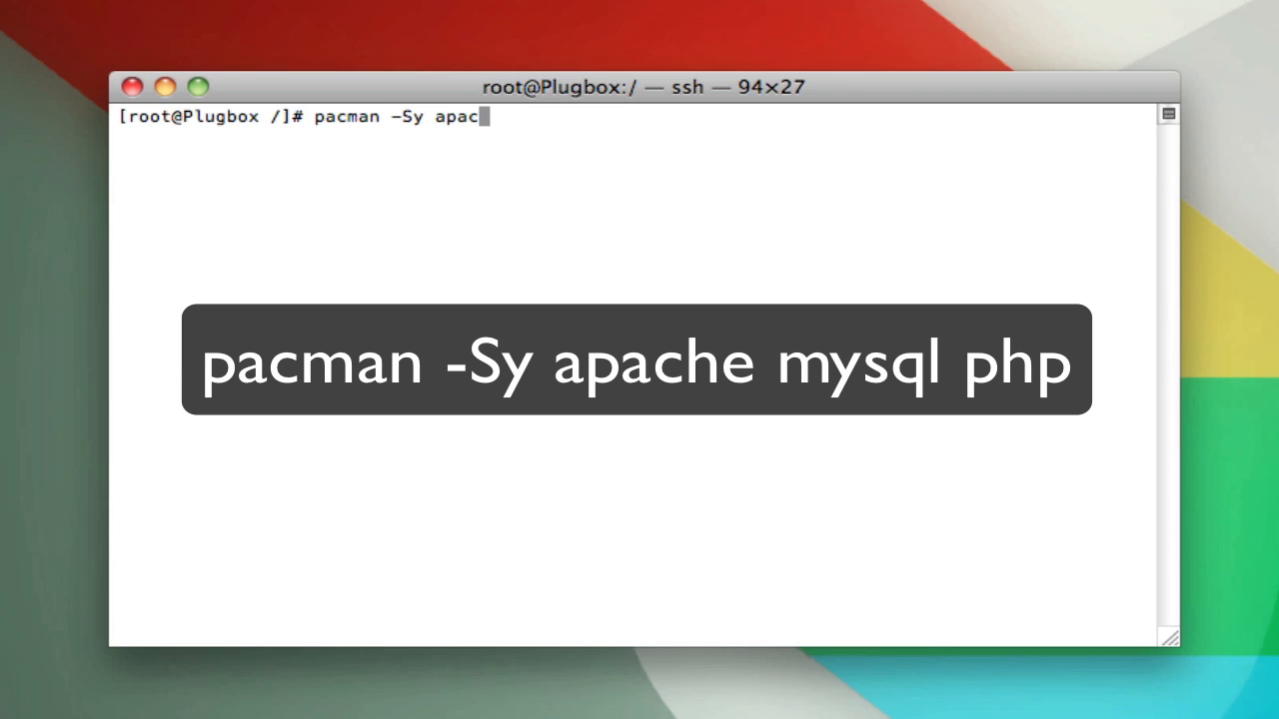
pyautogui.write('he mysql')
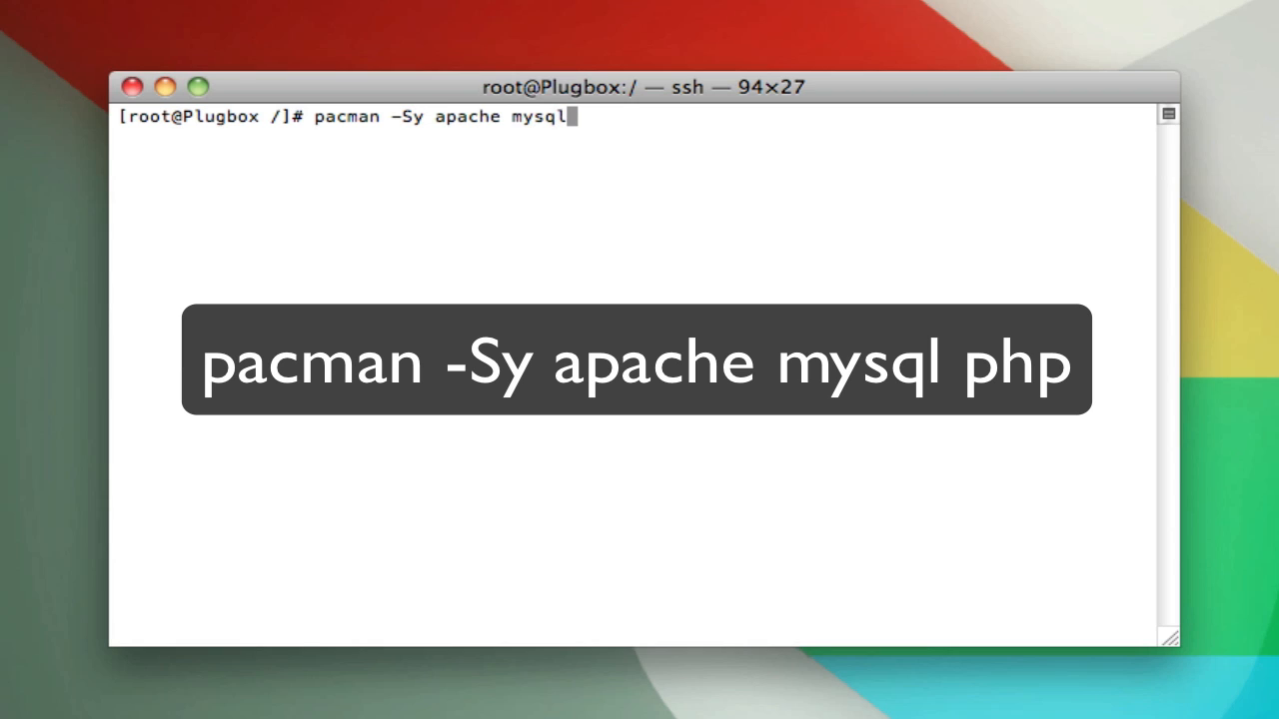
pyautogui.press('Return')
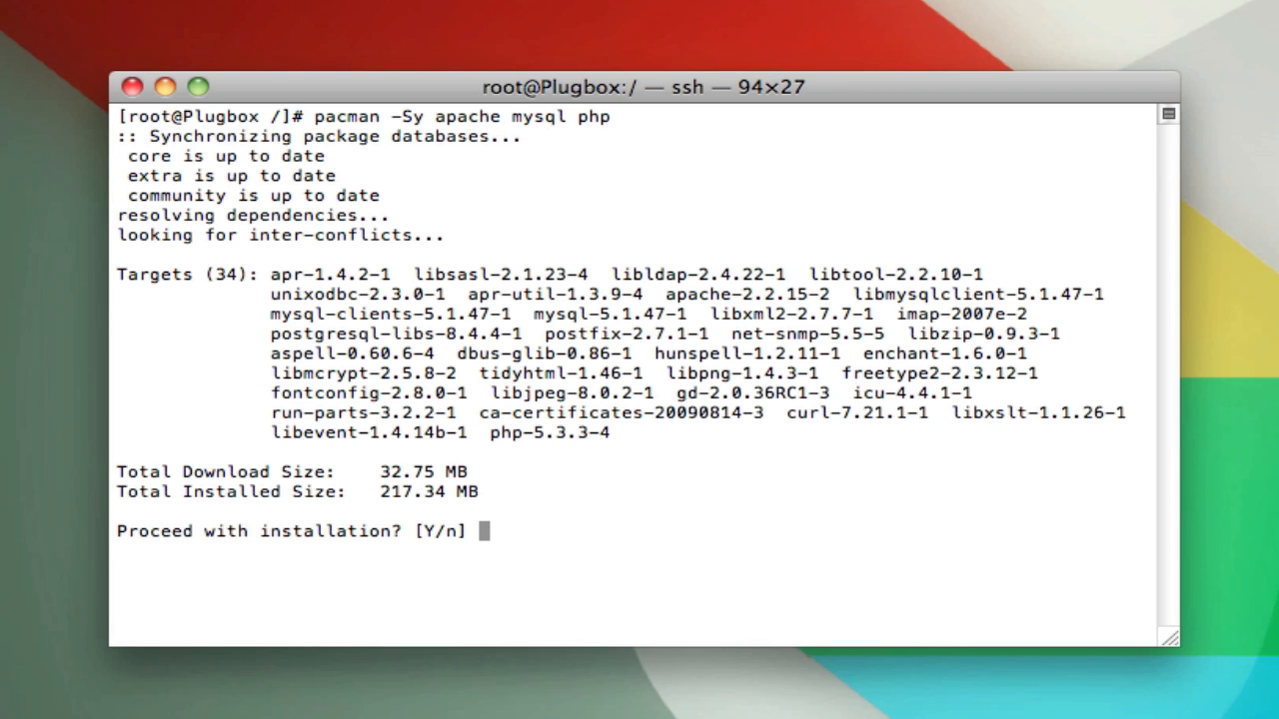
pyautogui.write('Y')
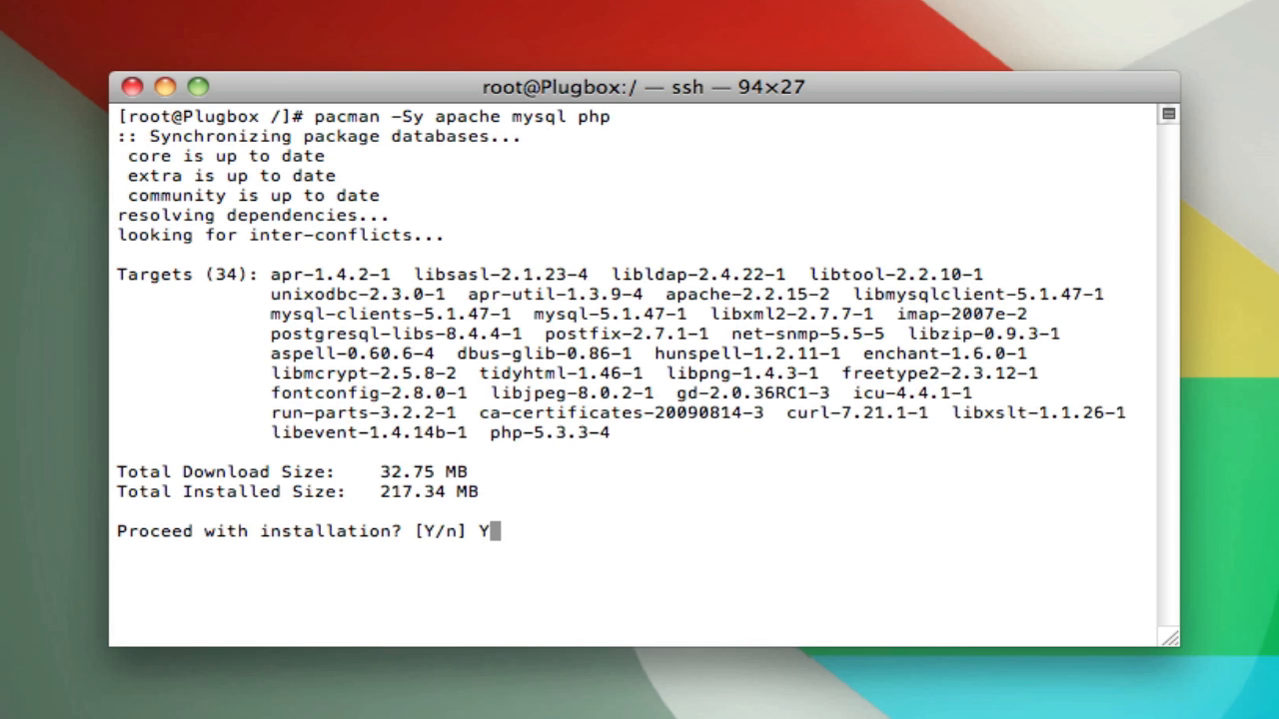
pyautogui.press('Return')
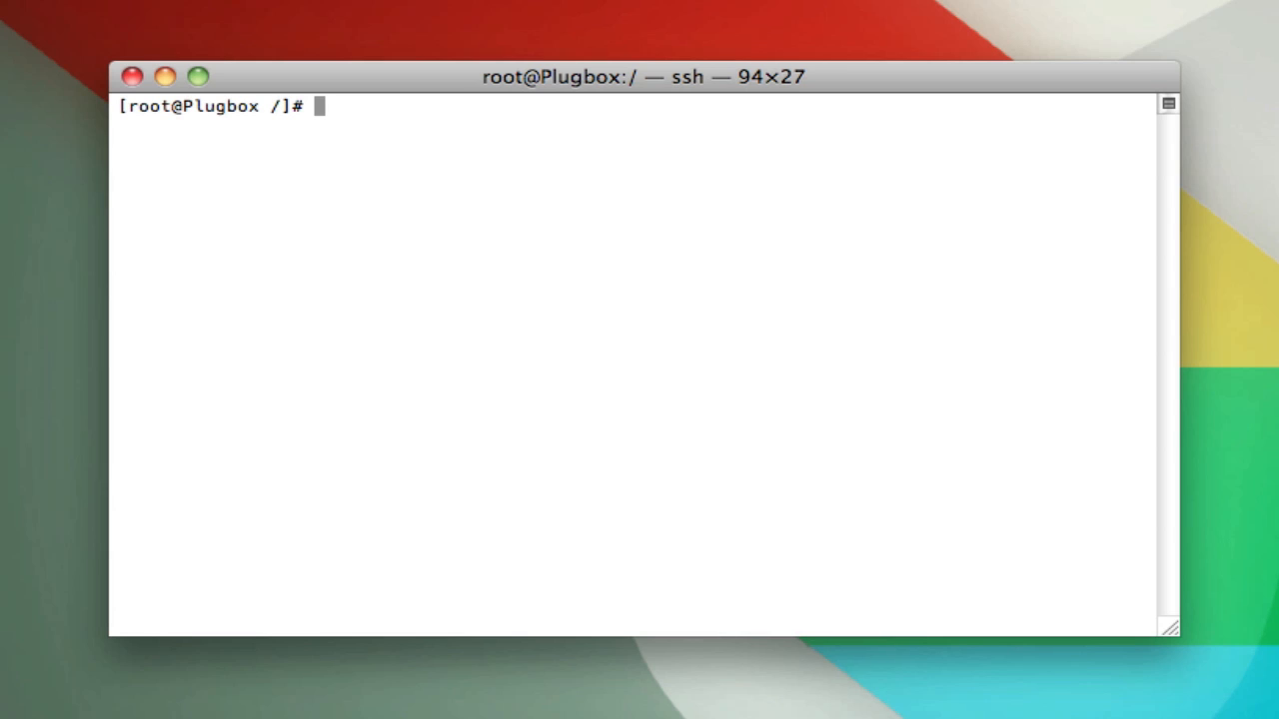
# Run pacman -Sy to install the lynx package.
pyautogui.write('pac')
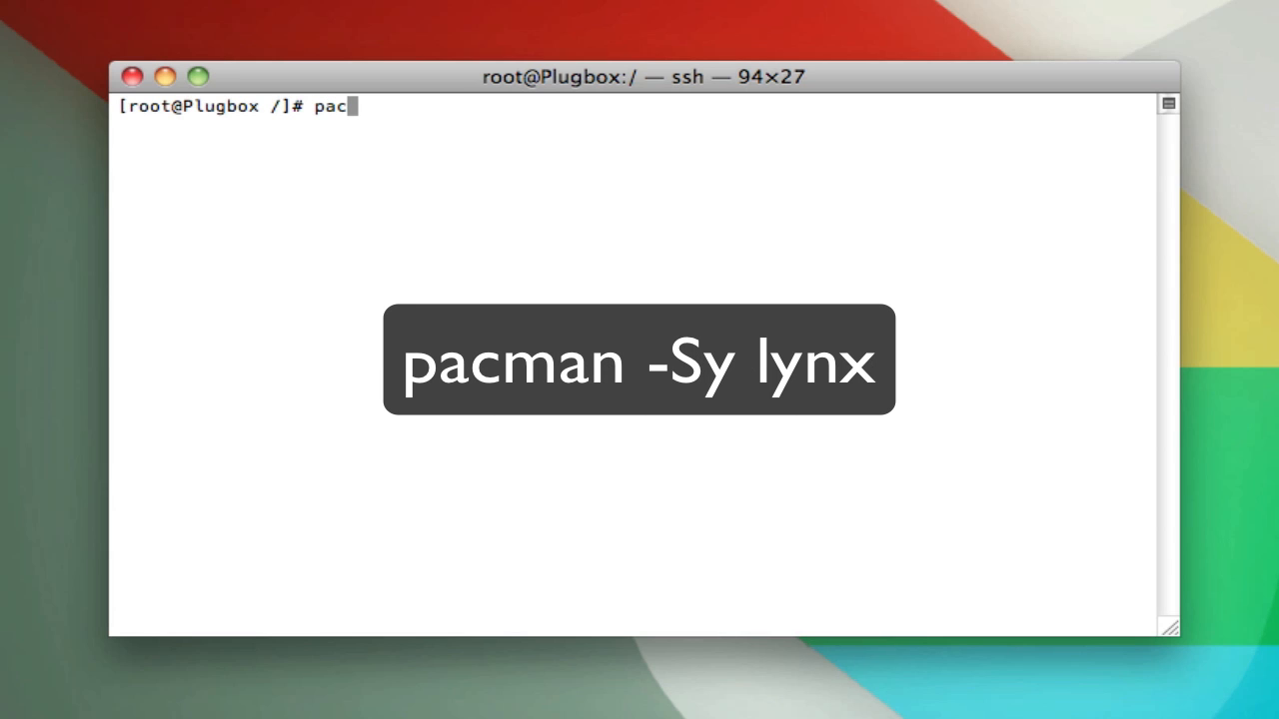
pyautogui.write('man -Sy')
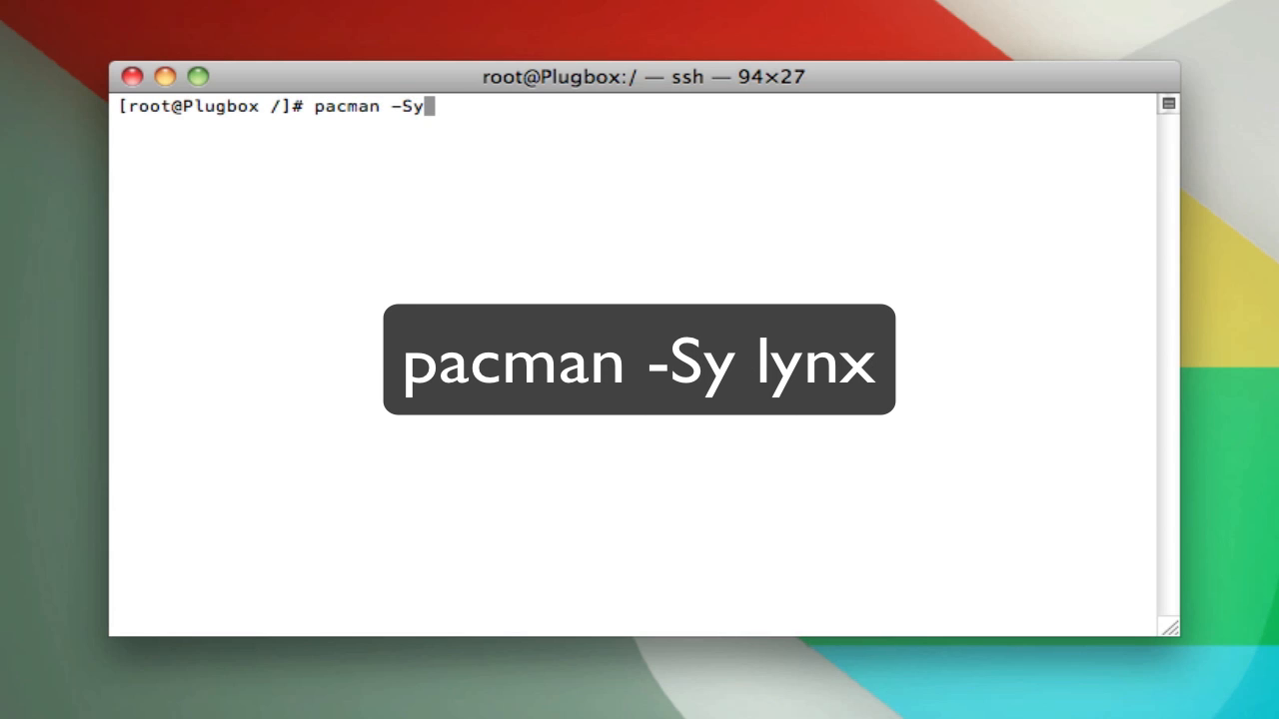
pyautogui.press('Return')
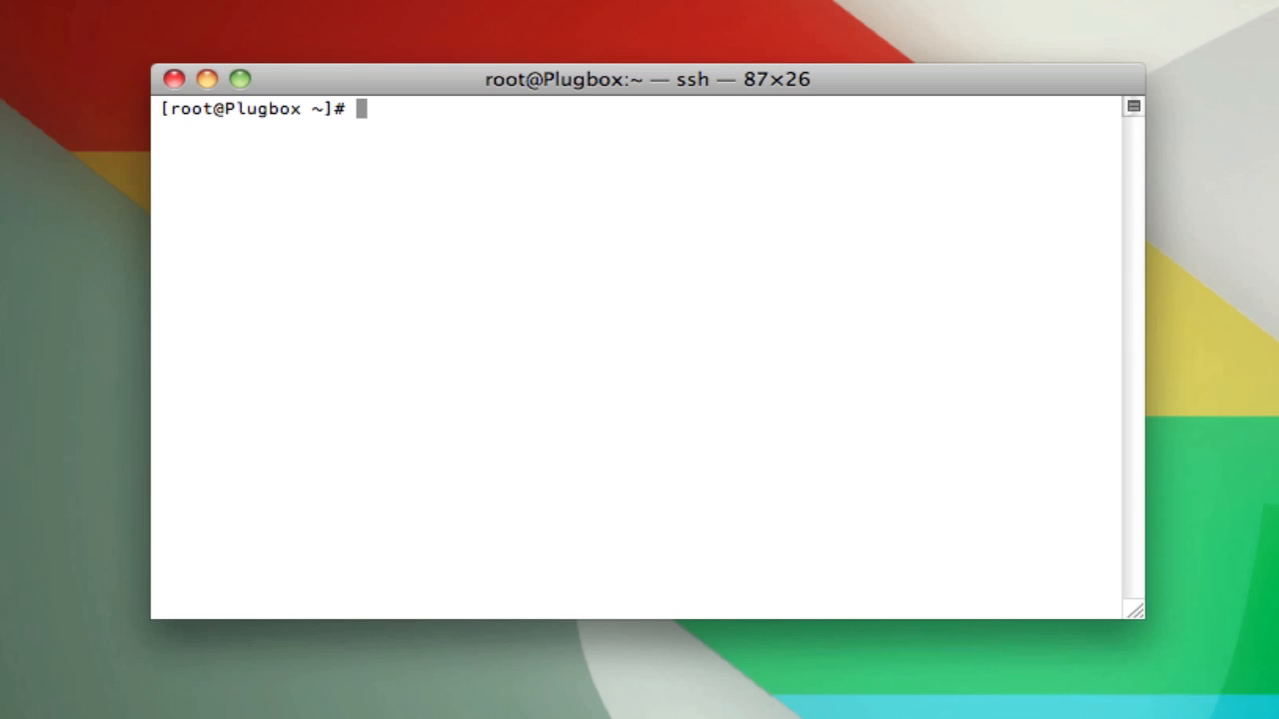
# Run useradd -d /srv/http -r -s /bin/false -U http; user already exists.
pyautogui.write('us')
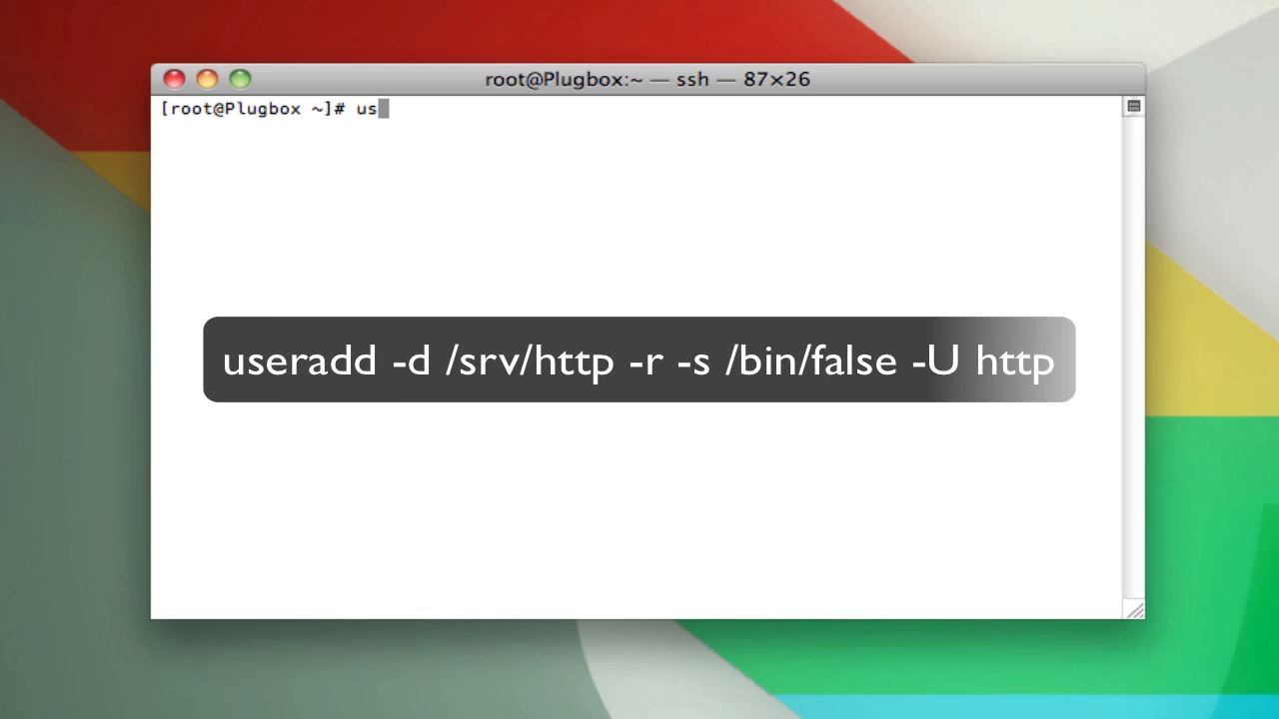
pyautogui.write('eradd')
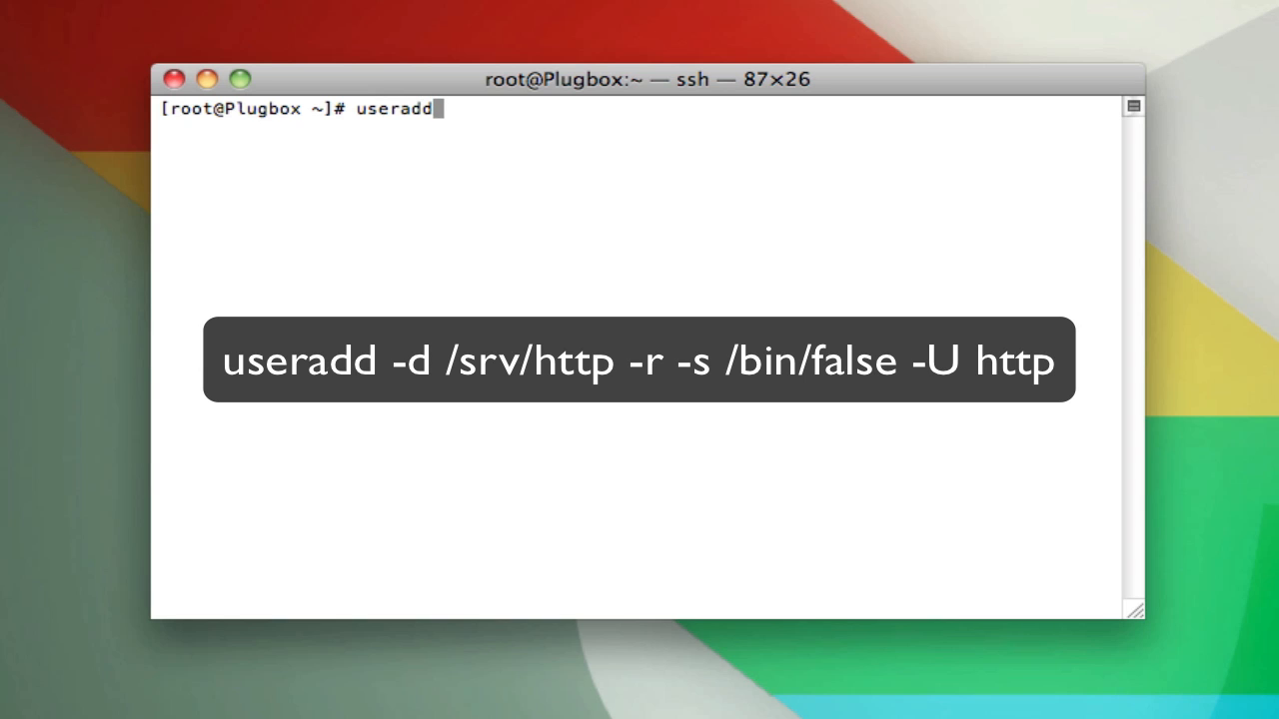
pyautogui.write('-d /srv/htt')
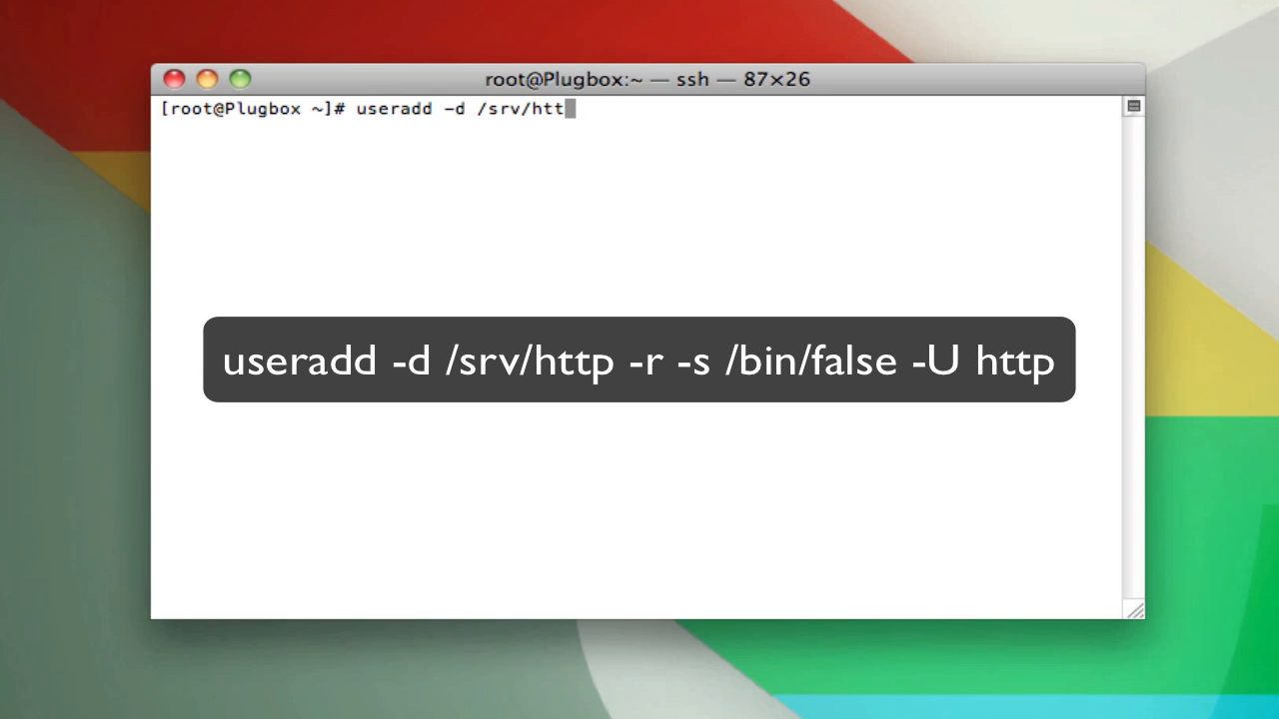
pyautogui.write('p -r -s /')
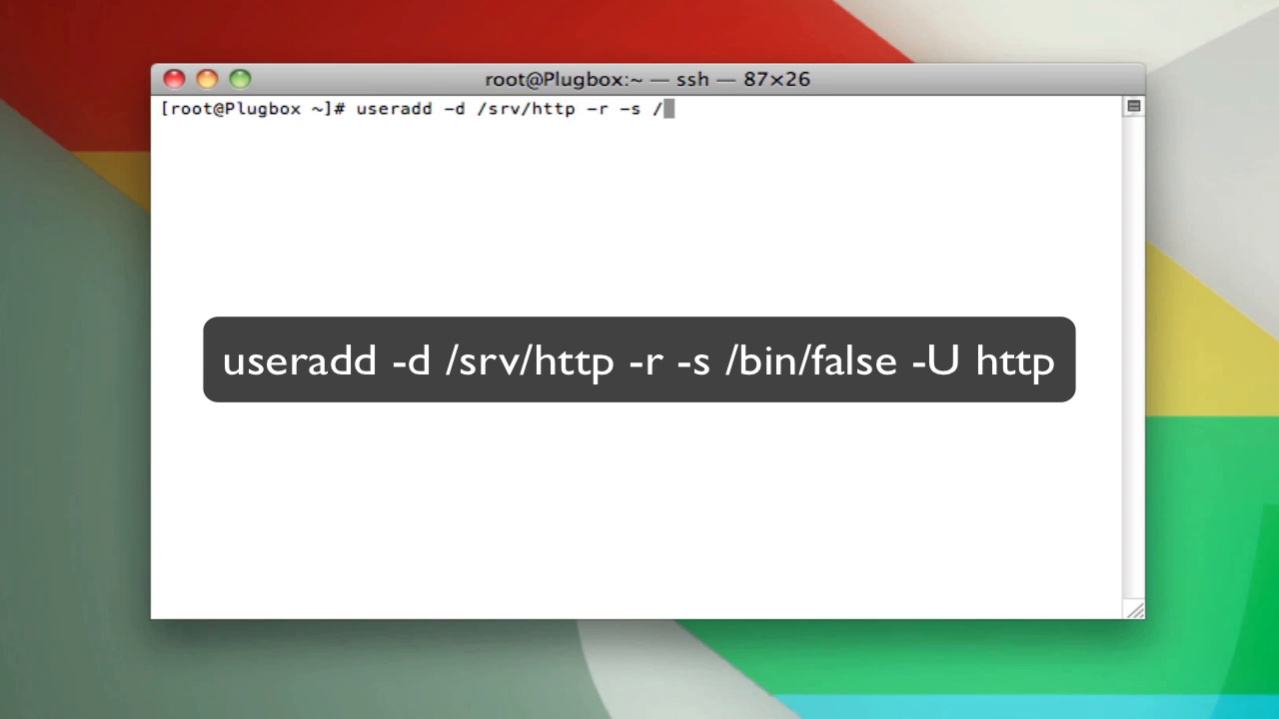
pyautogui.write('bin/false')
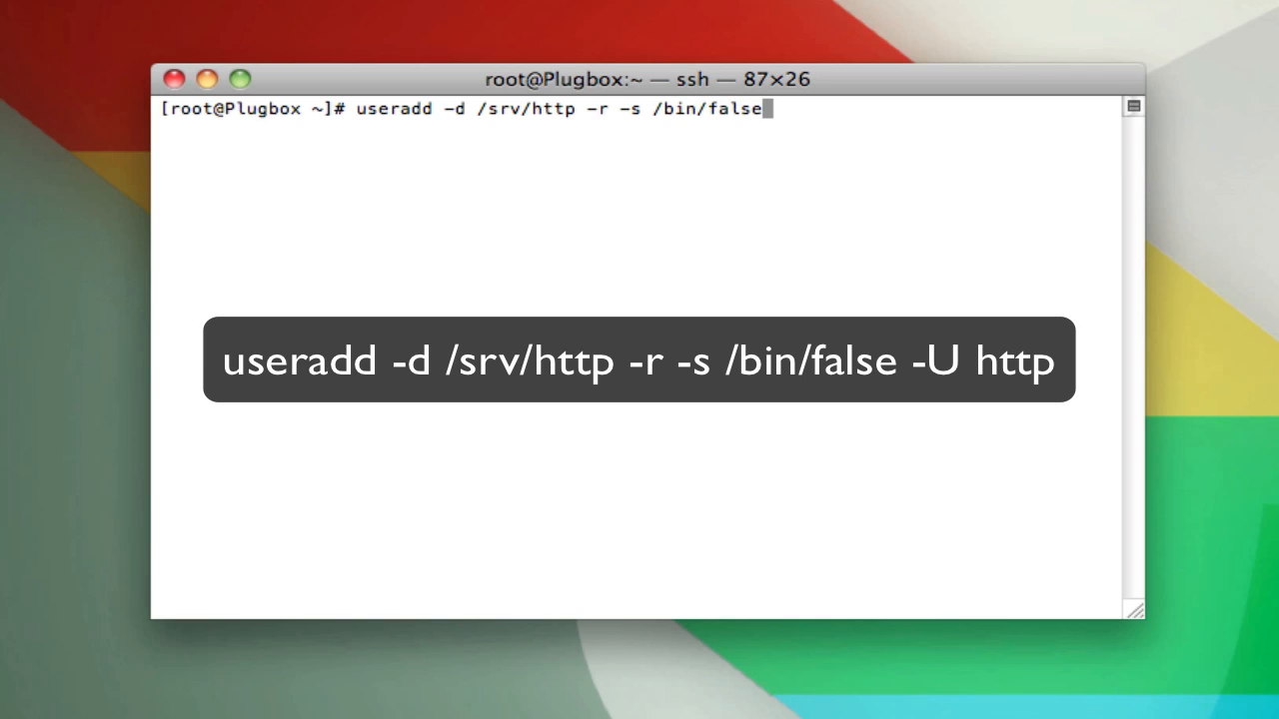
pyautogui.write('-U http')
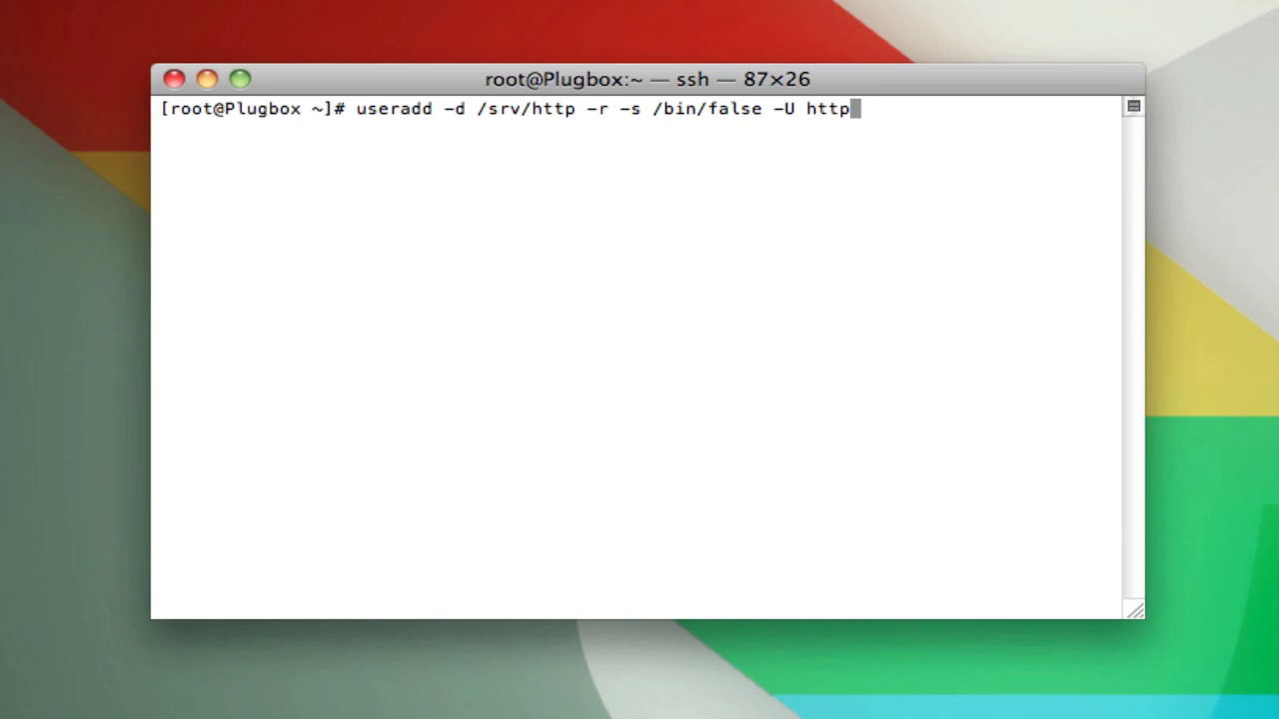
pyautogui.press('Return')
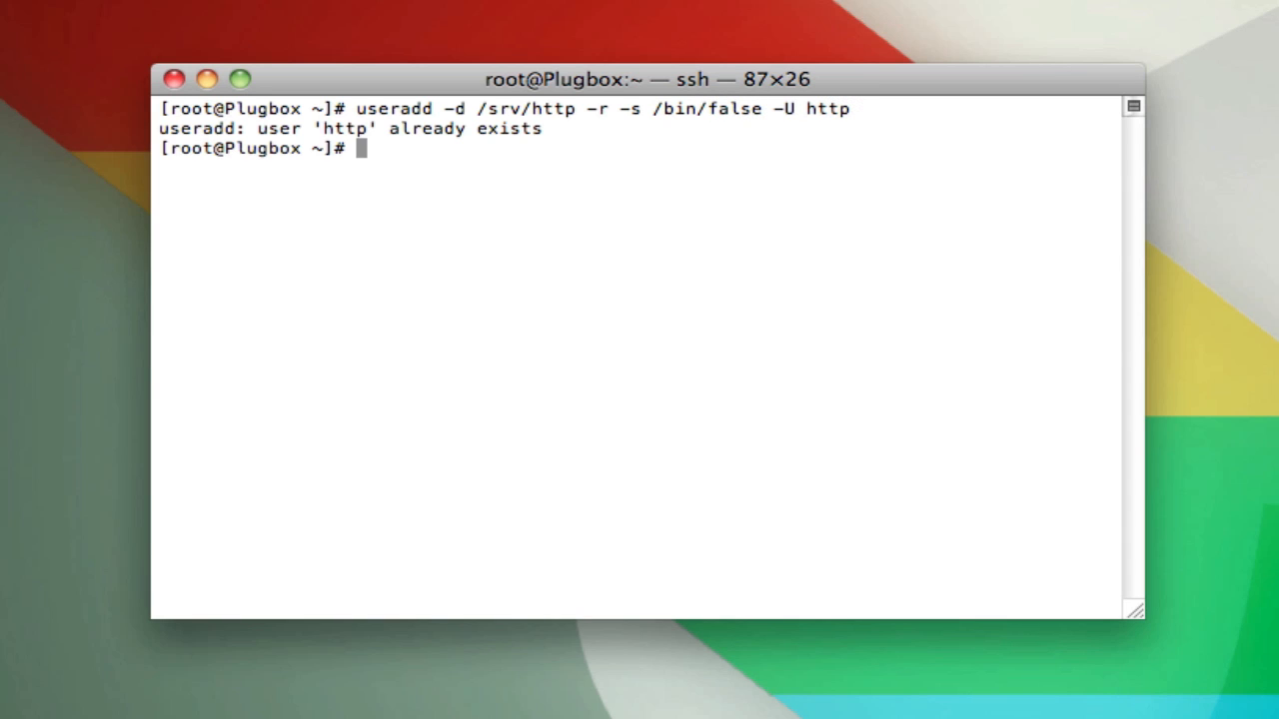
pyautogui.write('nano e')
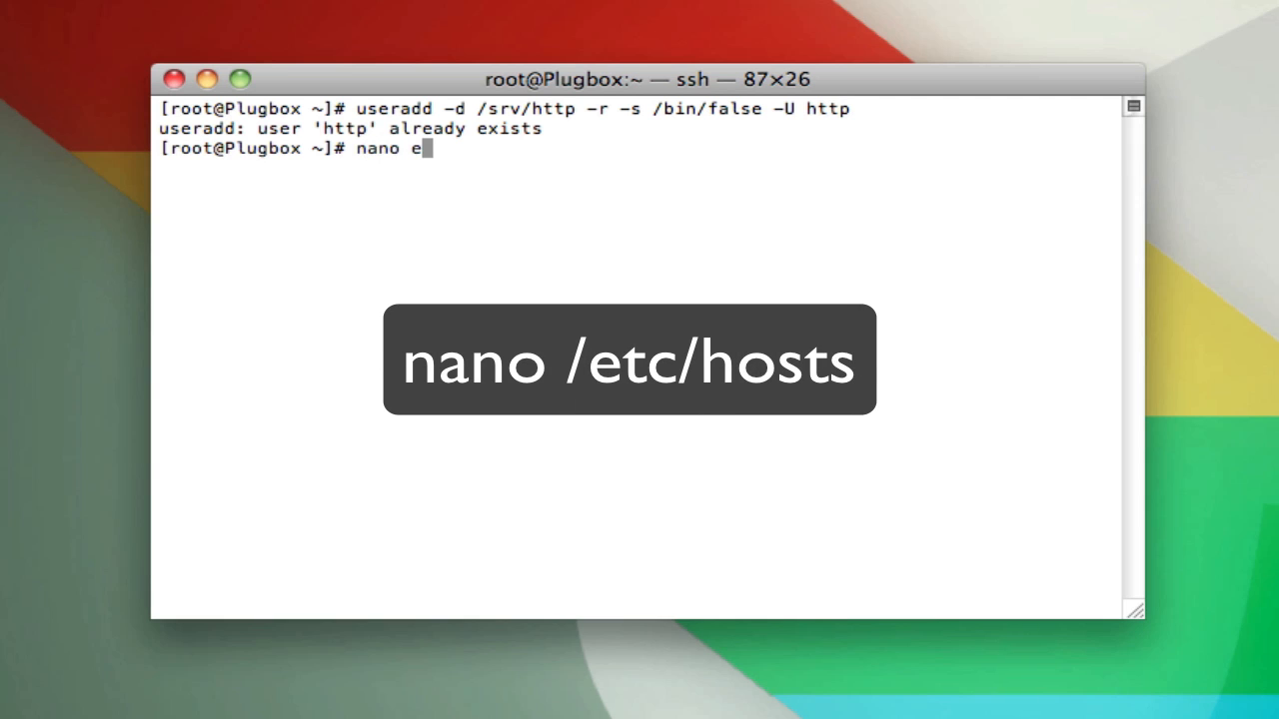
pyautogui.write('/etc/hosts')
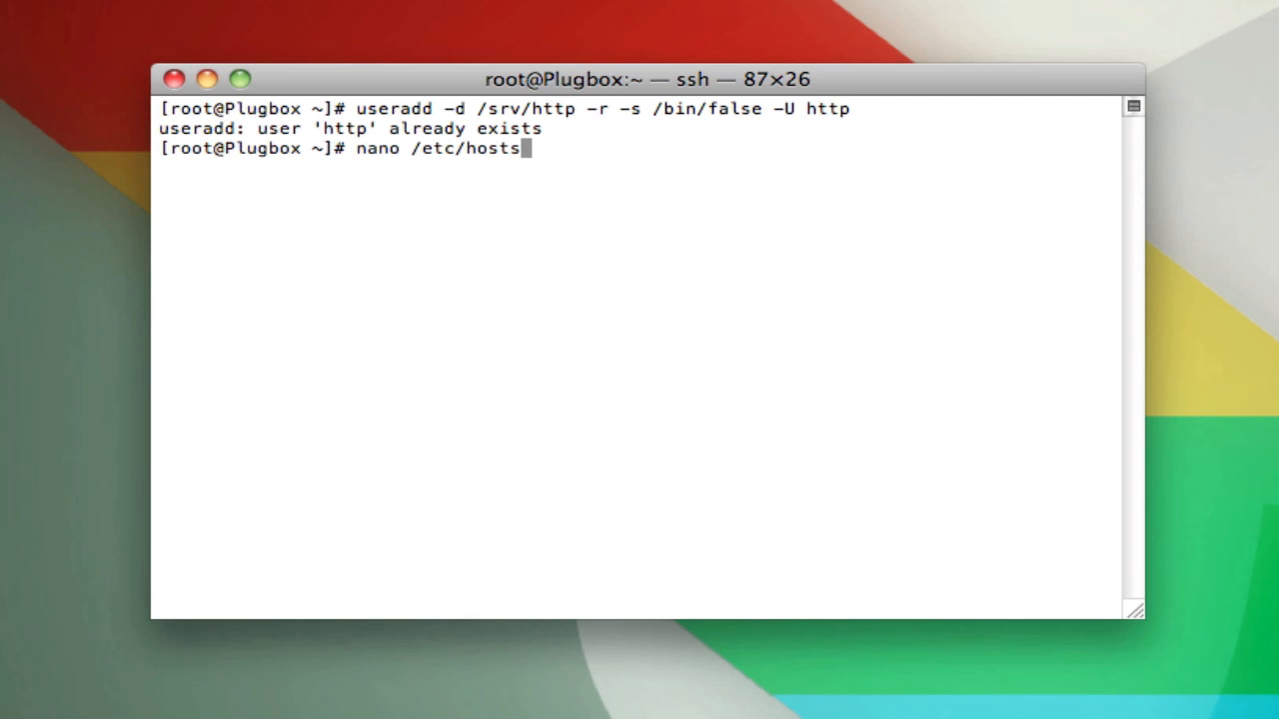
pyautogui.press('Return')
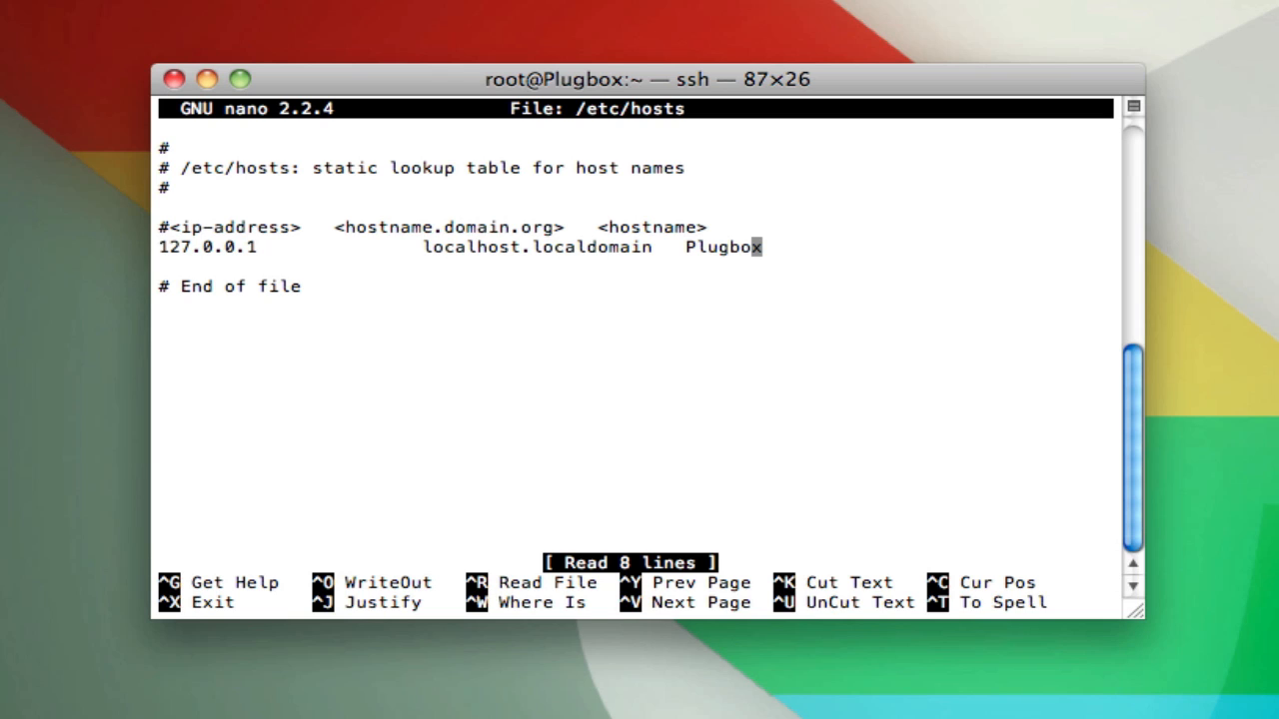
pyautogui.press('ctrl+x')
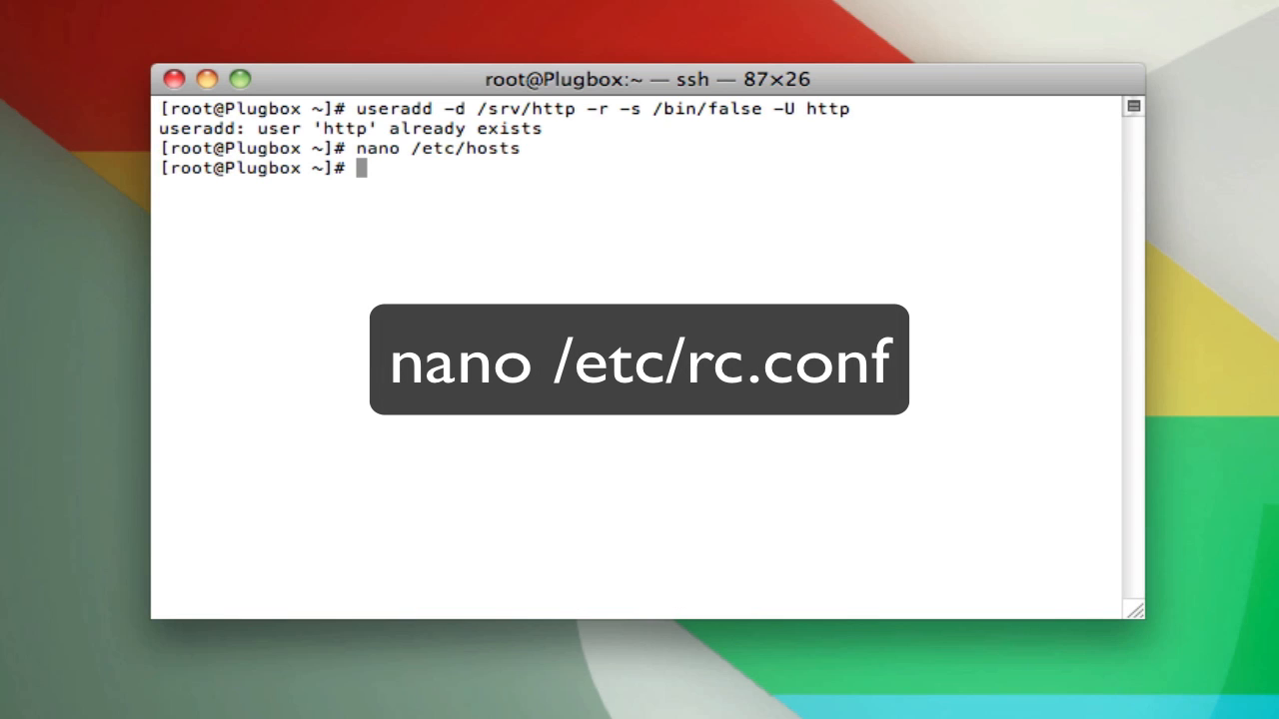
pyautogui.write('nano')
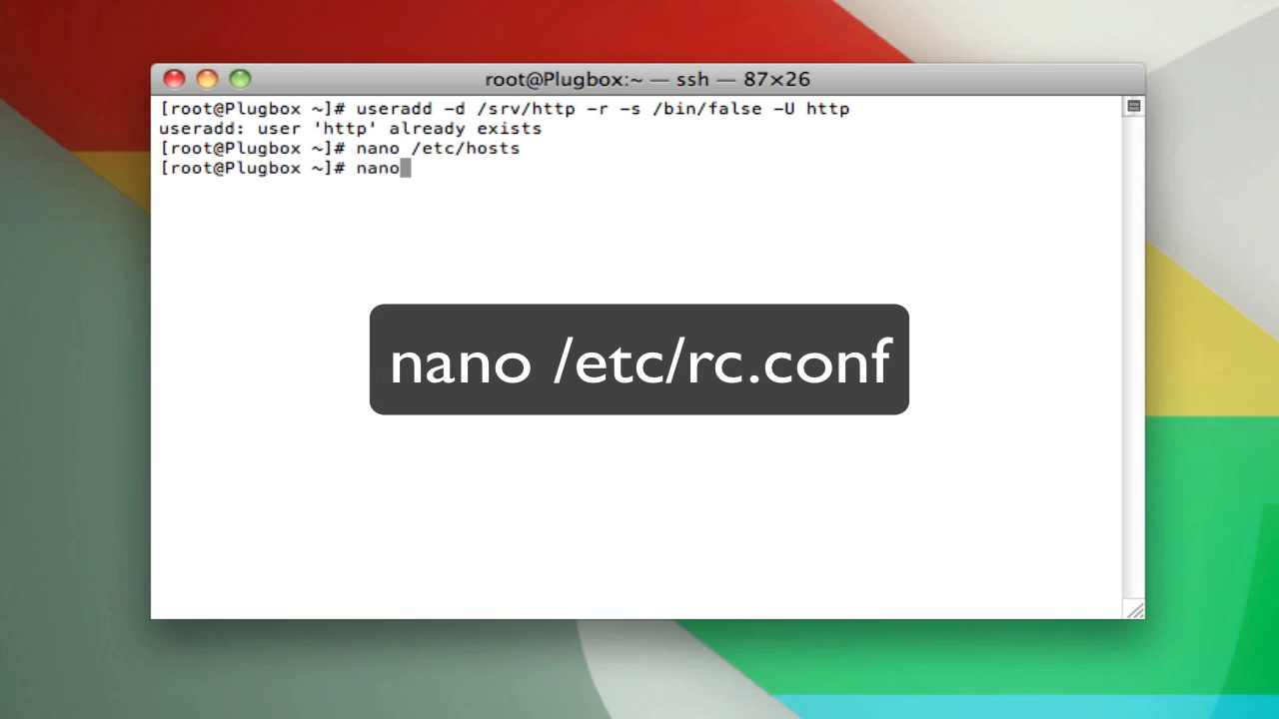
pyautogui.write('/etc/')
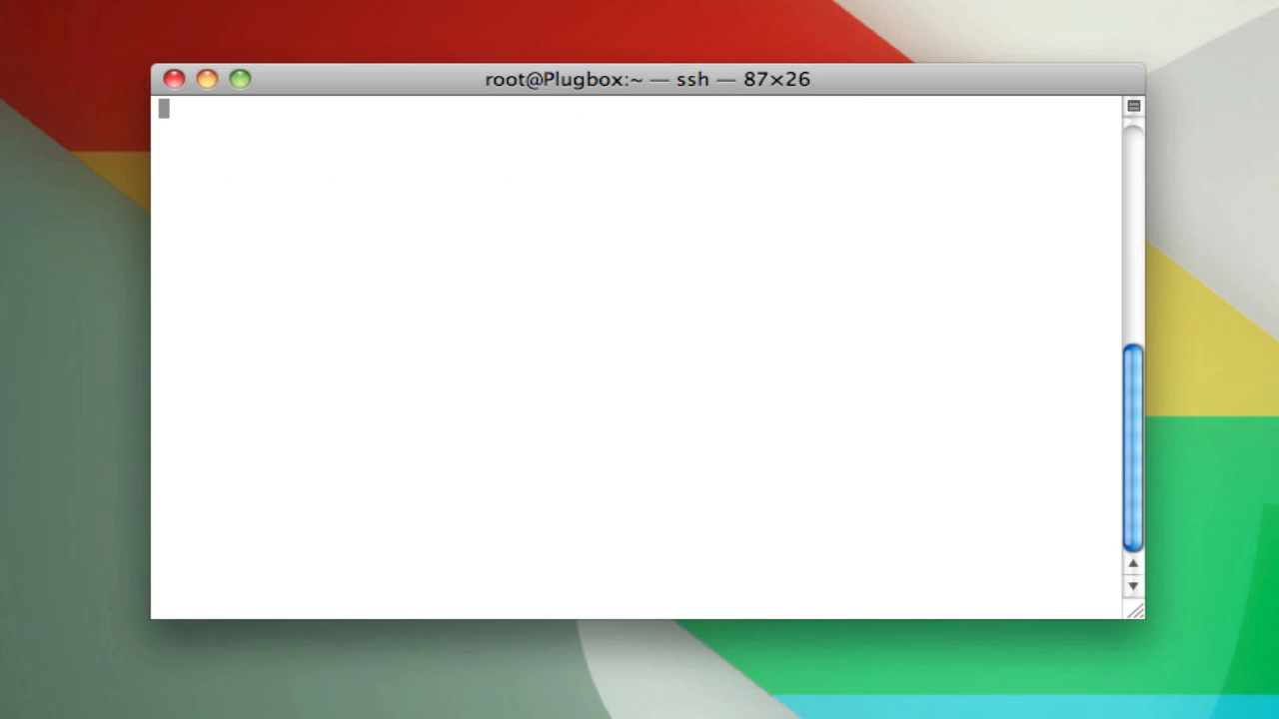
pyautogui.write('nano /etc/rc.conf')
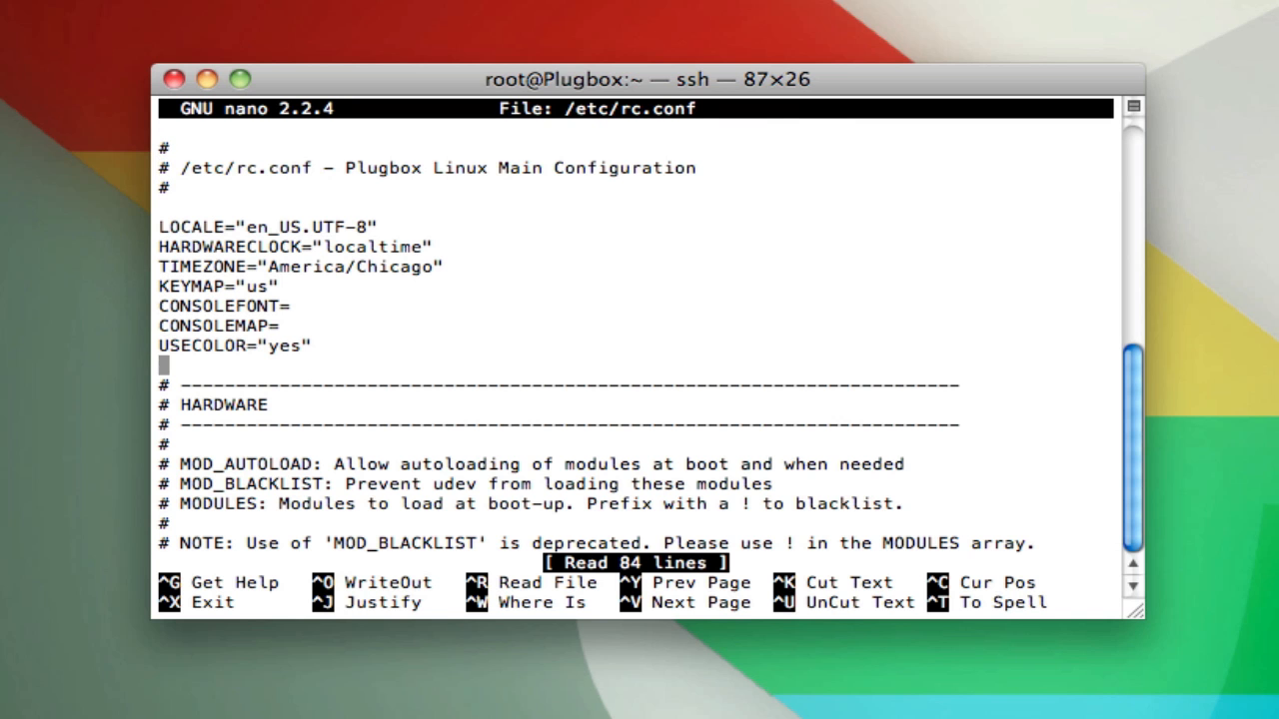
pyautogui.scroll(-3)
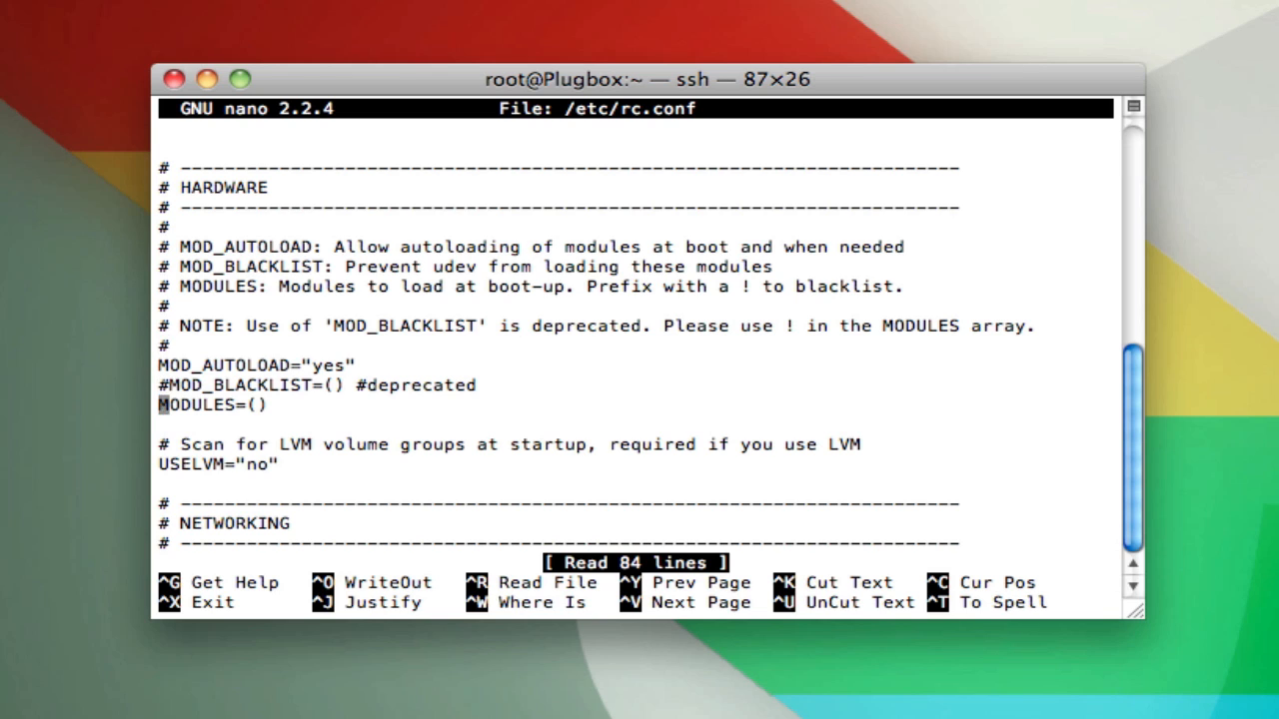
pyautogui.scroll(-3)
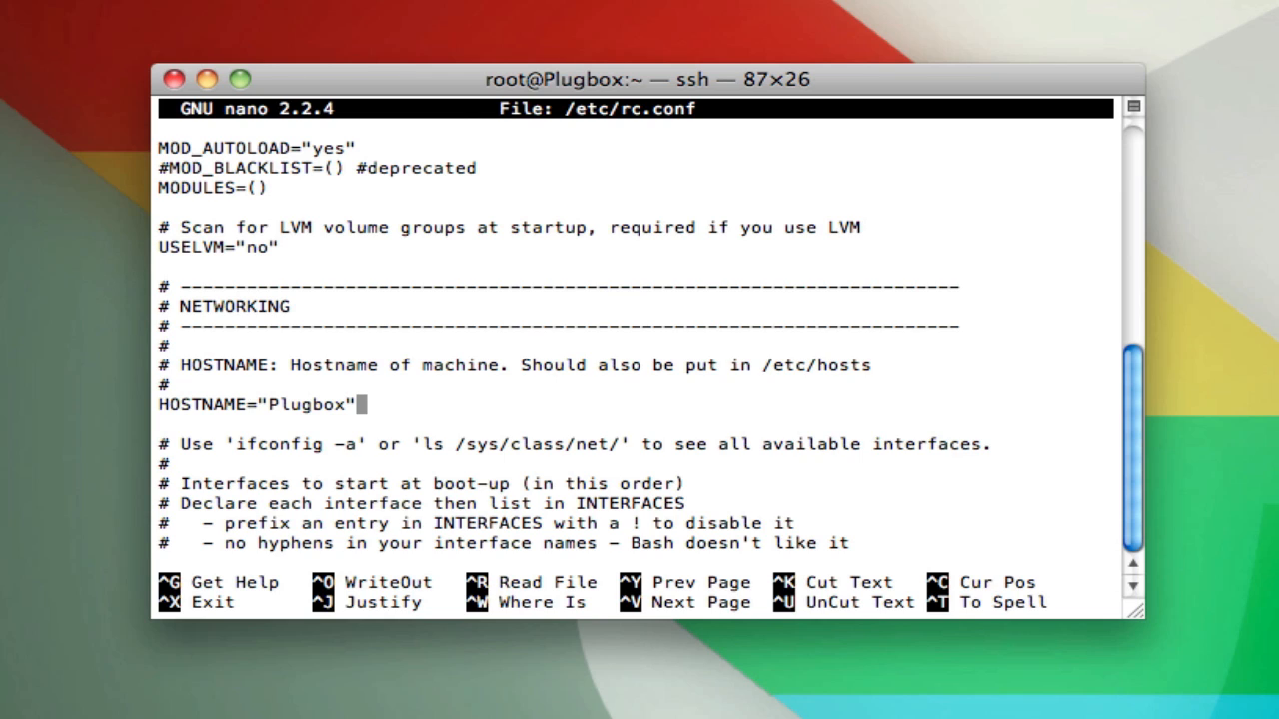
pyautogui.press('ctrl+x')
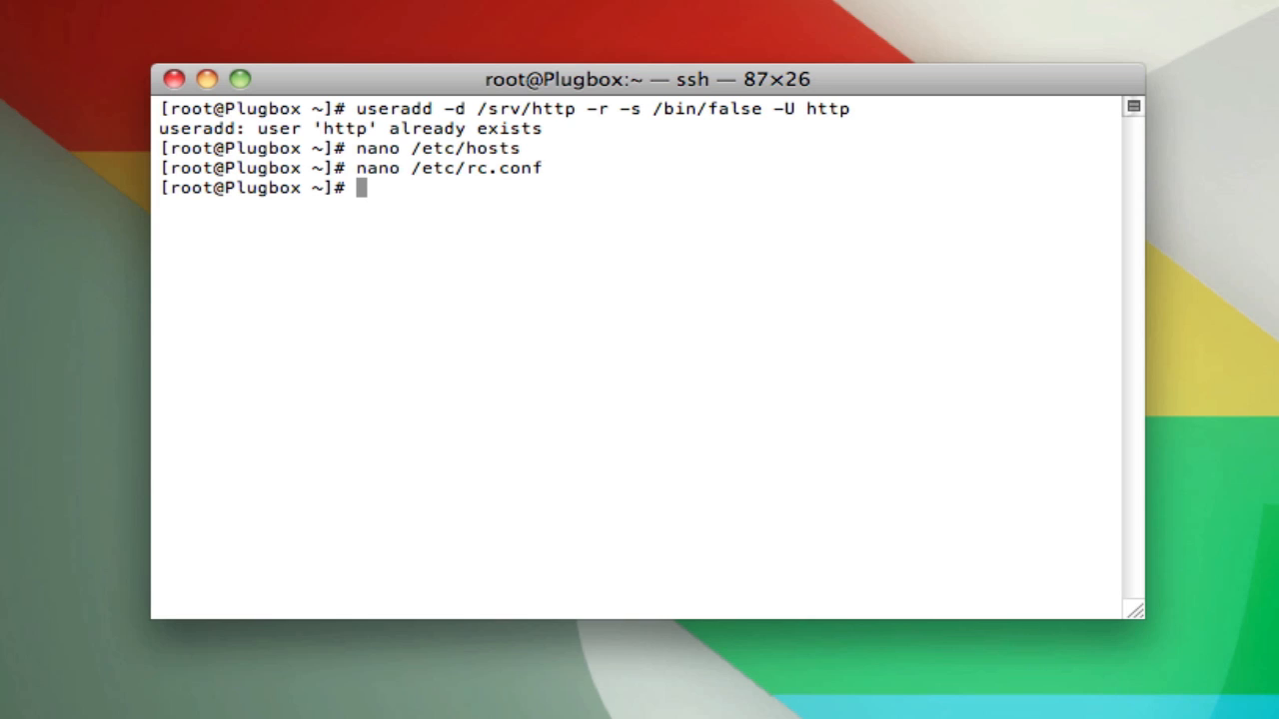
# Run /etc/rc.d/httpd start to launch Apache; shell reports no such file.
pyautogui.write('/etc/')
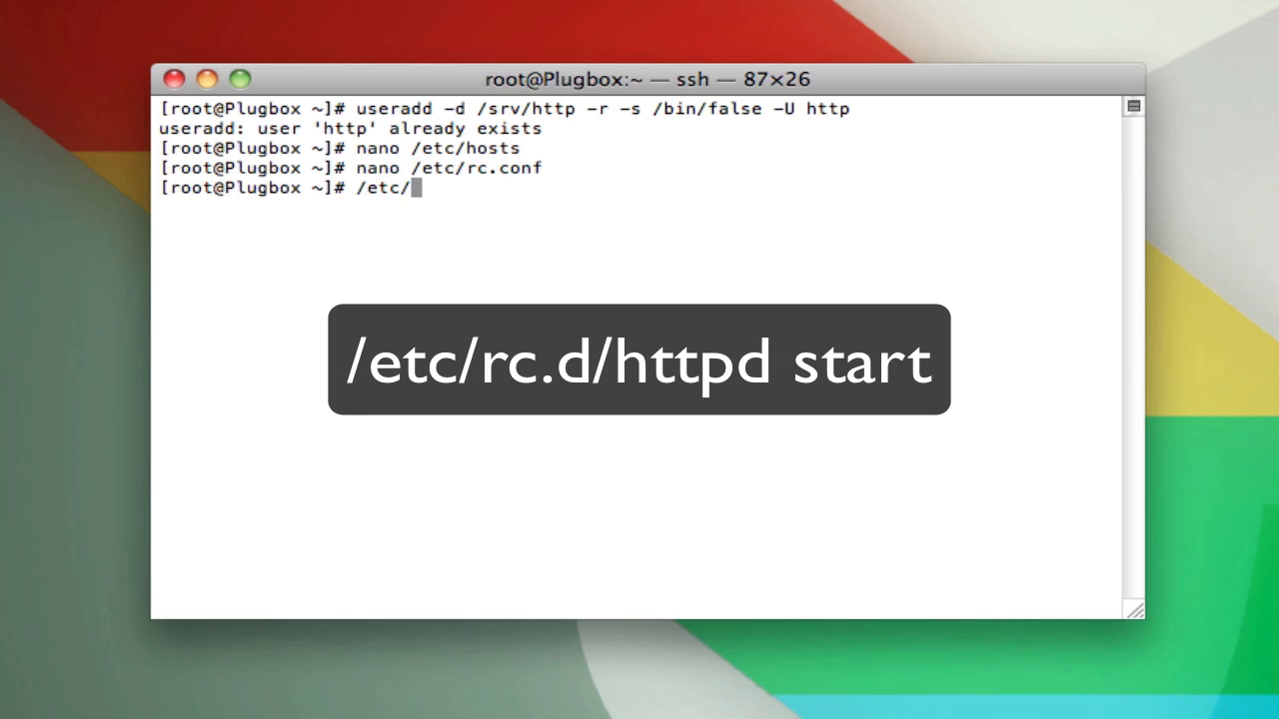
pyautogui.write('rc.d/htt')
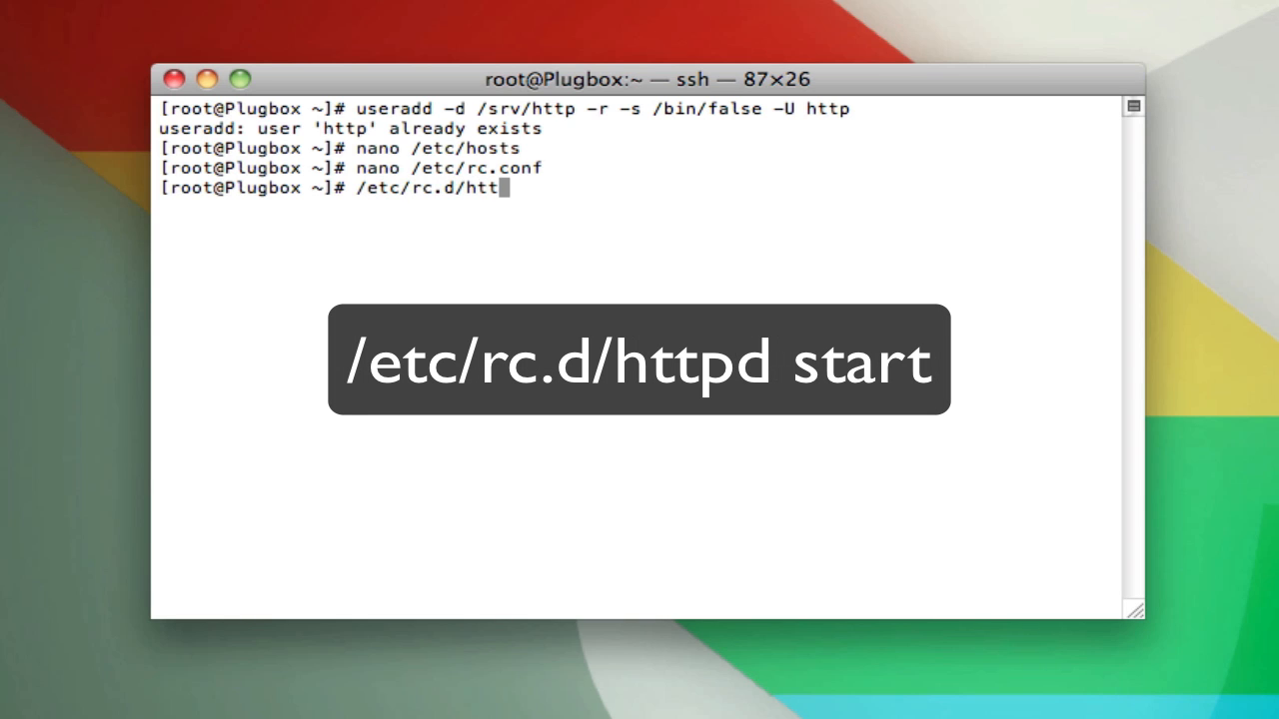
pyautogui.write('p.')
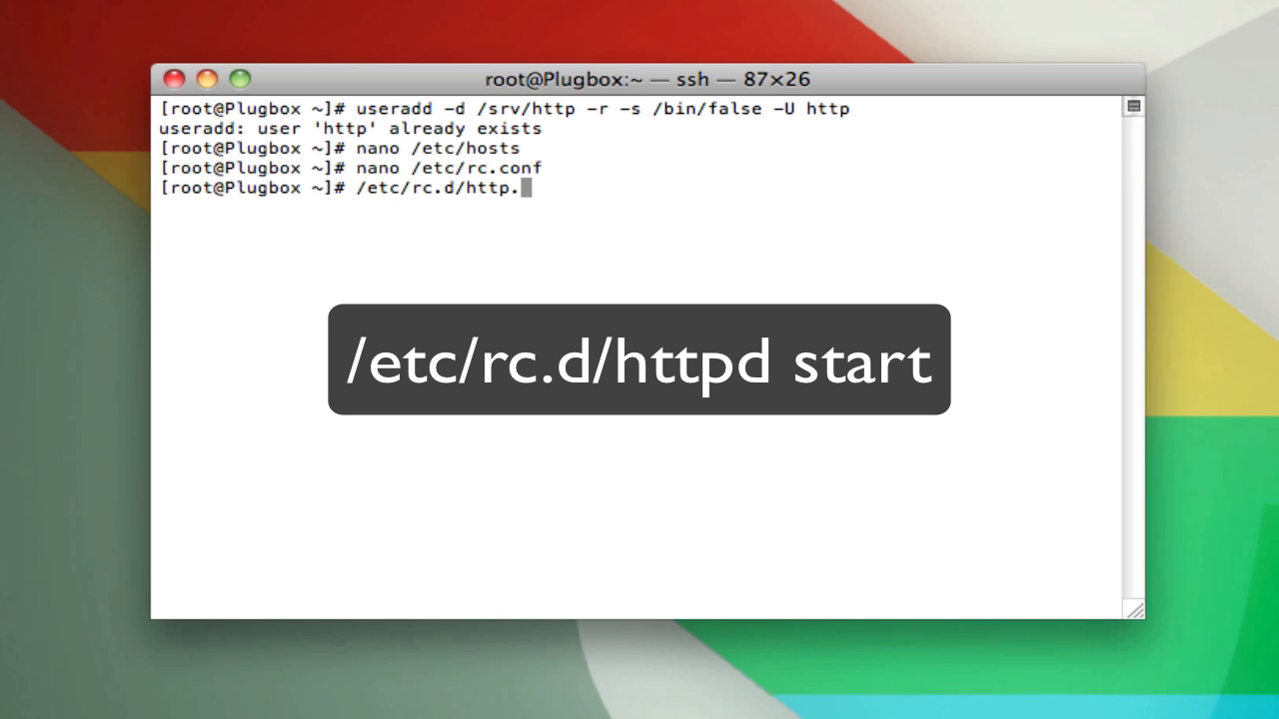
pyautogui.press('Return')
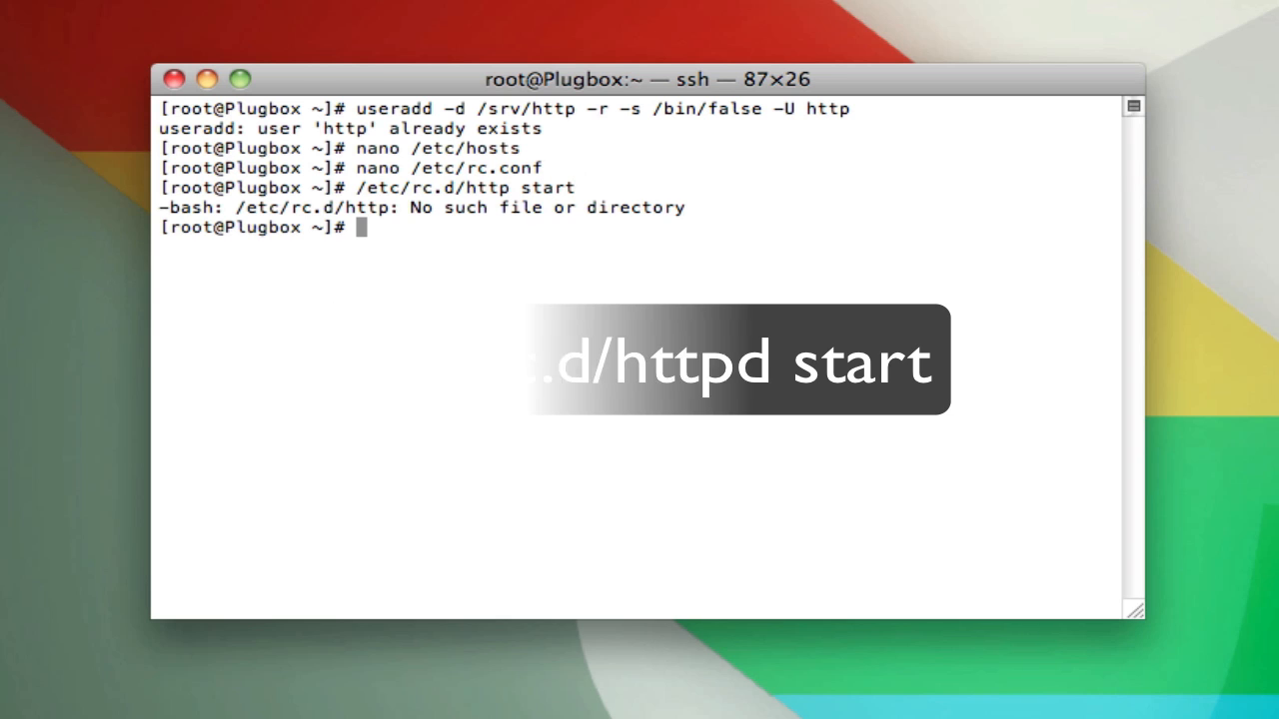
pyautogui.press('Return')
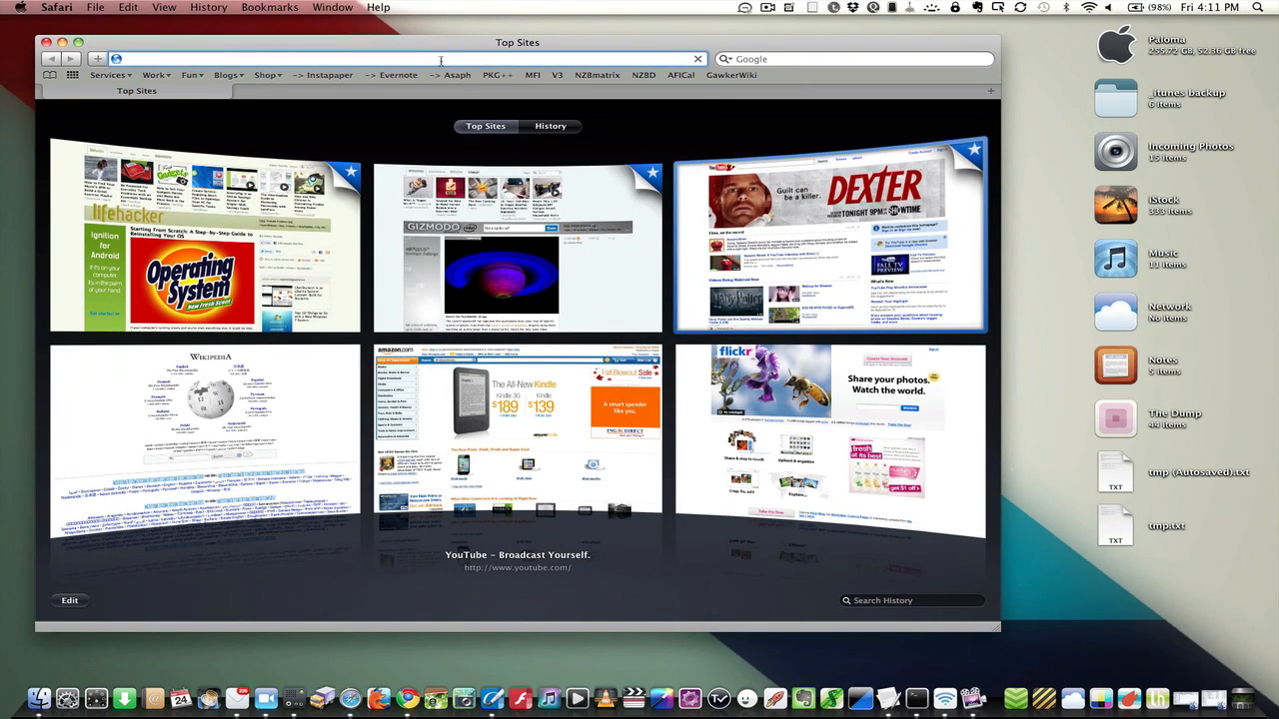
# Enter the Plugbox address beginning 10.0.1. in Safari's address bar.
pyautogui.write('10.0.1')
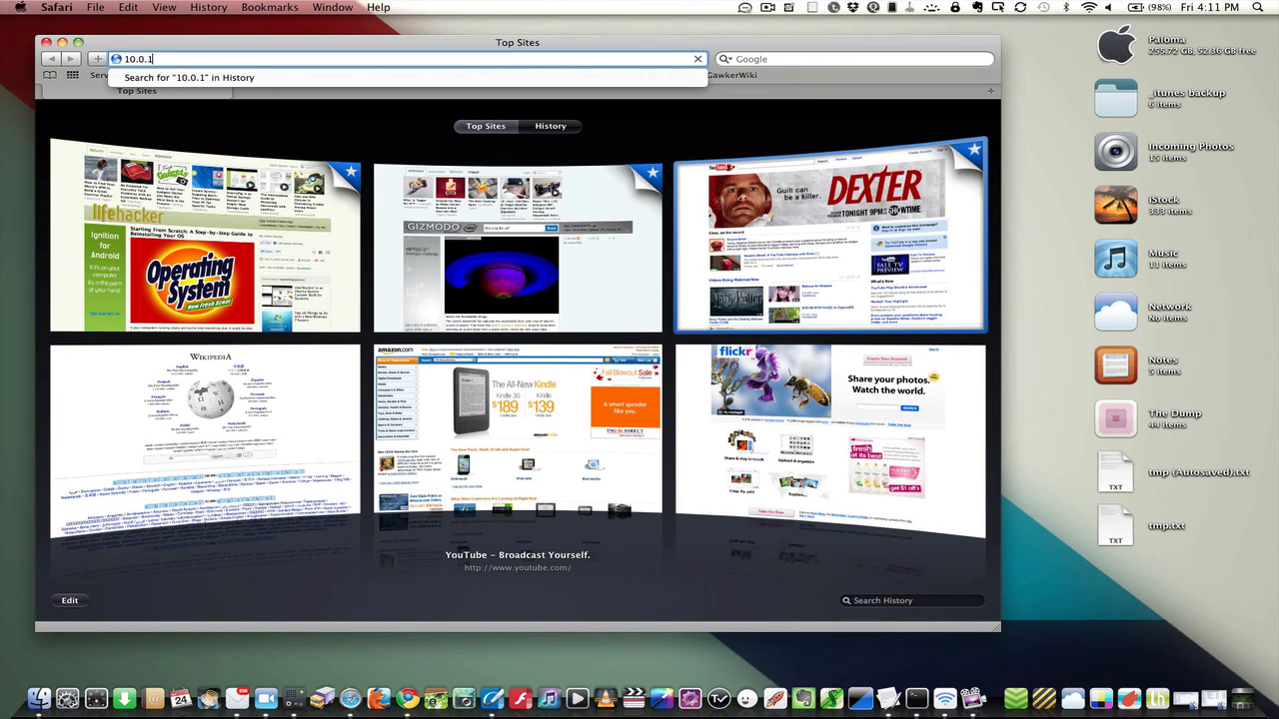